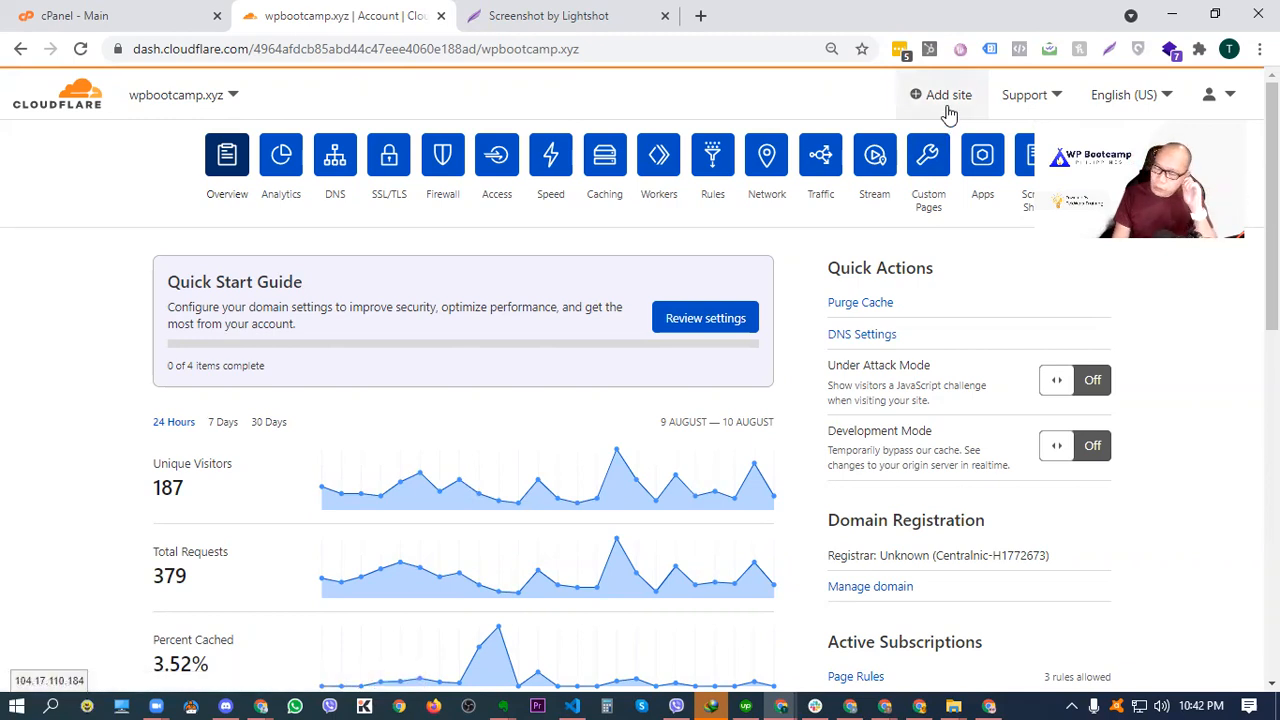
Step: Bring up the Lightshot screenshot of another domain's Cloudflare DNS records
click(948, 94)
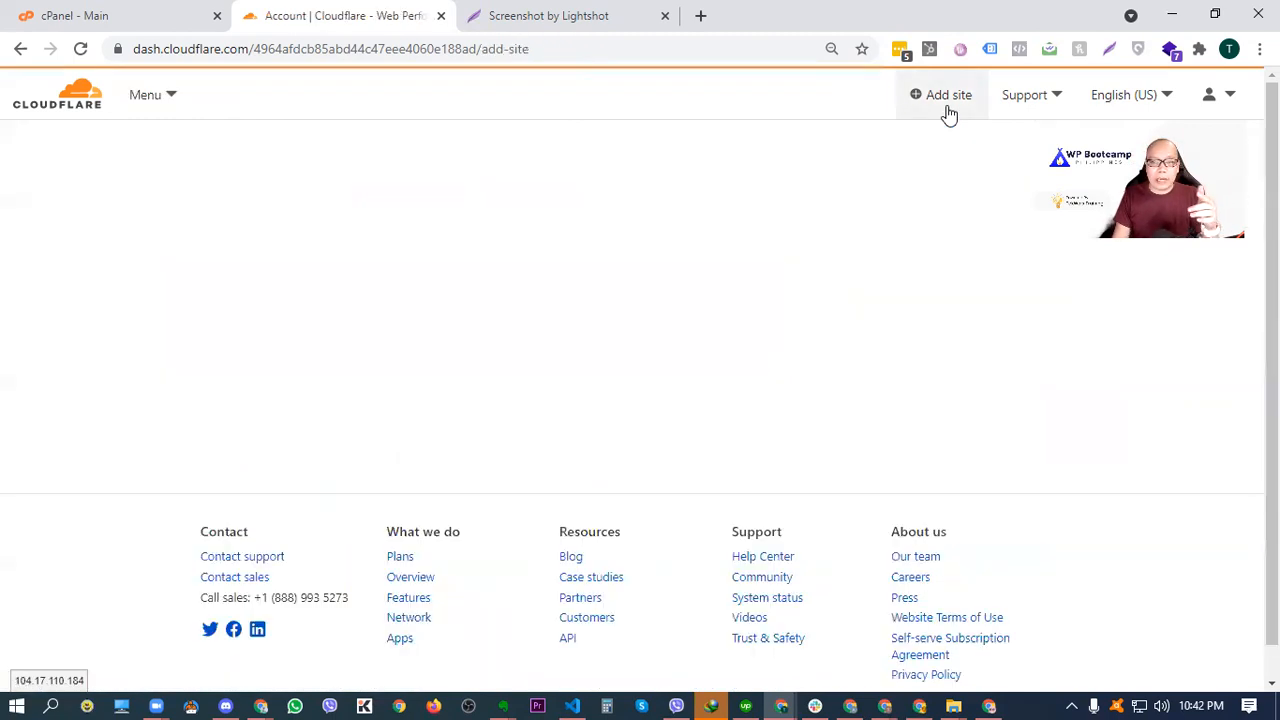
click(948, 94)
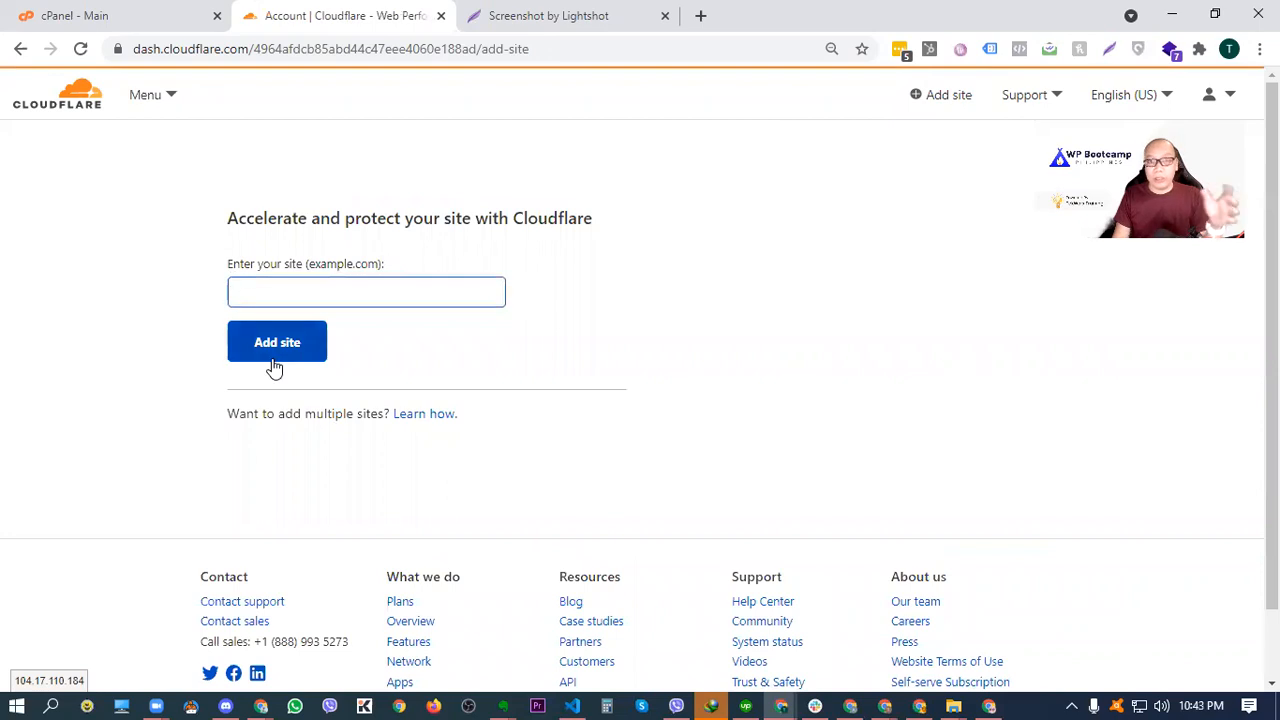
click(366, 291)
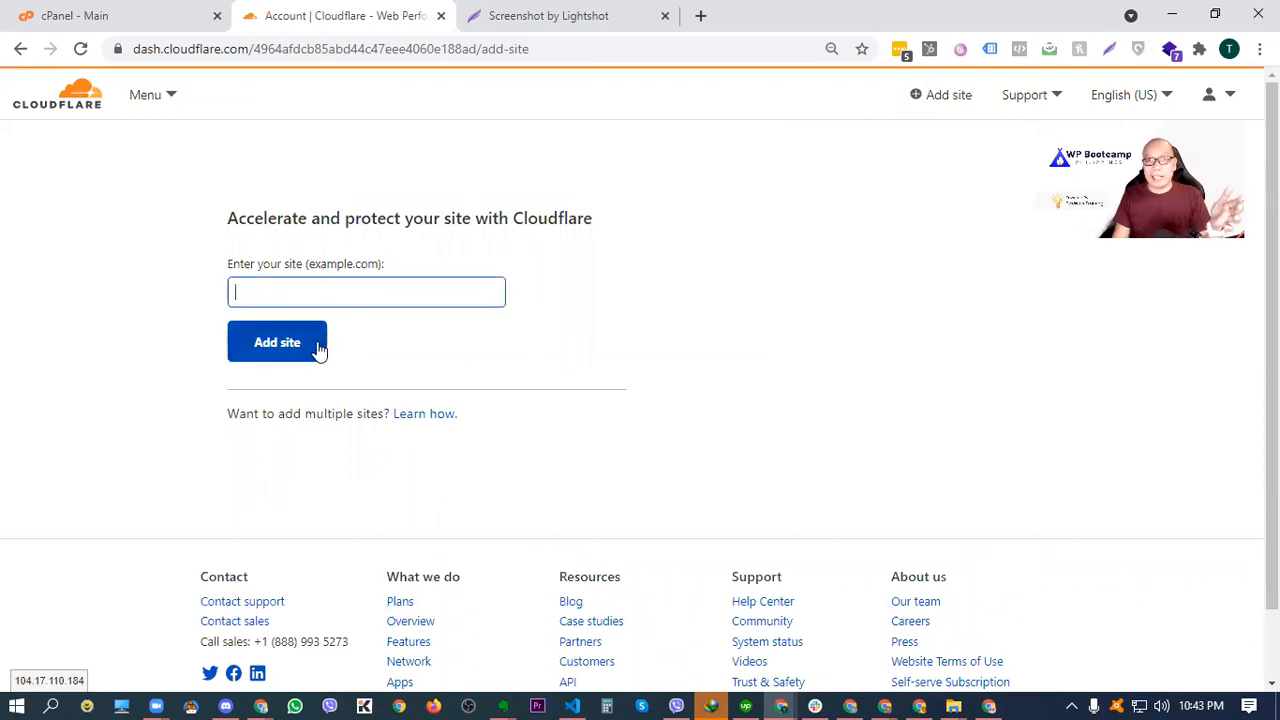
mouse_move(70, 214)
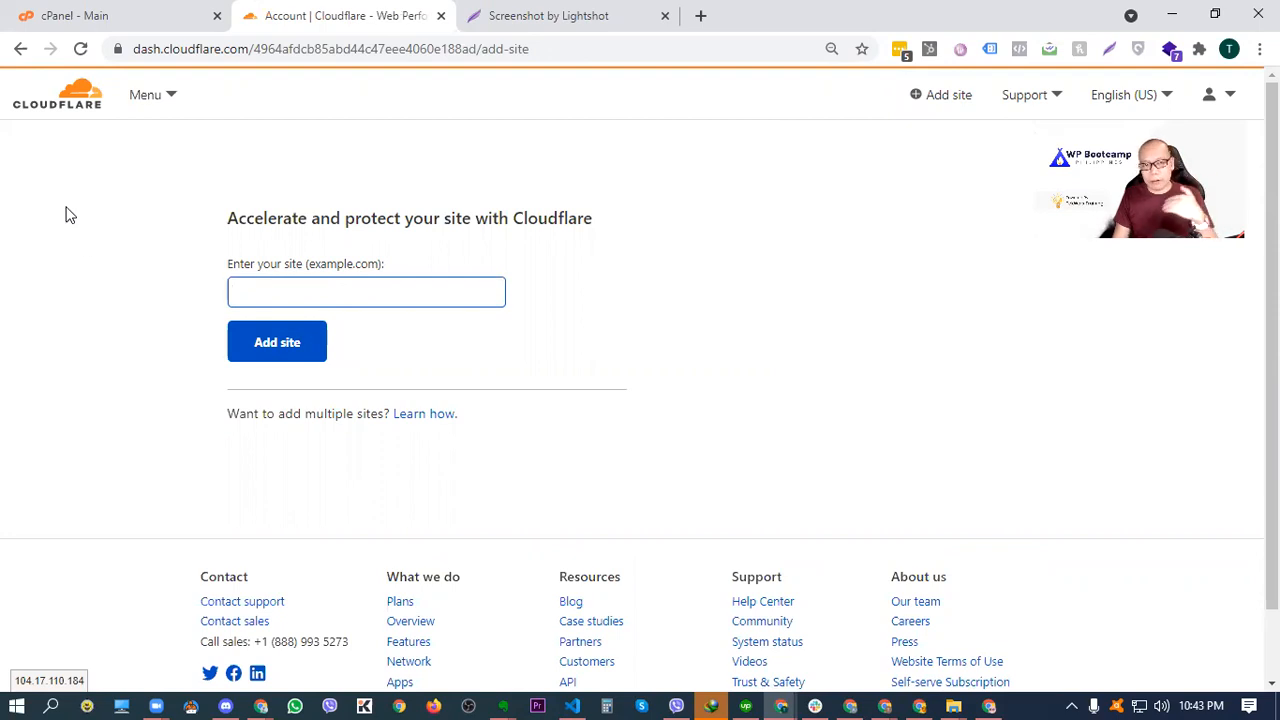
click(366, 291)
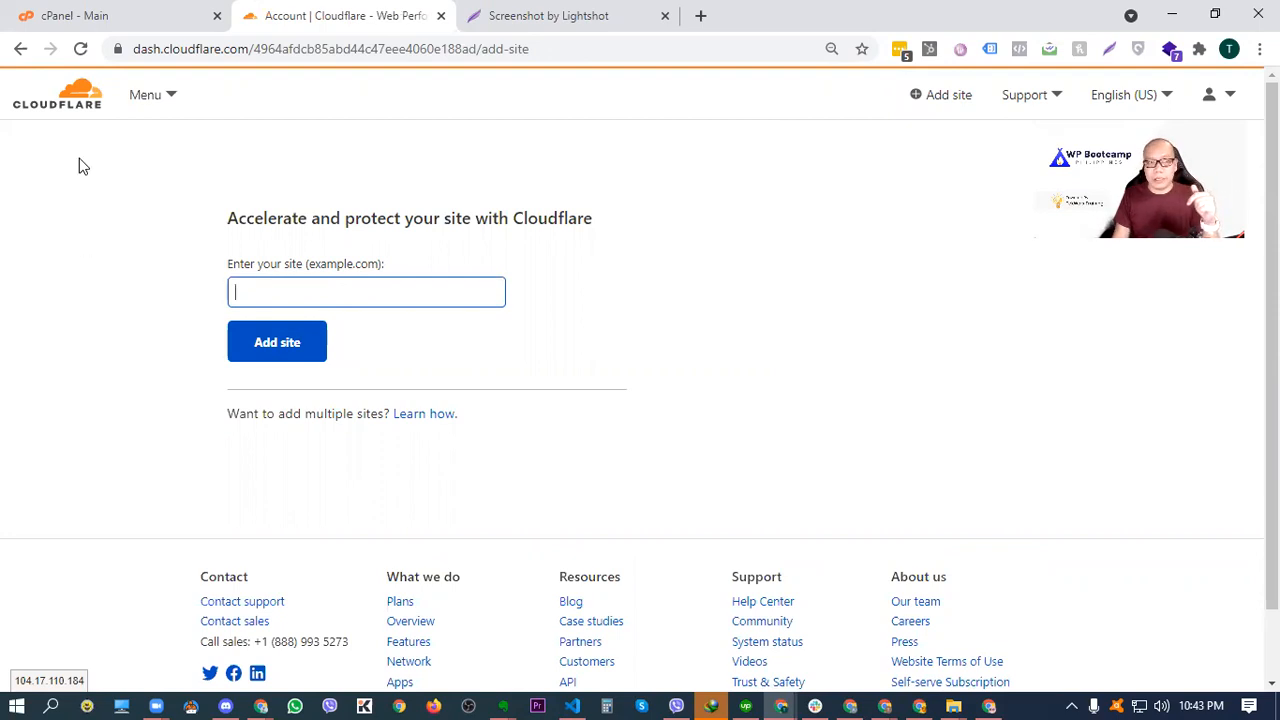
mouse_move(78, 183)
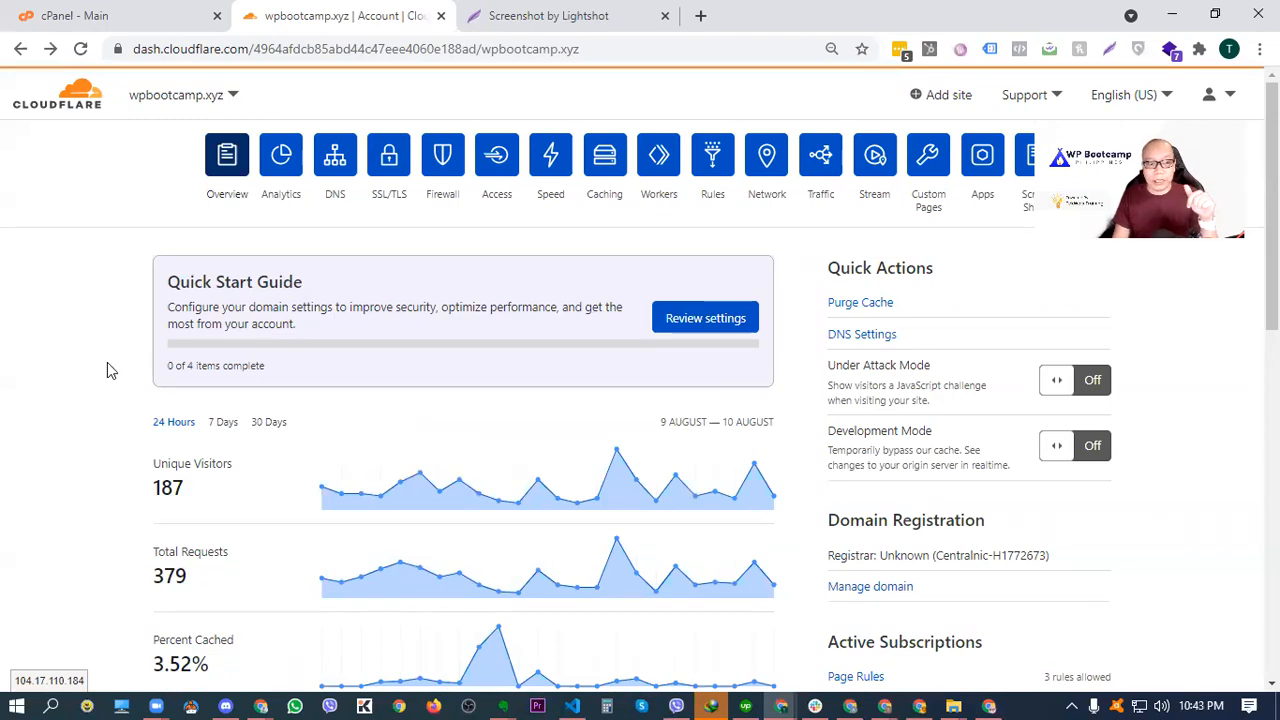
mouse_move(226, 510)
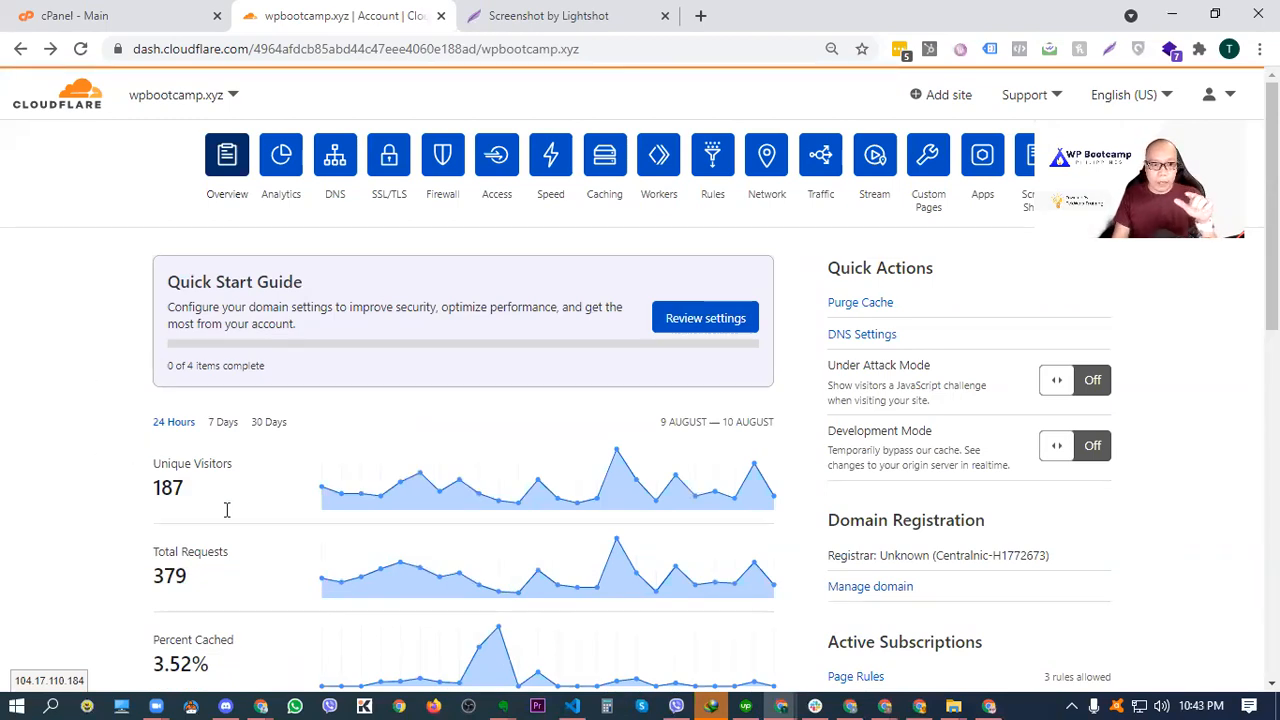
mouse_move(443, 475)
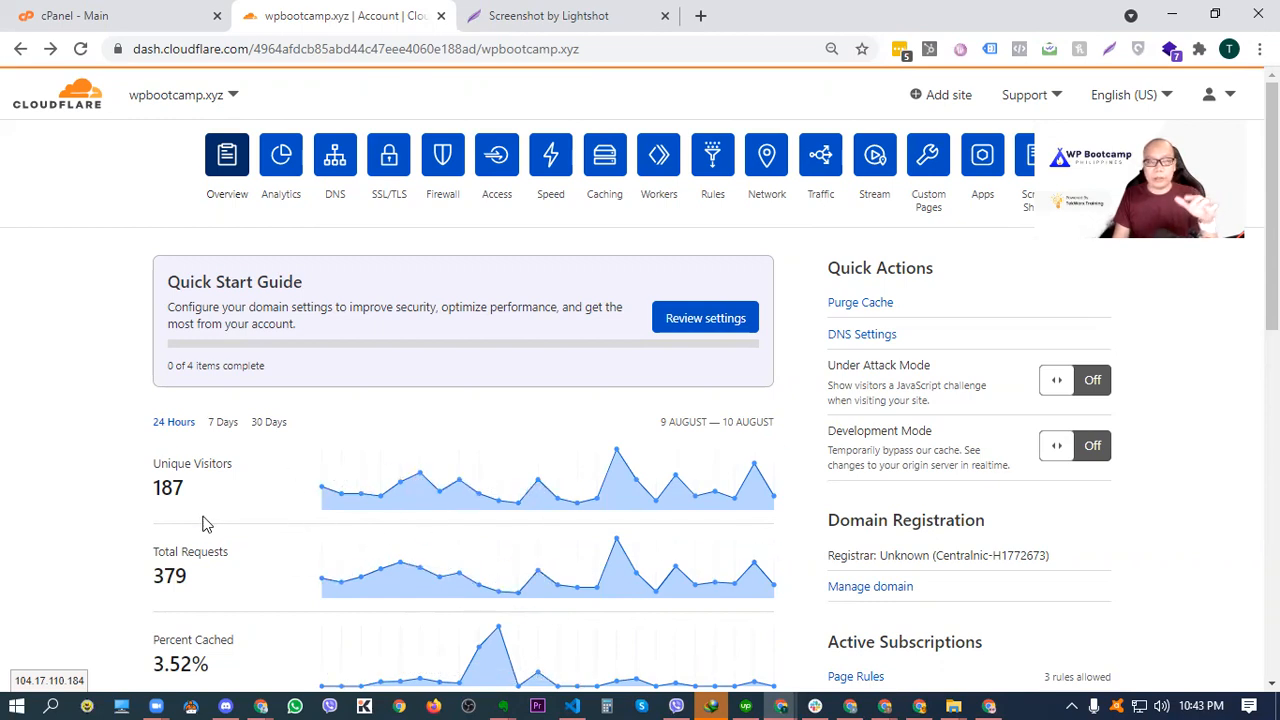
mouse_move(130, 495)
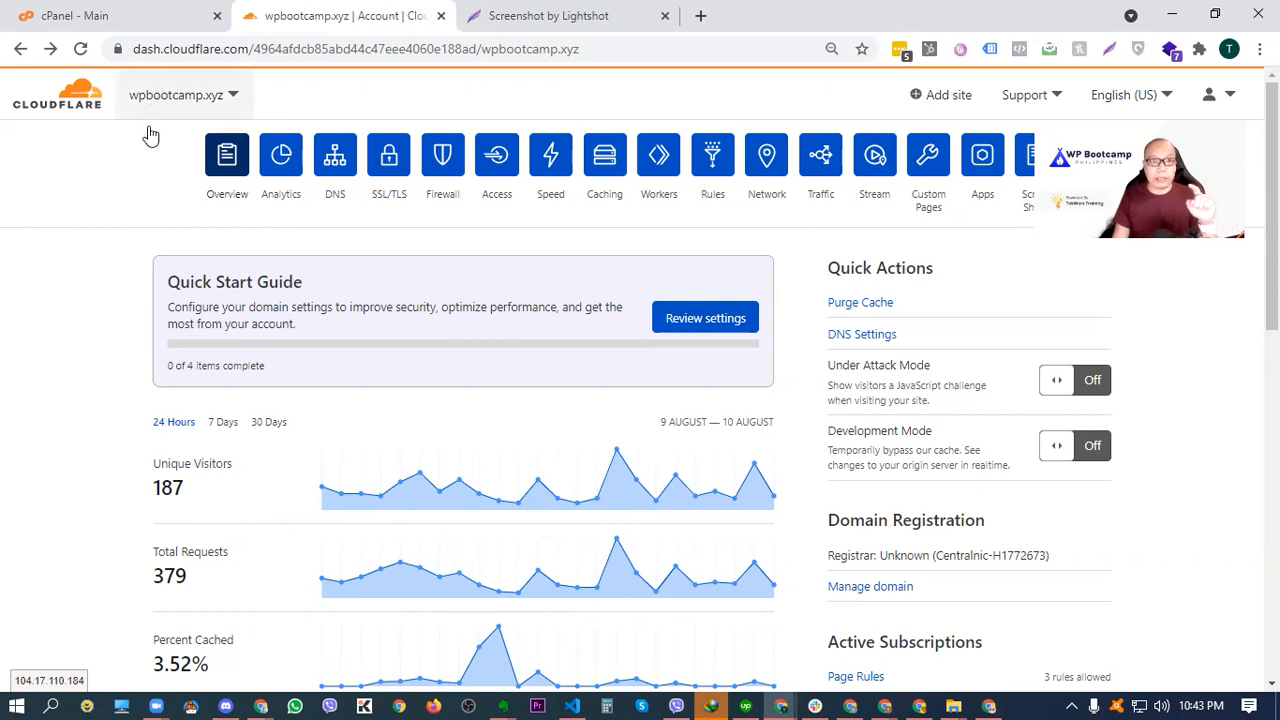
mouse_move(130, 475)
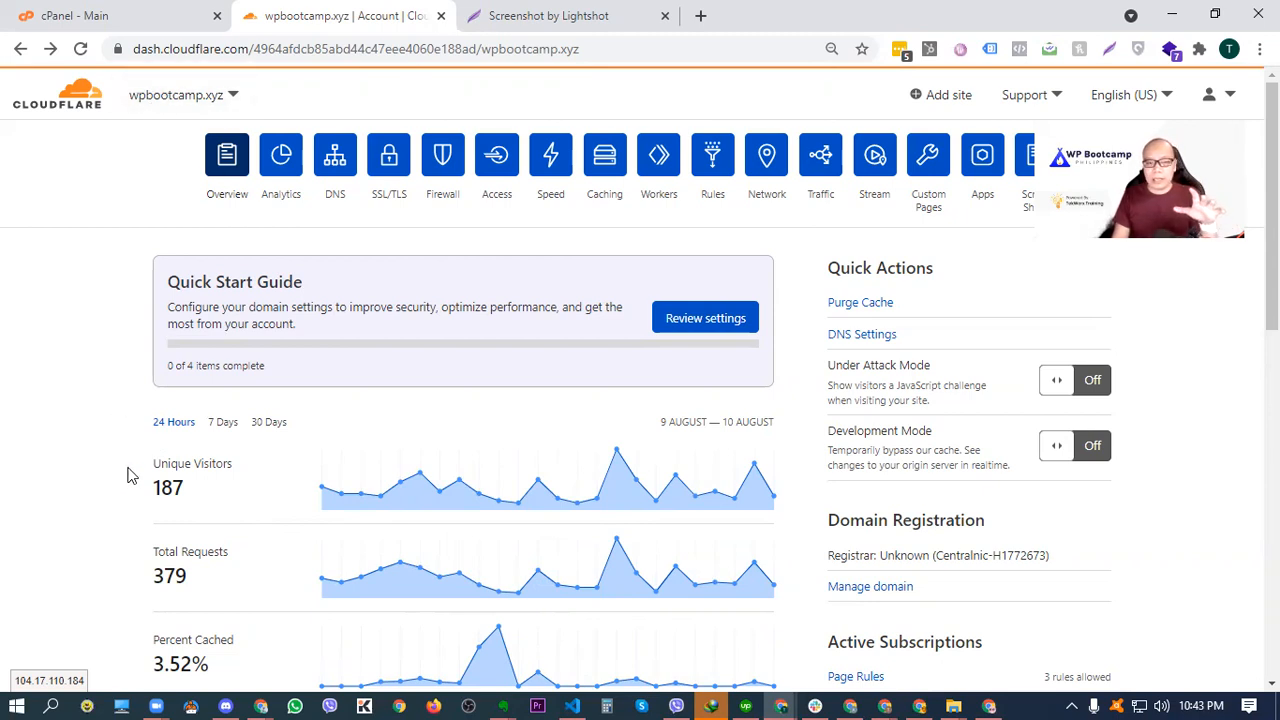
mouse_move(308, 465)
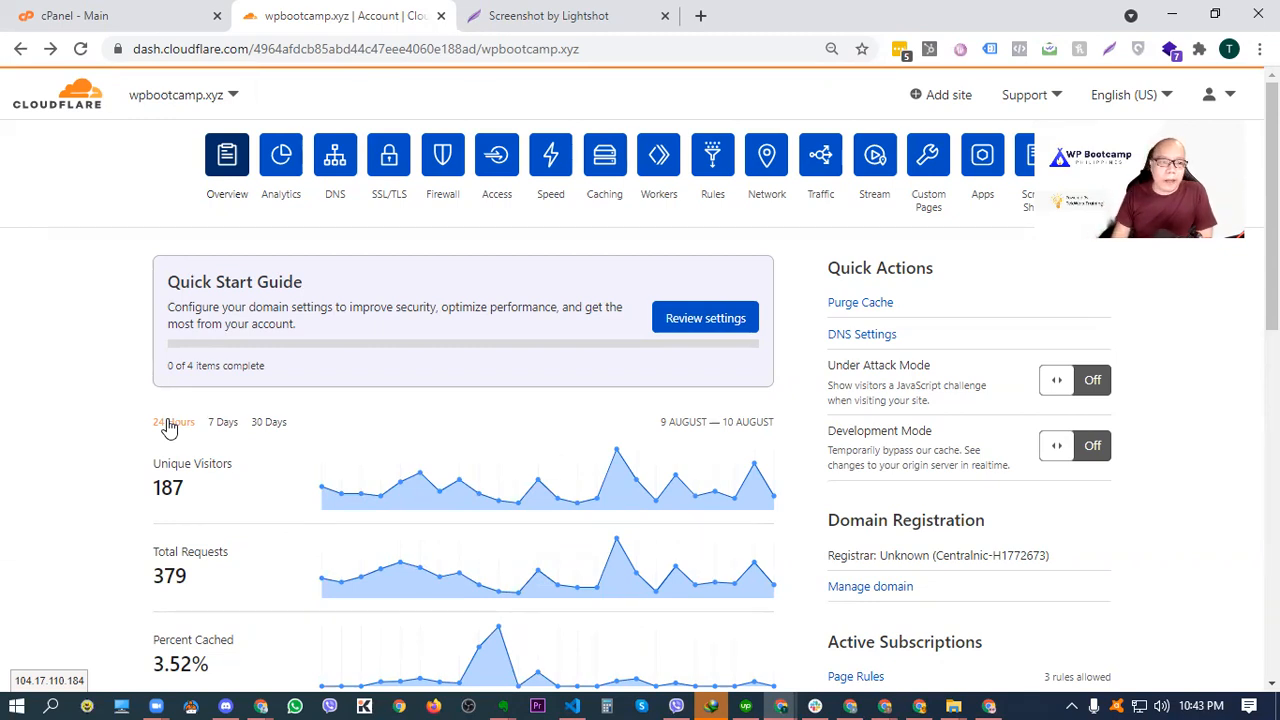
mouse_move(525, 80)
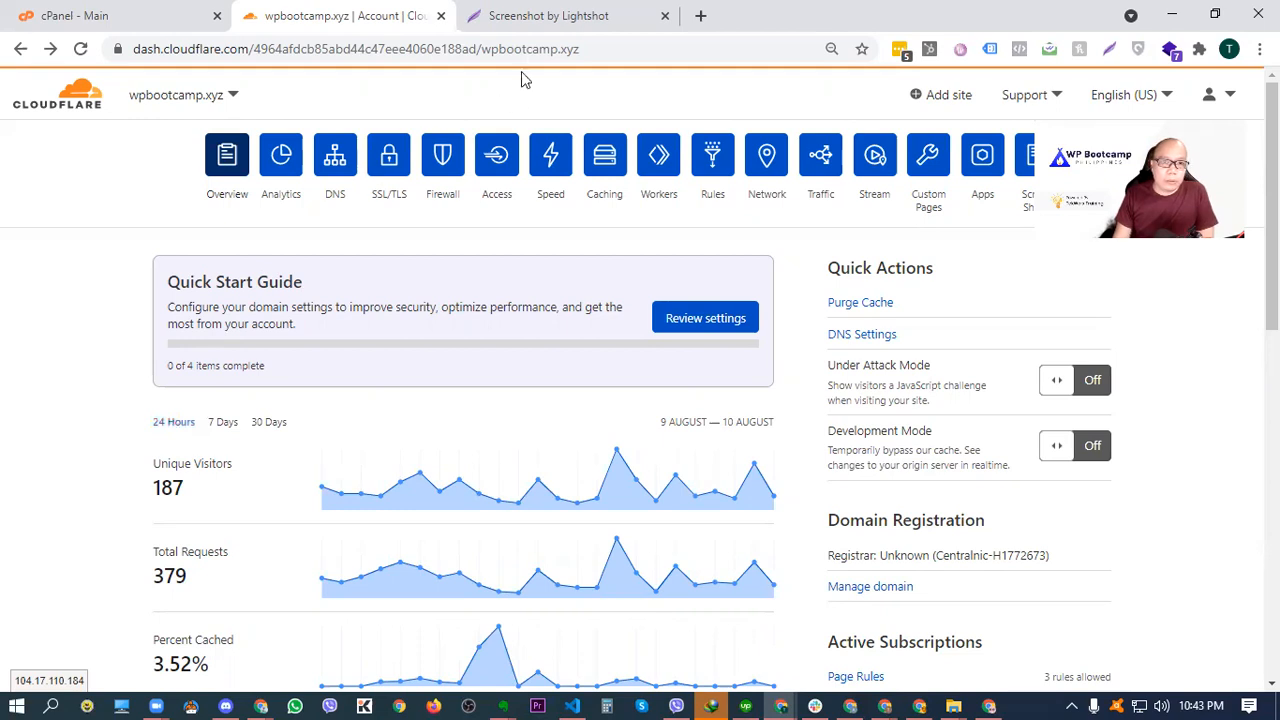
click(548, 15)
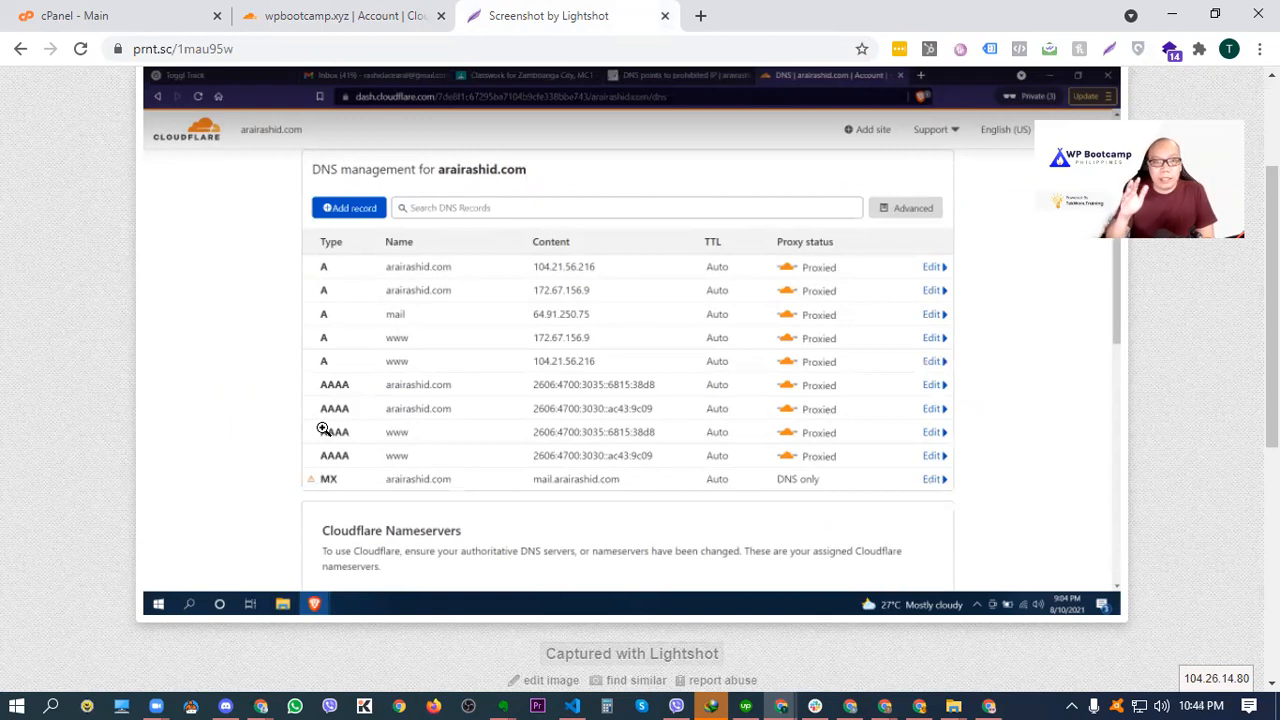
mouse_move(476, 168)
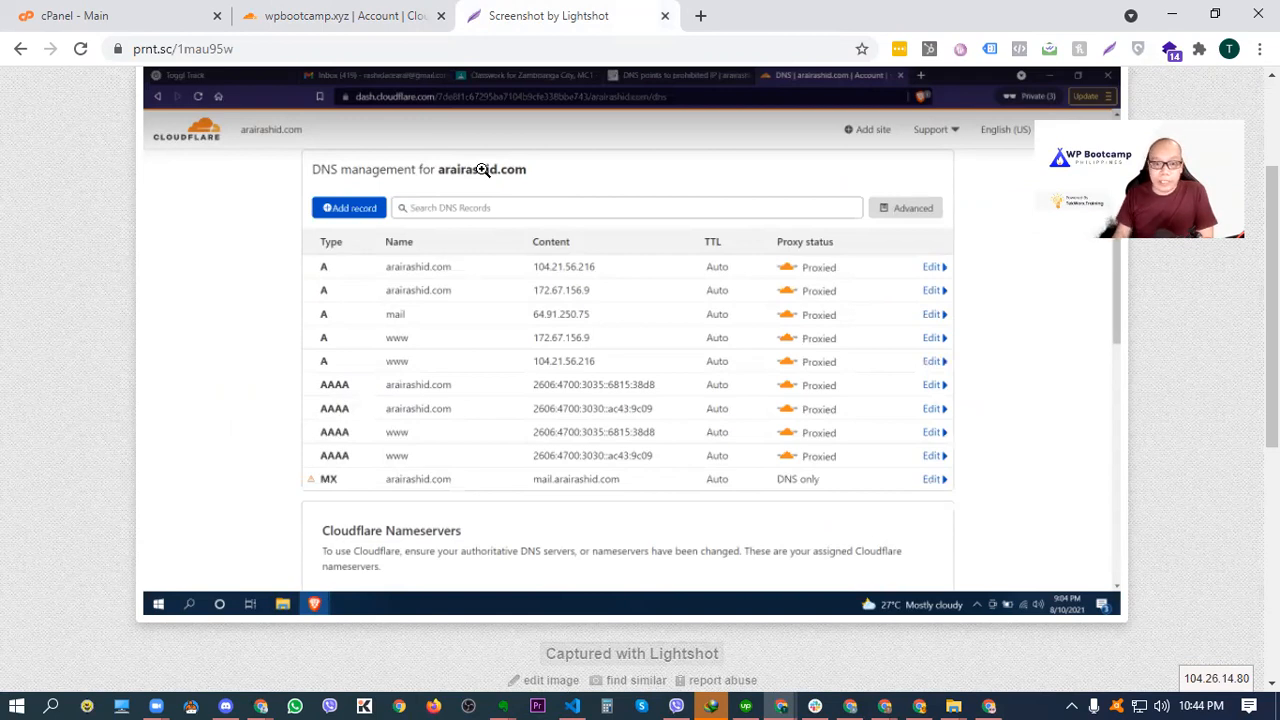
mouse_move(920, 170)
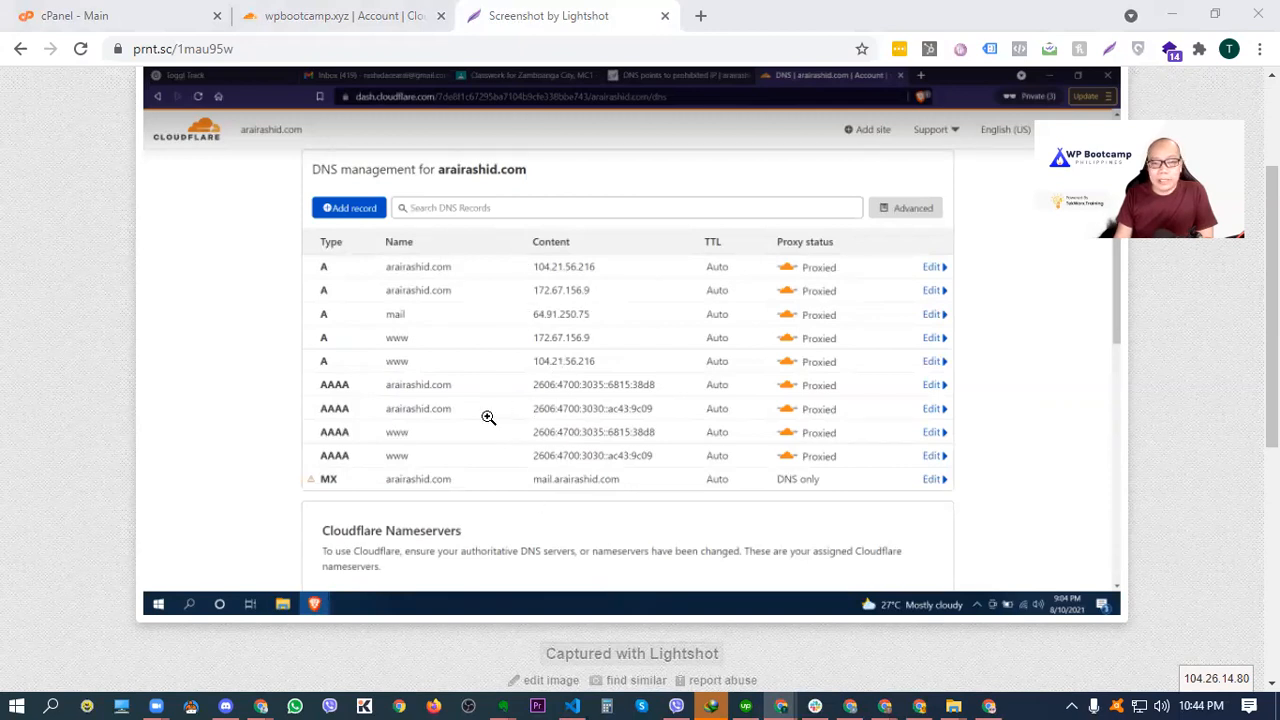
mouse_move(573, 411)
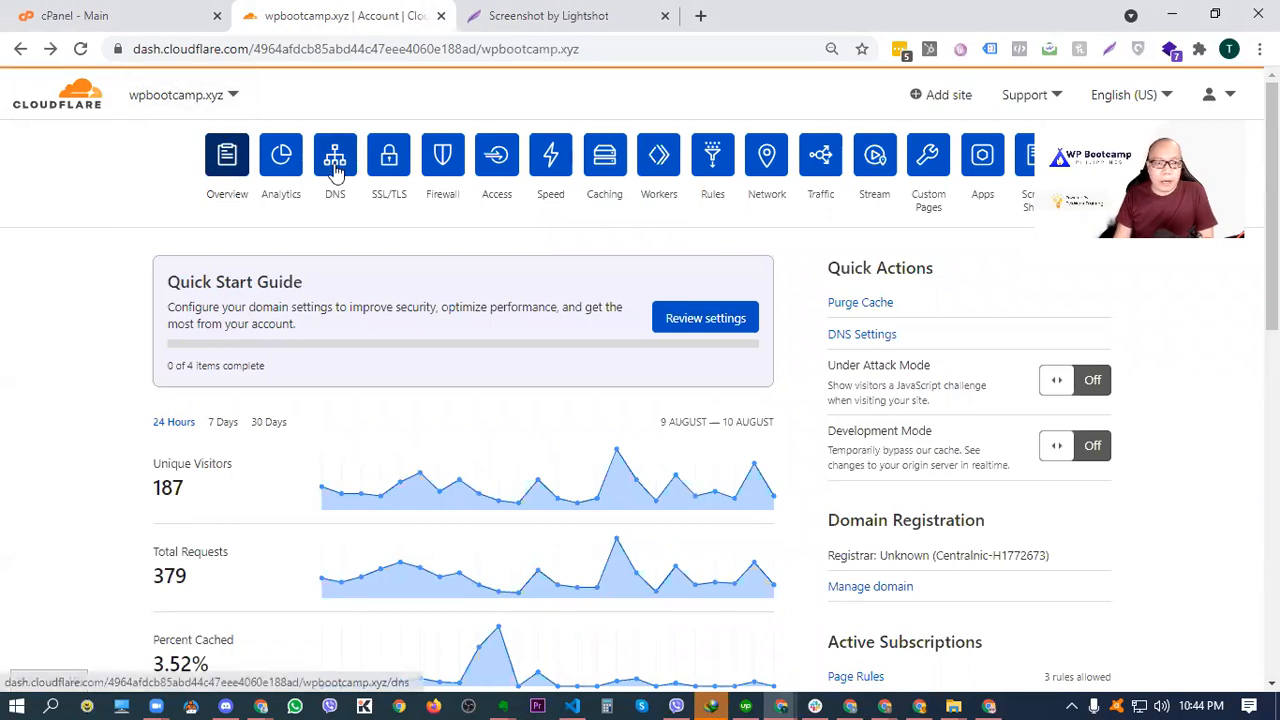
click(335, 160)
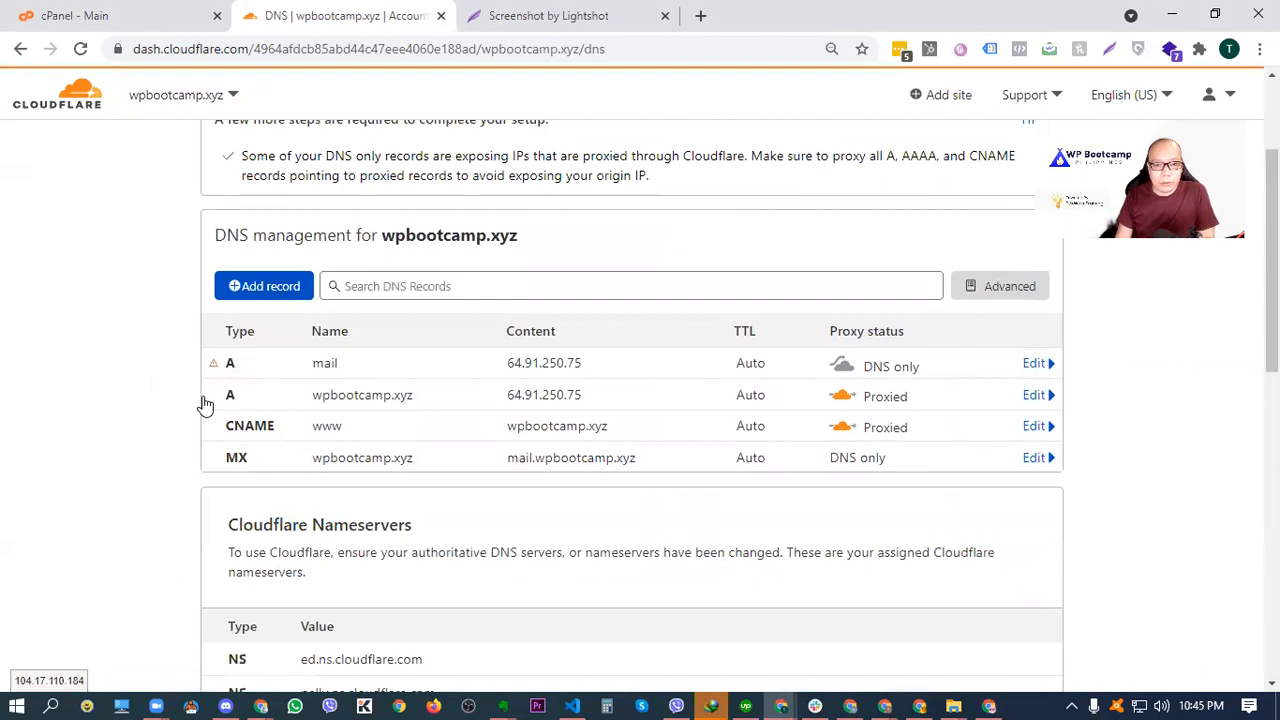
mouse_move(700, 470)
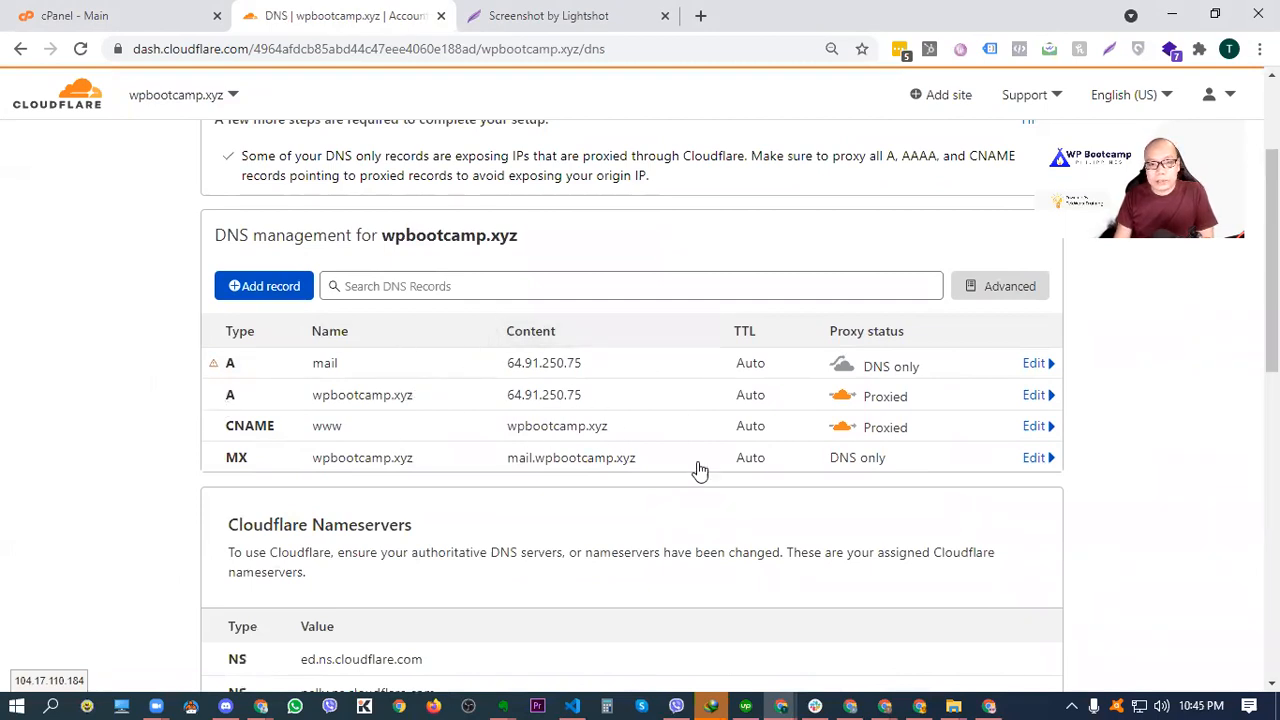
mouse_move(640, 418)
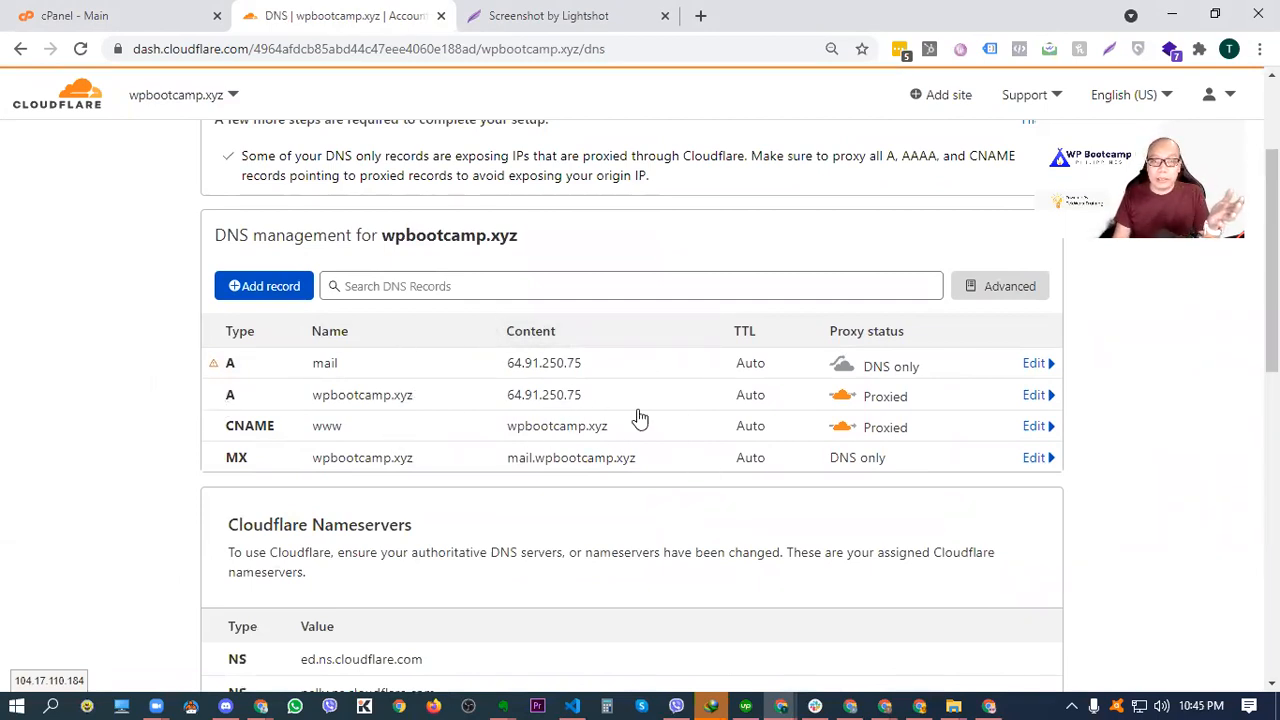
mouse_move(477, 433)
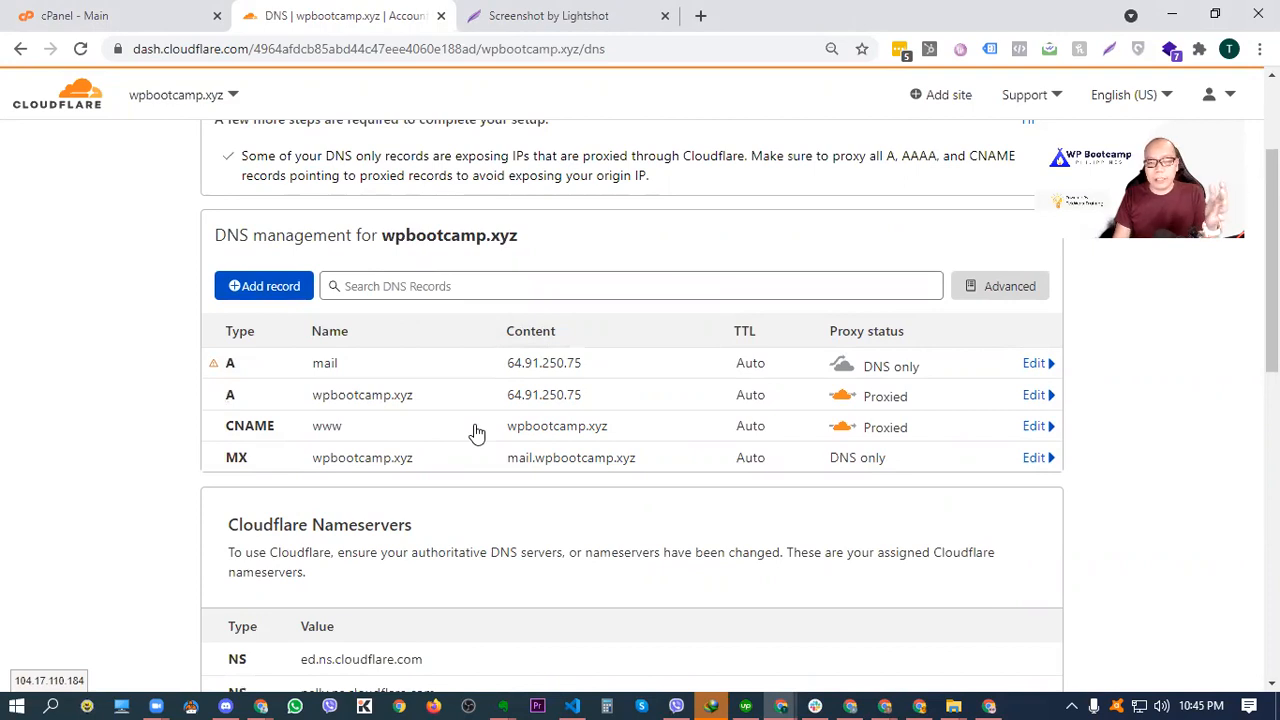
mouse_move(528, 443)
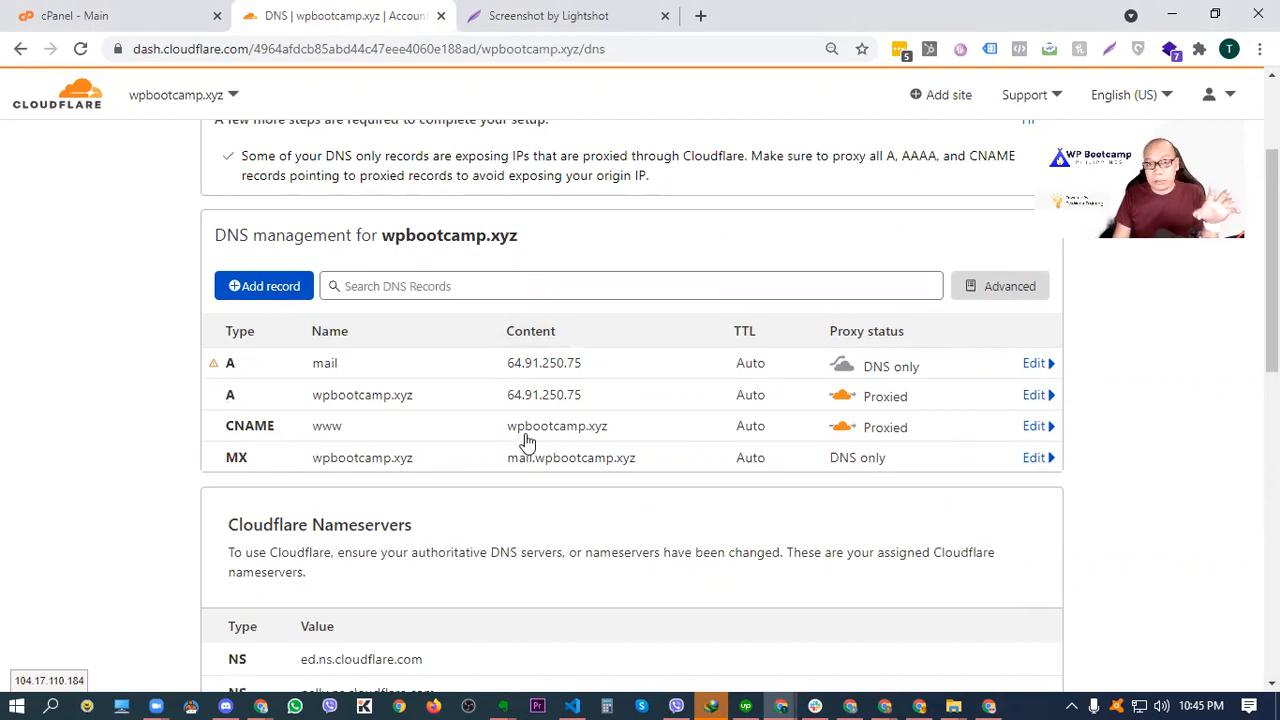
scroll(up, 3)
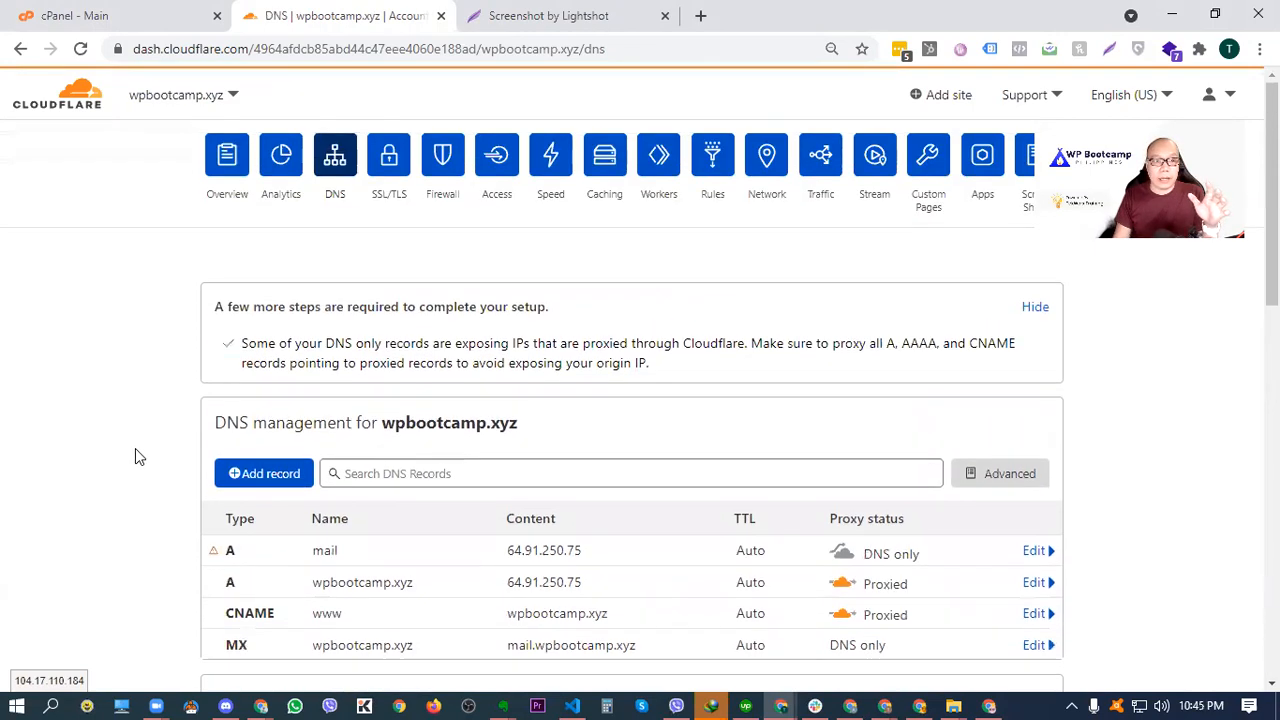
scroll(down, 3)
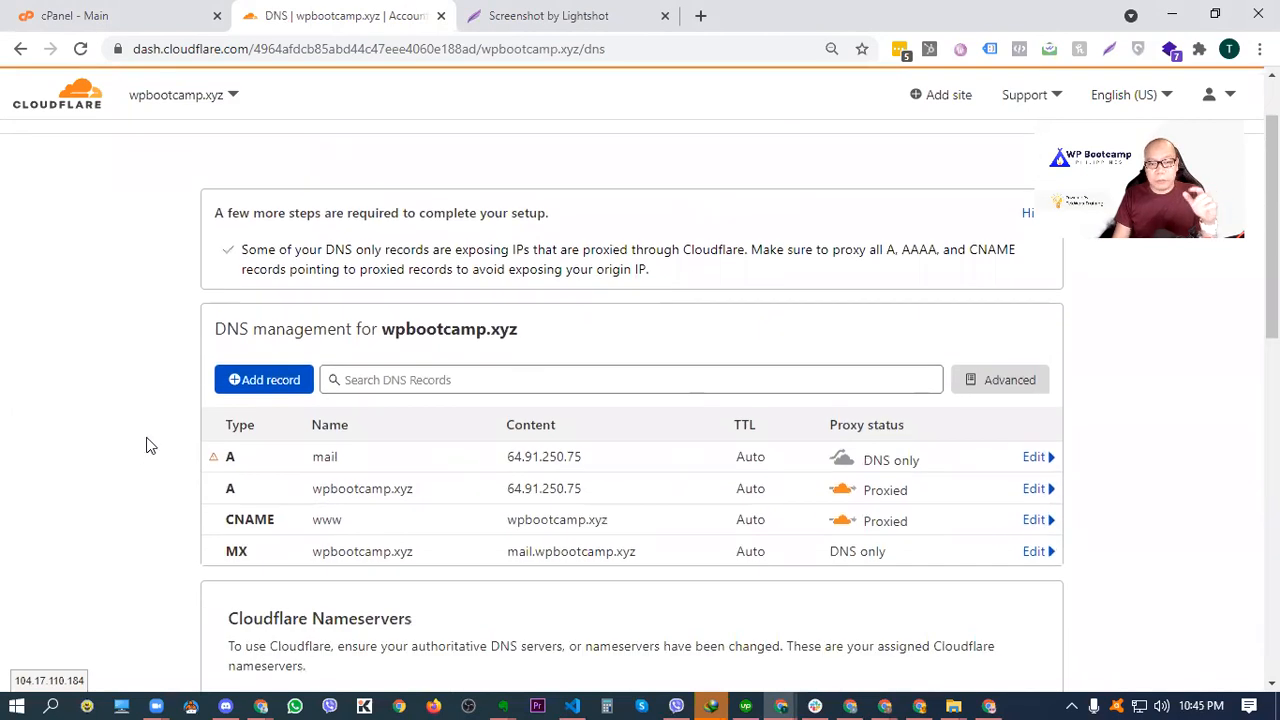
mouse_move(386, 571)
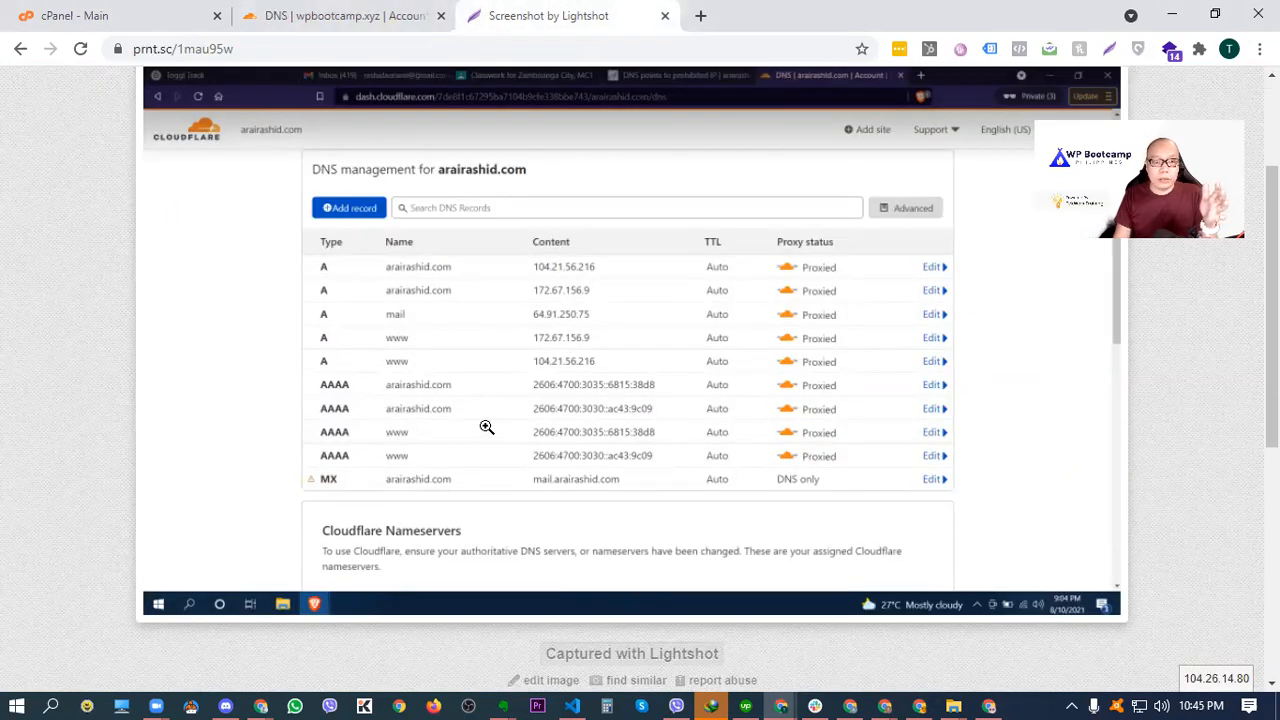
click(340, 15)
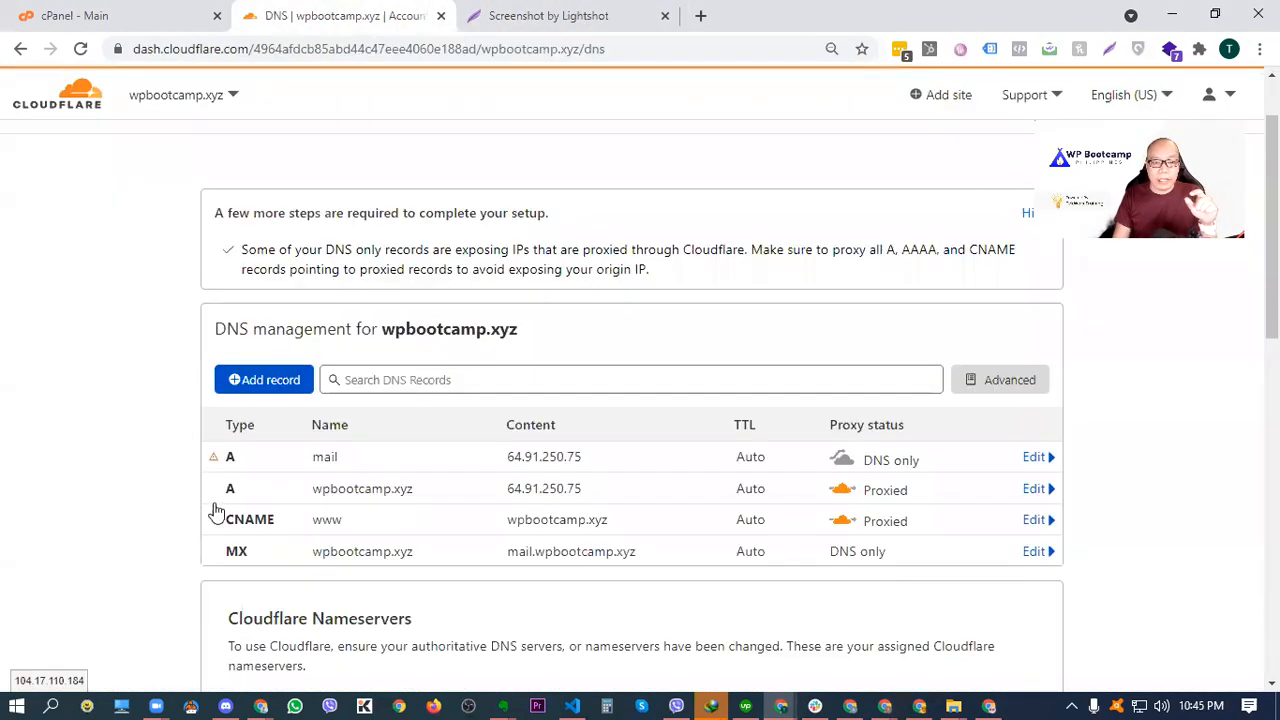
mouse_move(163, 518)
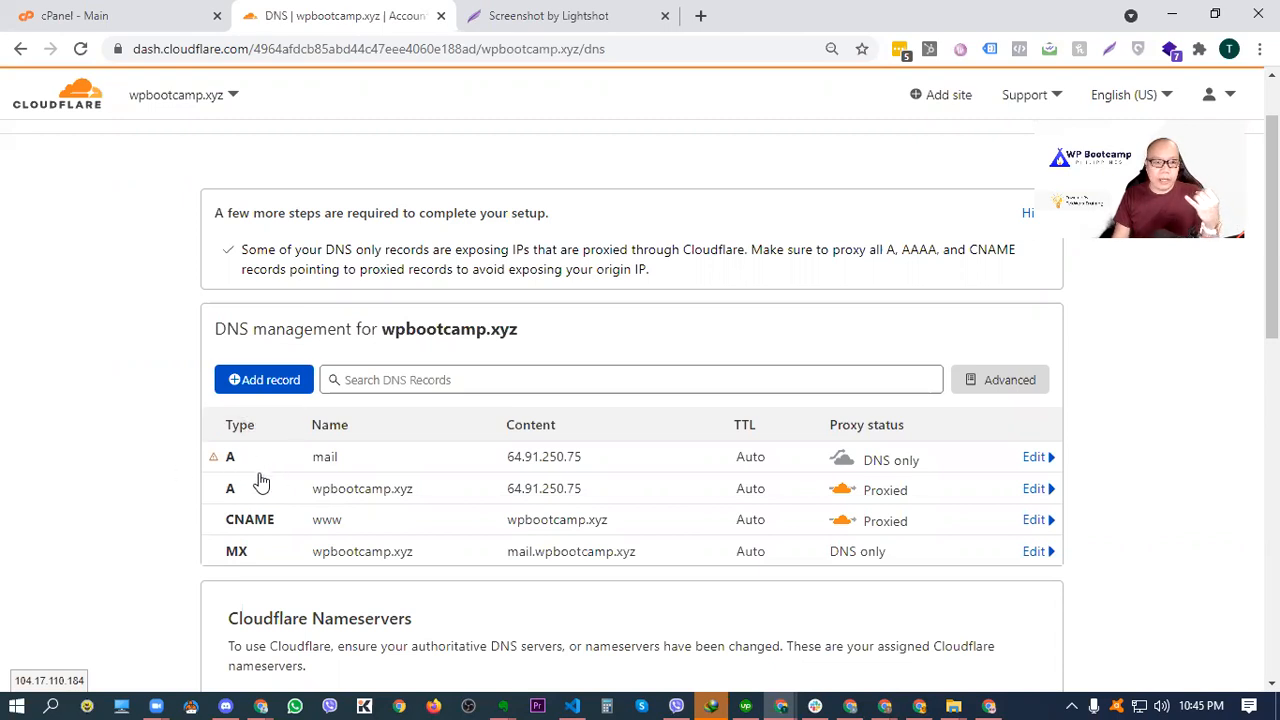
mouse_move(252, 572)
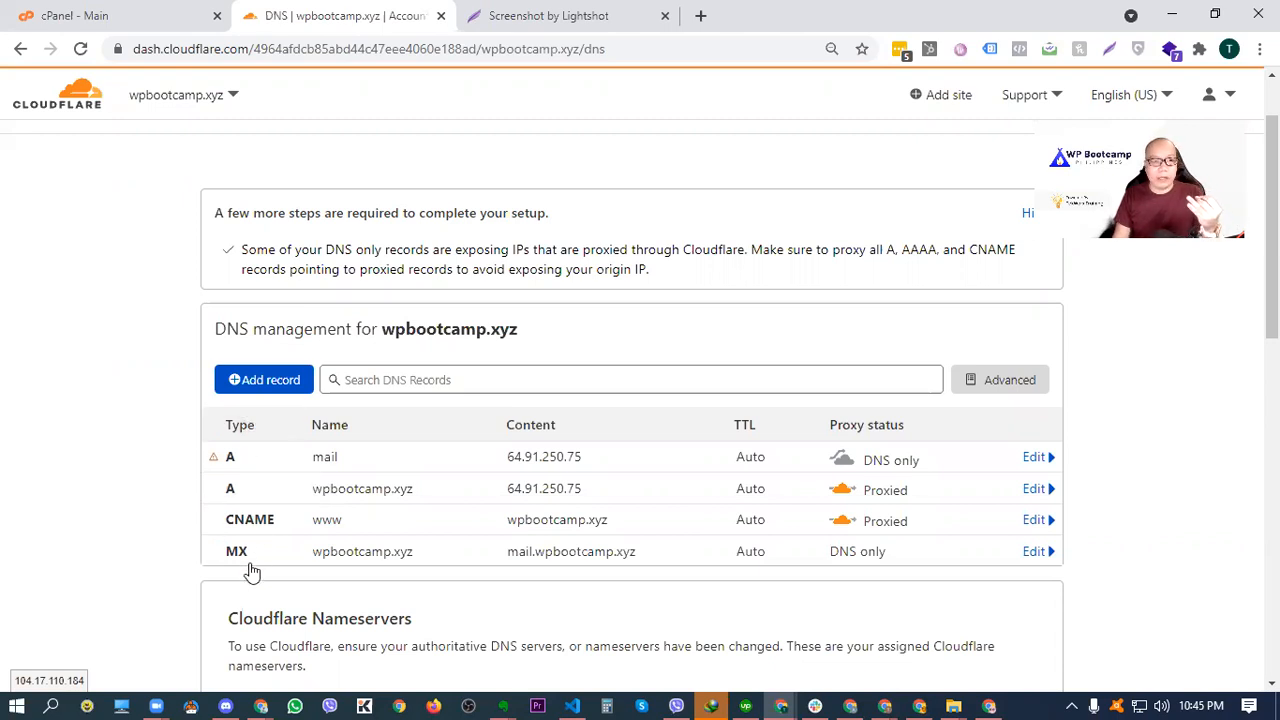
mouse_move(237, 560)
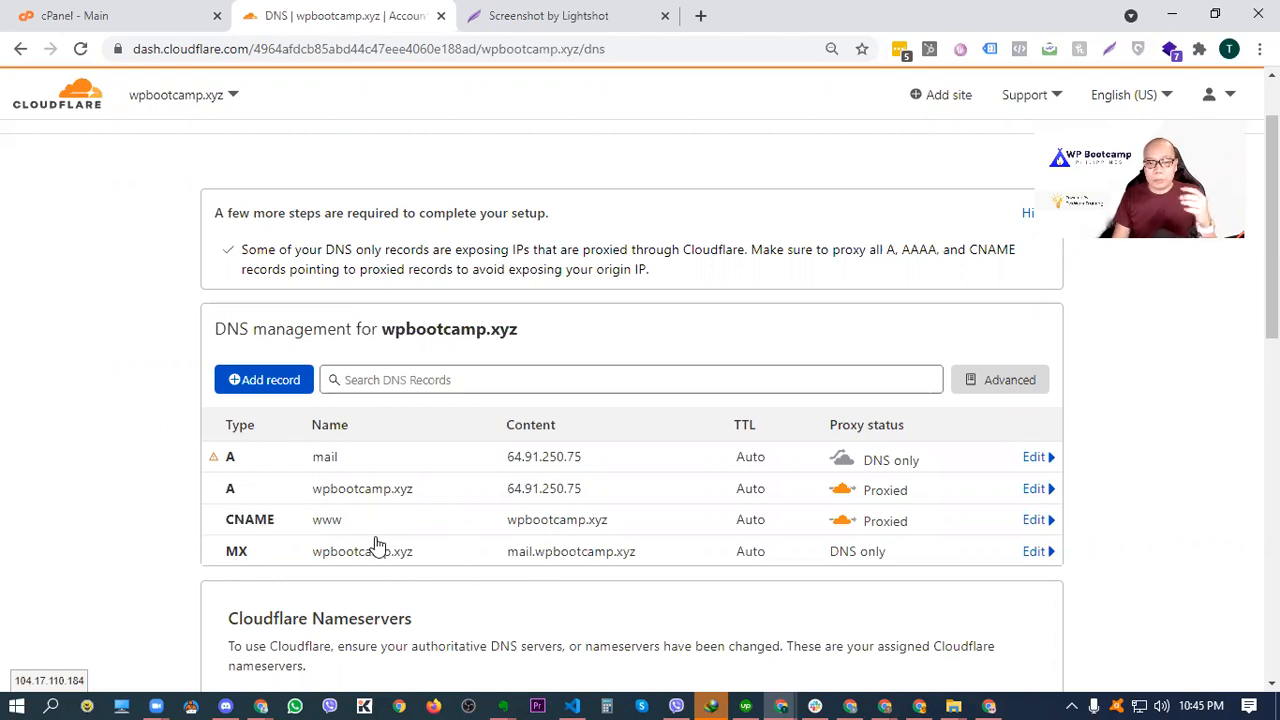
mouse_move(472, 467)
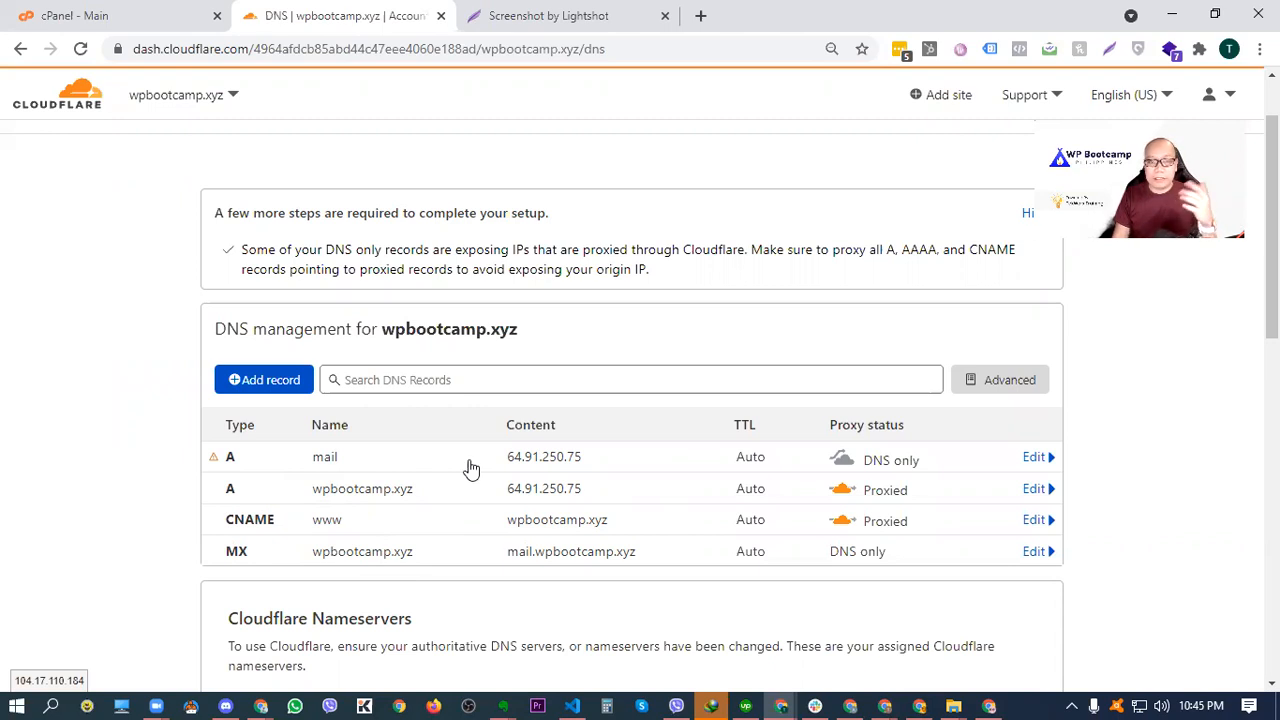
mouse_move(548, 456)
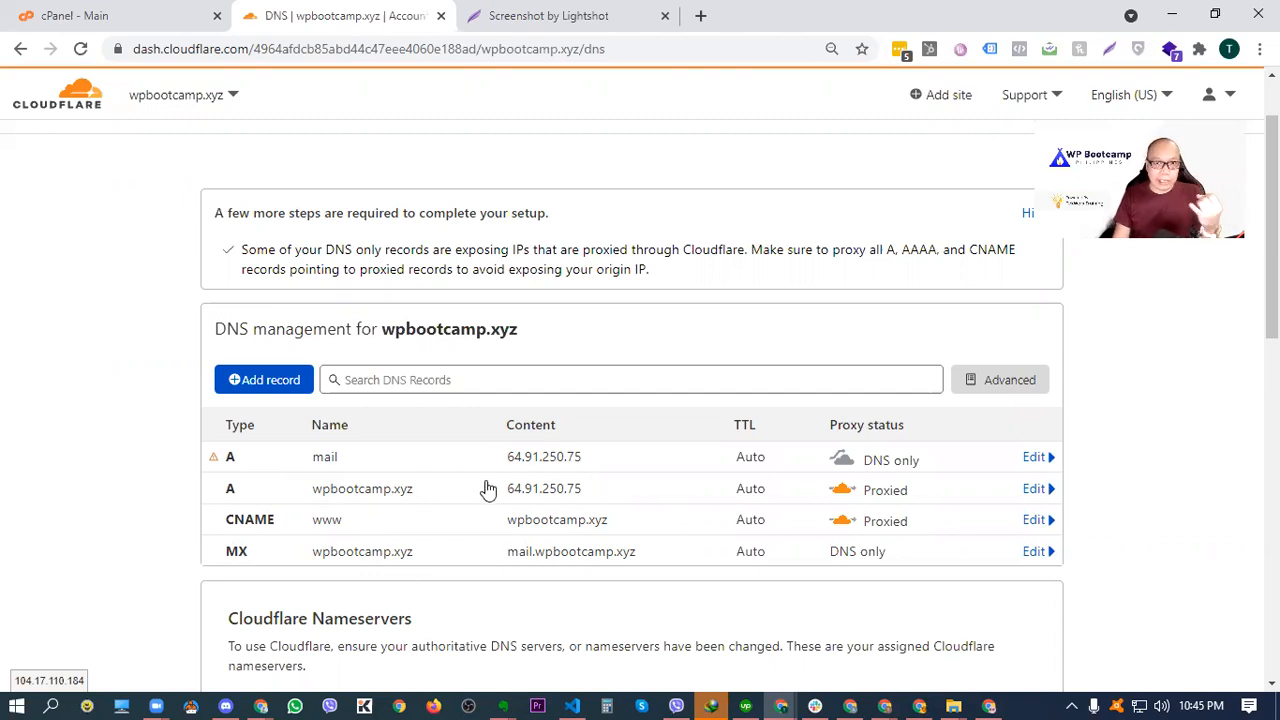
mouse_move(460, 473)
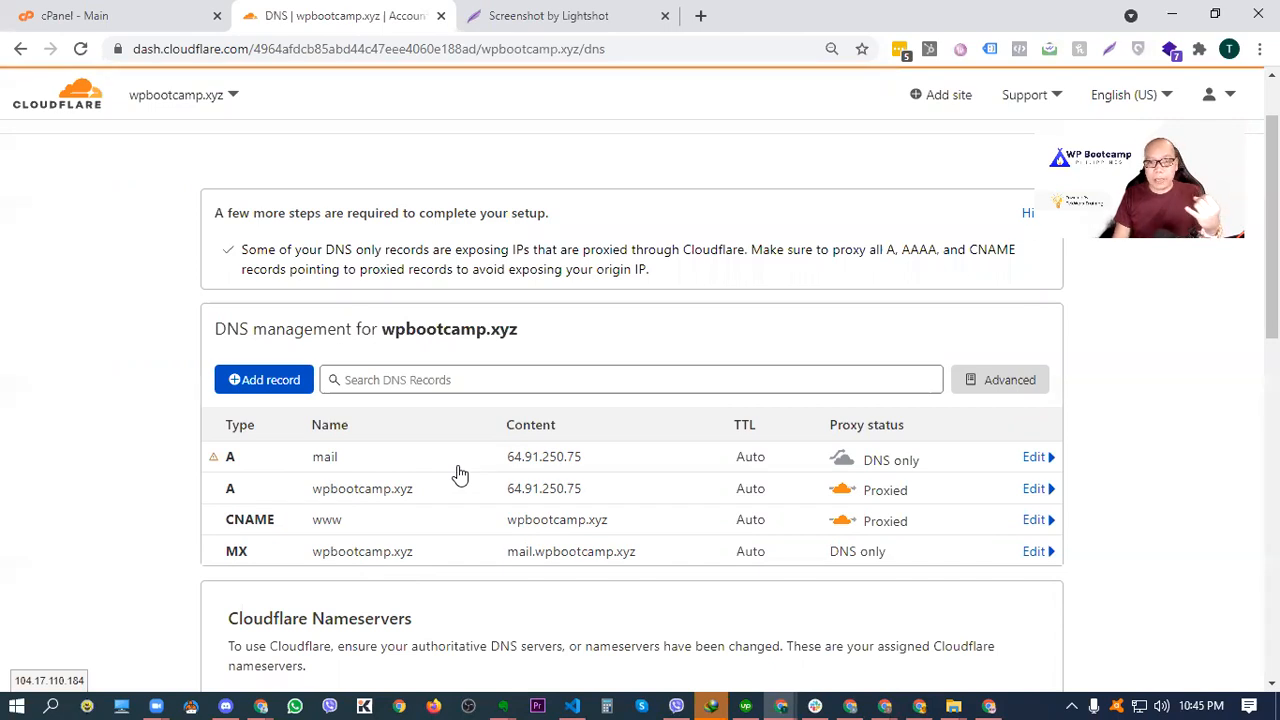
mouse_move(140, 483)
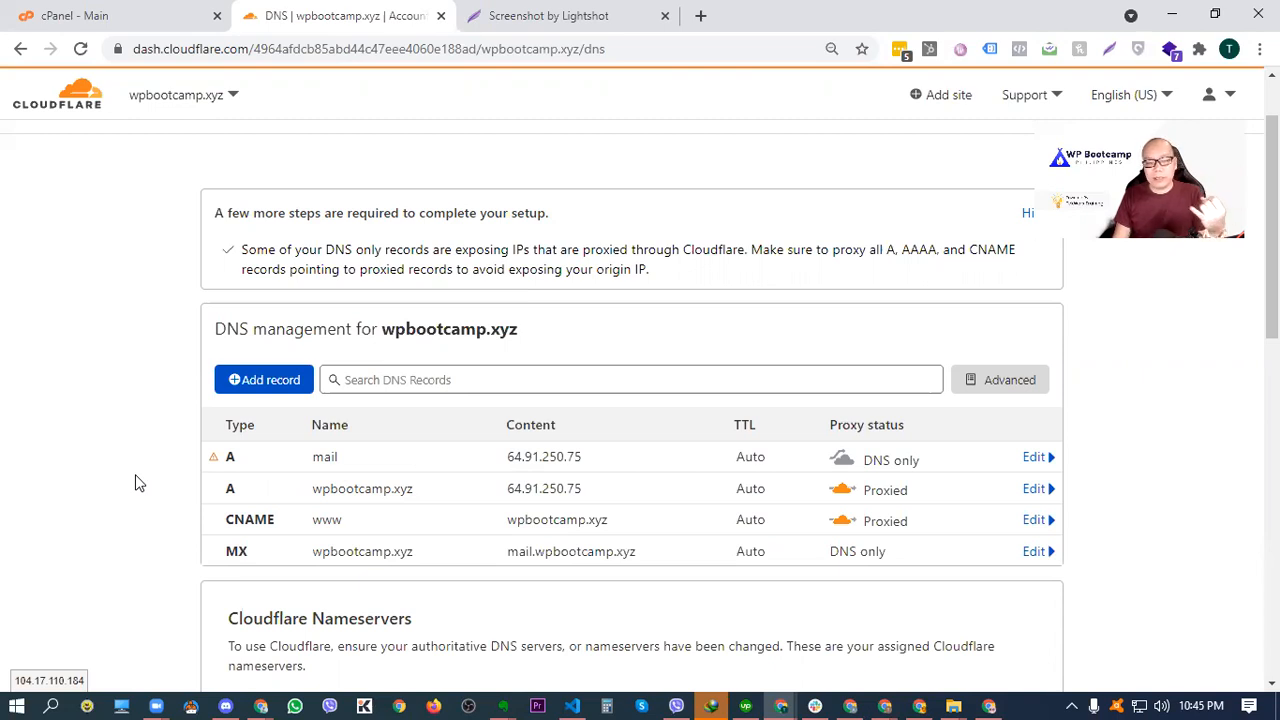
mouse_move(183, 135)
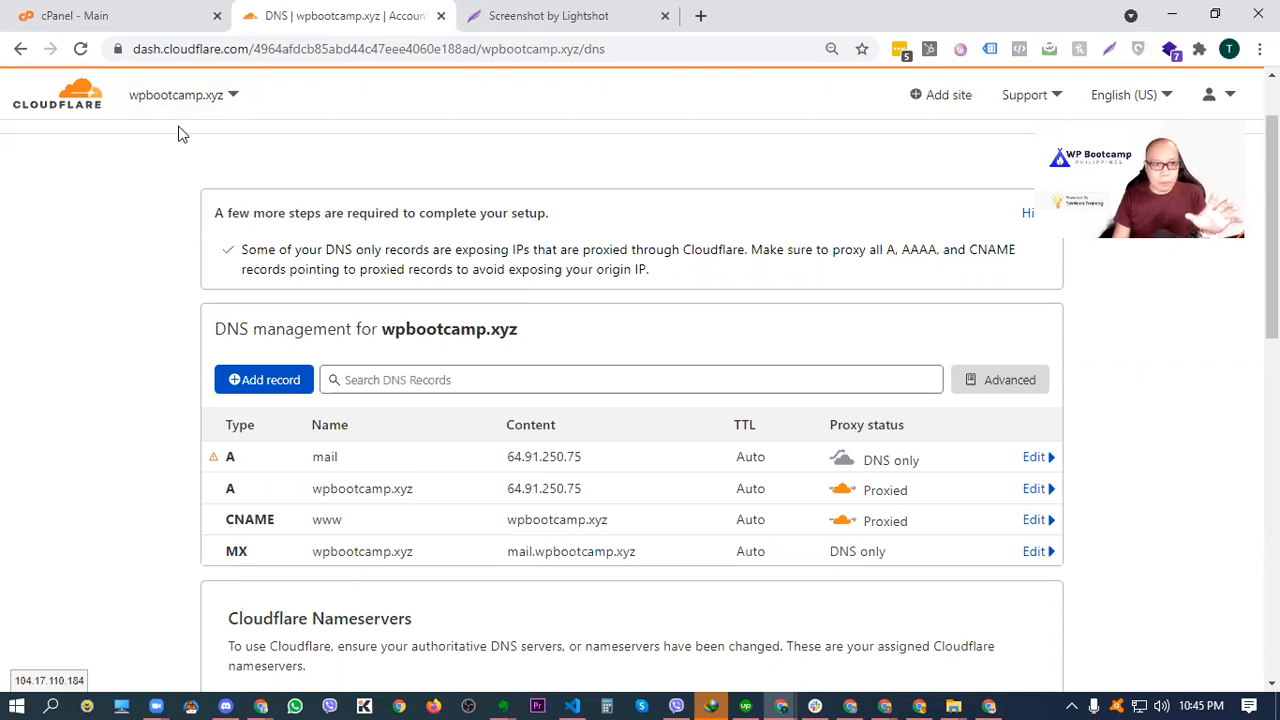
mouse_move(229, 204)
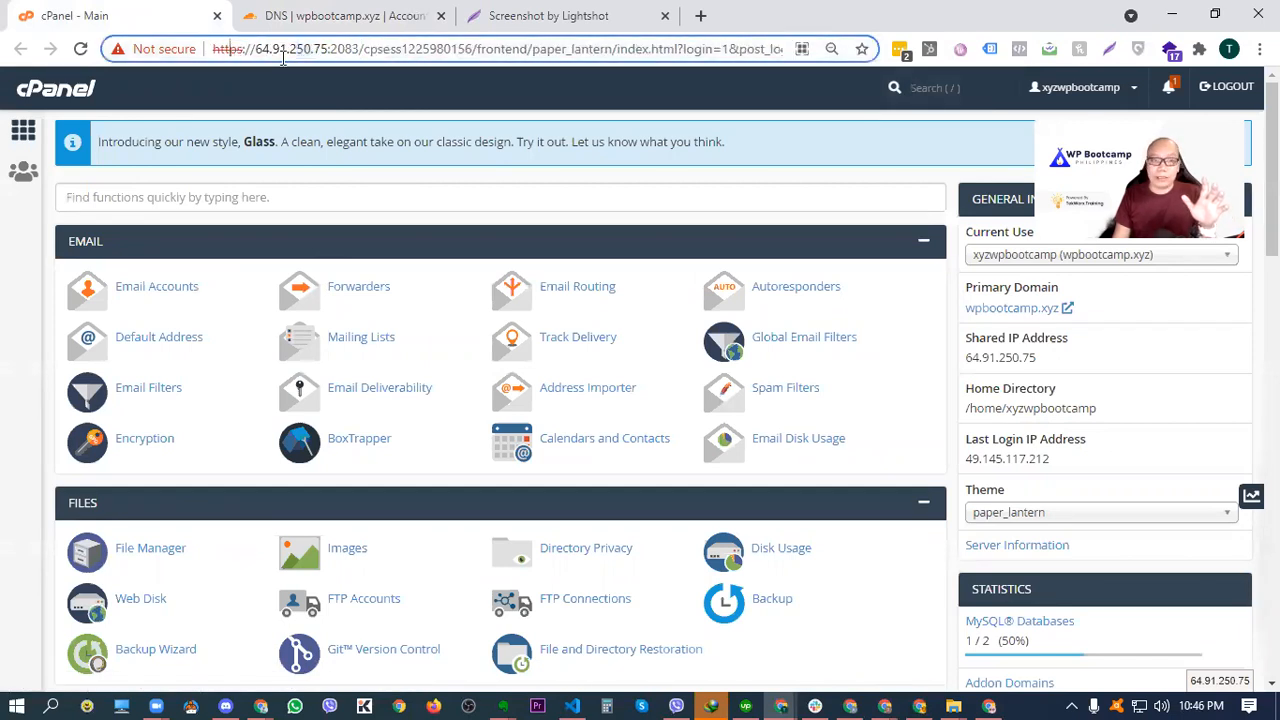
Step: Highlight the shared server IP 64.91.250.75 on the cPanel main page
double_click(289, 48)
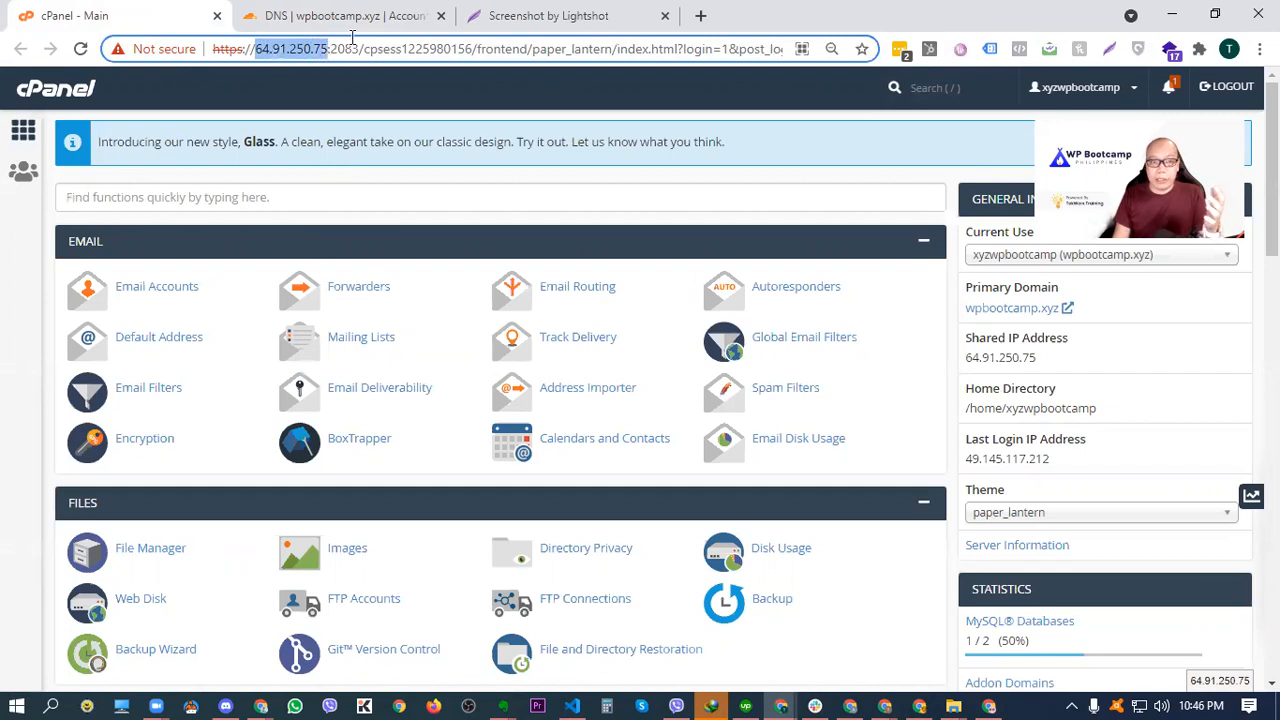
mouse_move(358, 286)
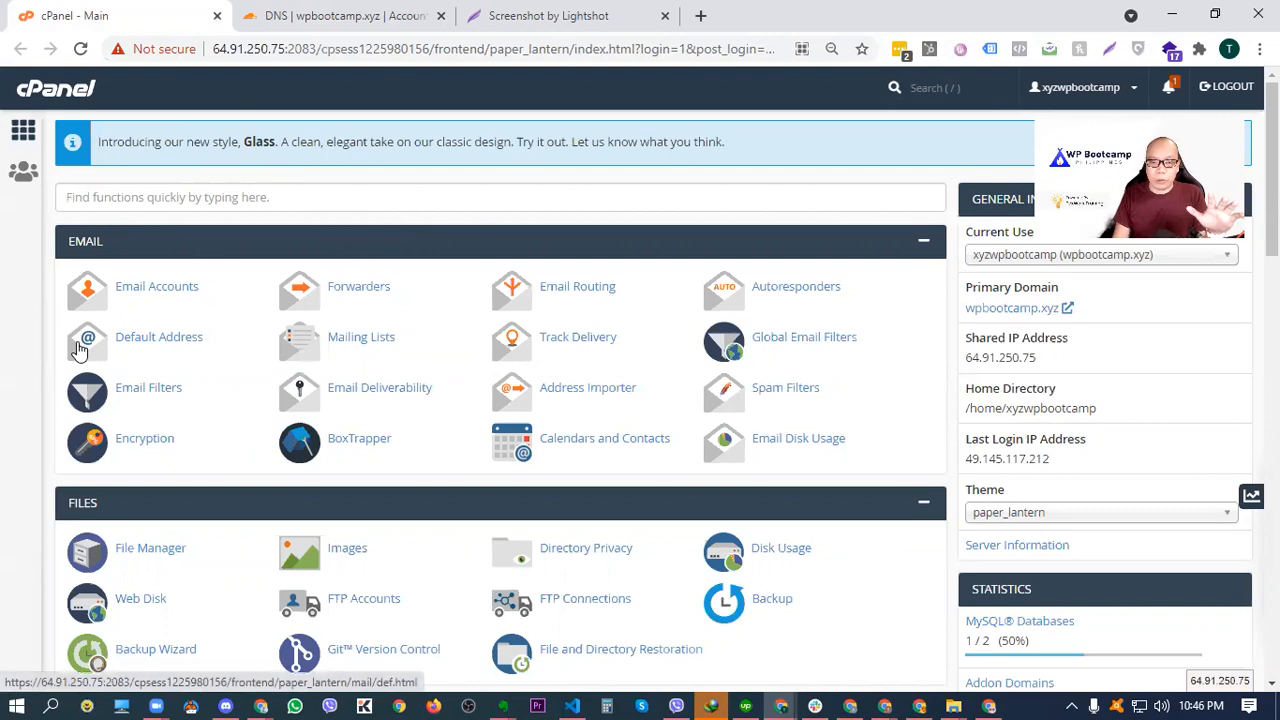
mouse_move(40, 371)
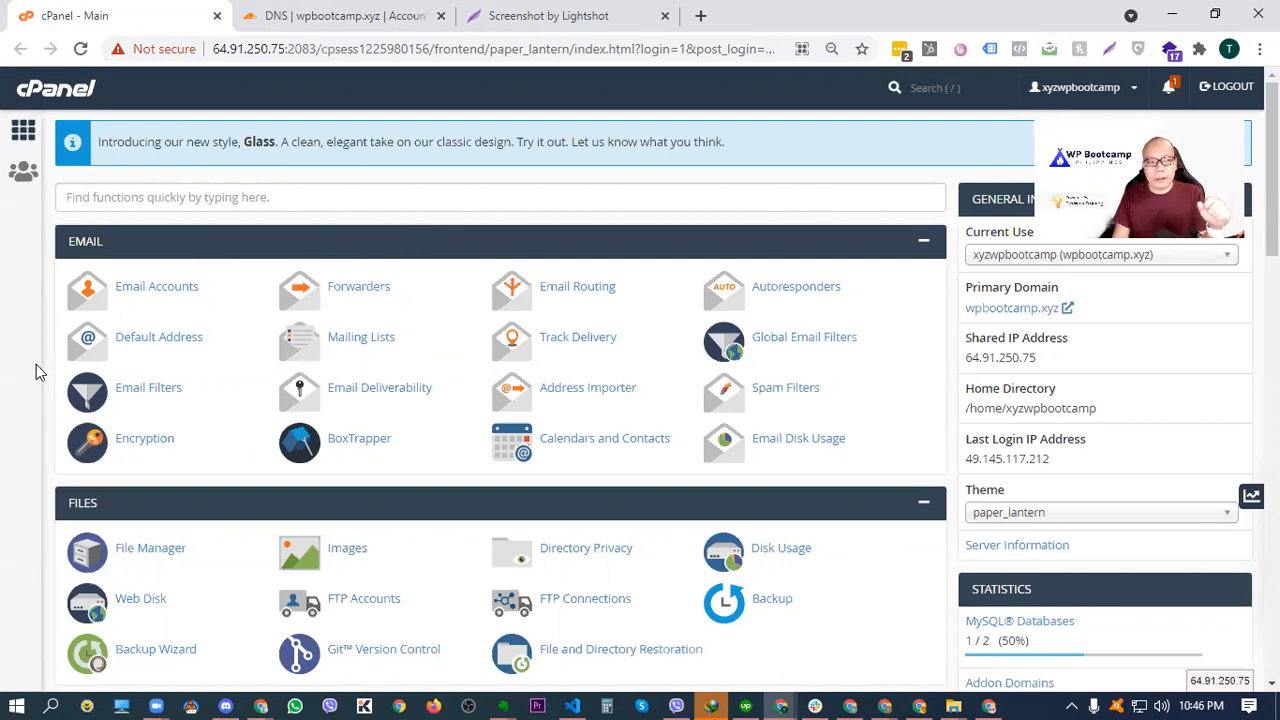
mouse_move(43, 398)
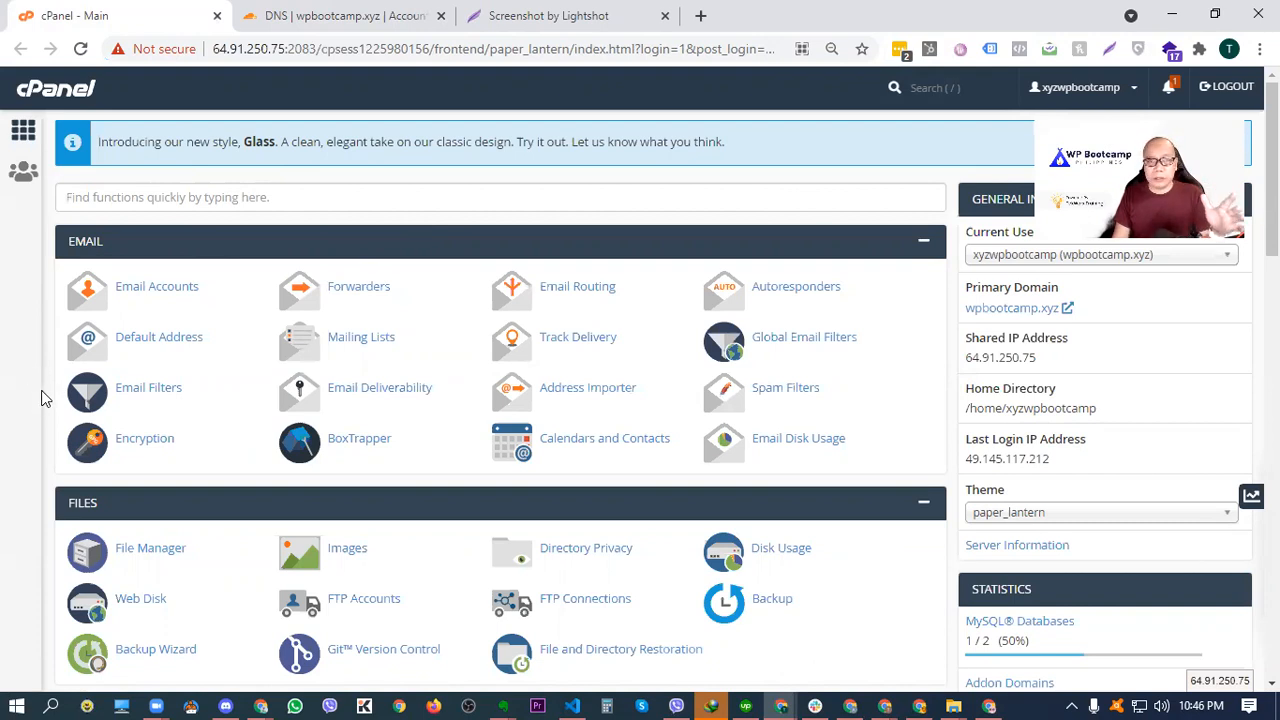
mouse_move(47, 427)
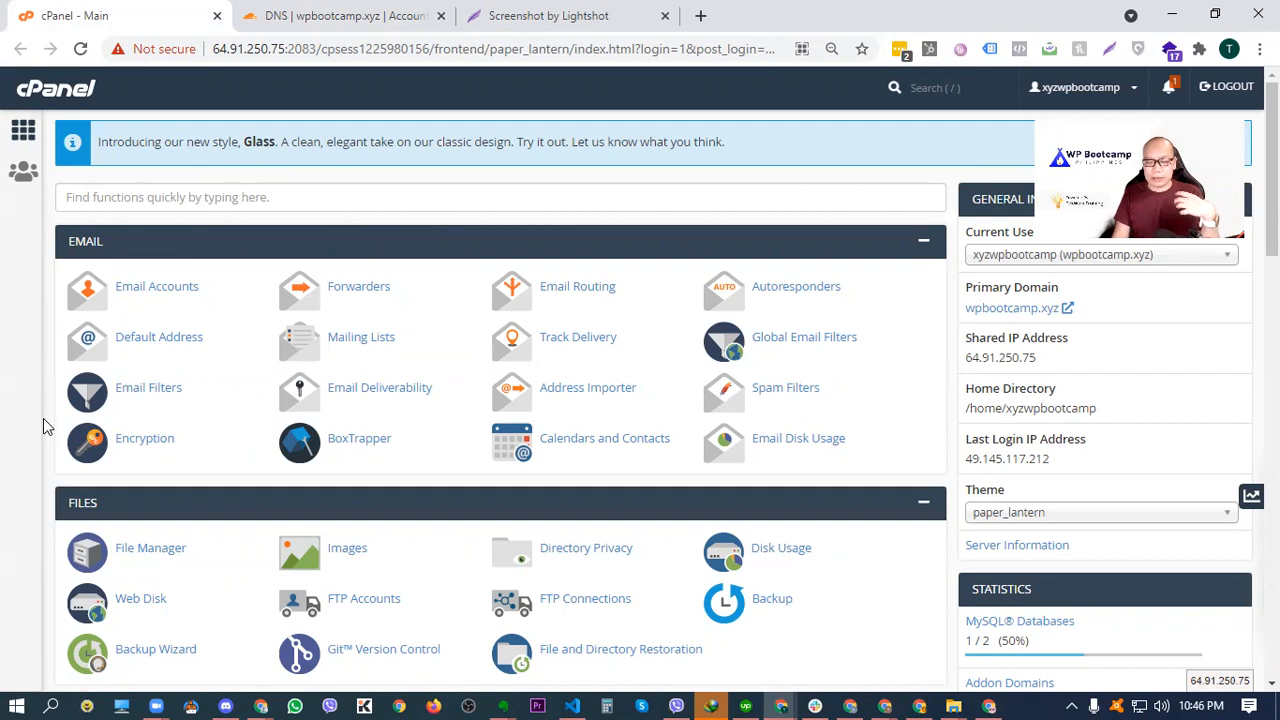
mouse_move(318, 390)
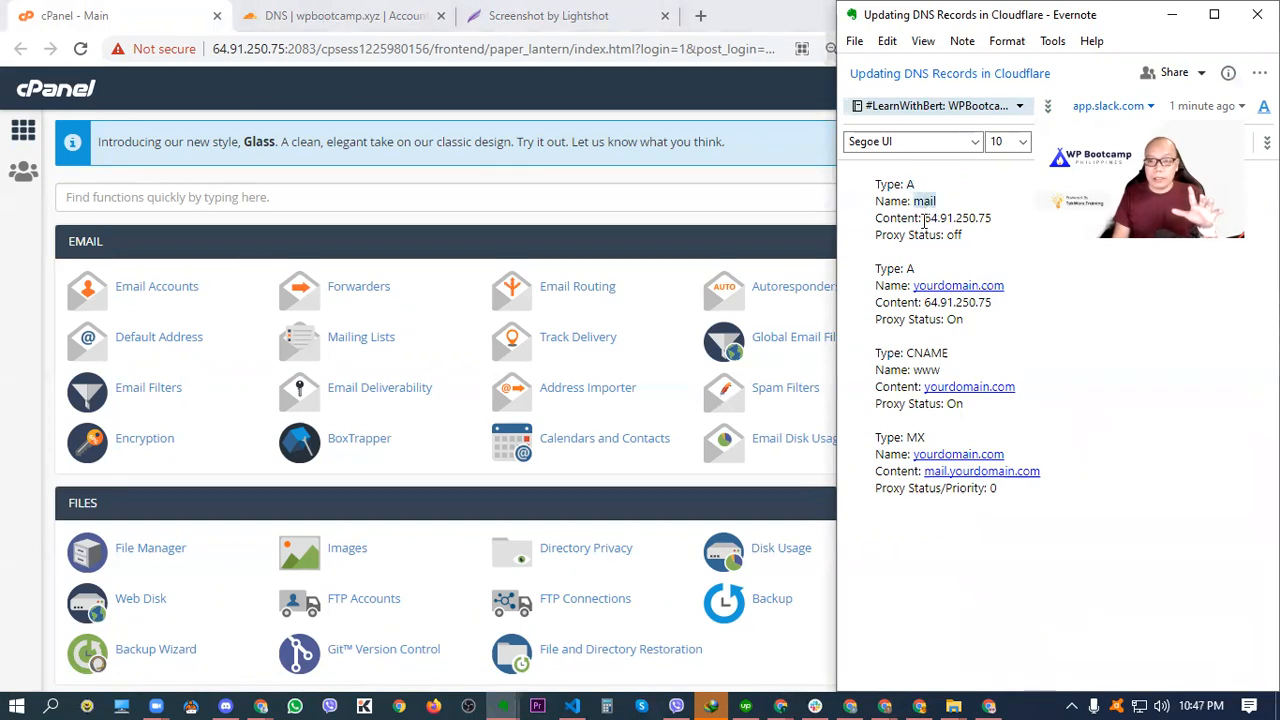
Step: Highlight the mail name and CNAME target in the note, then revisit the example screenshot
double_click(957, 218)
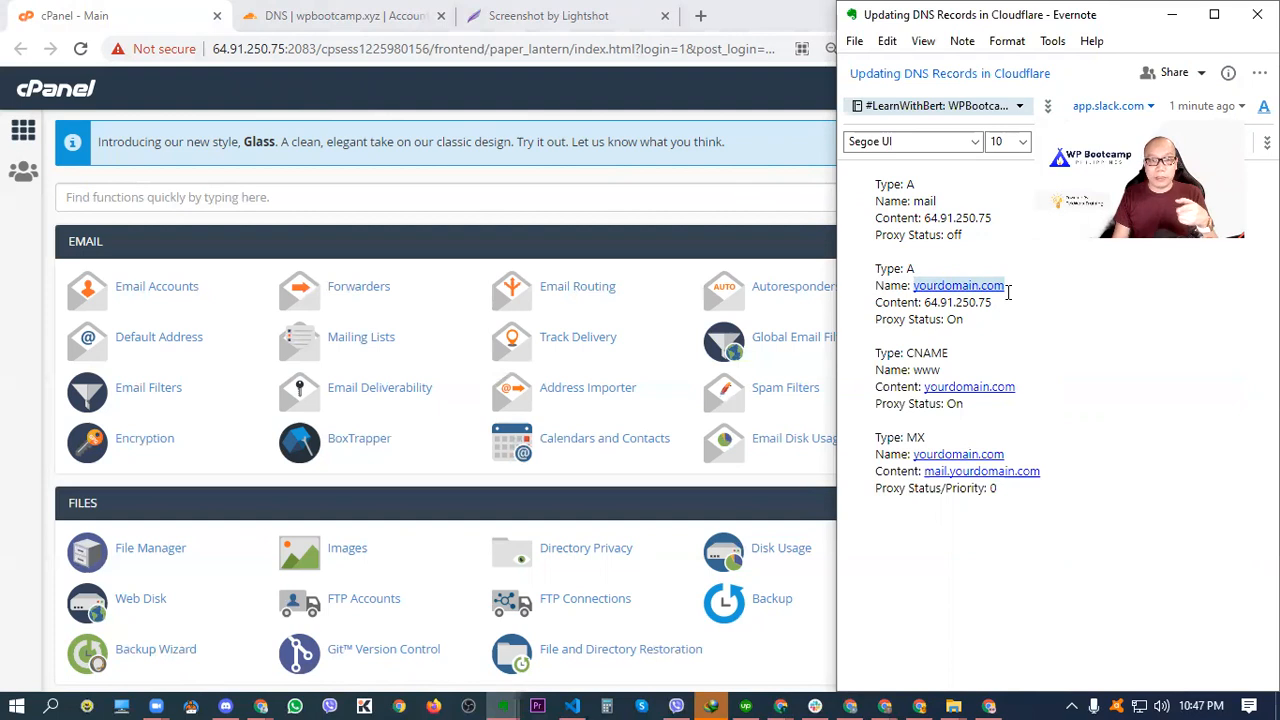
mouse_move(345, 16)
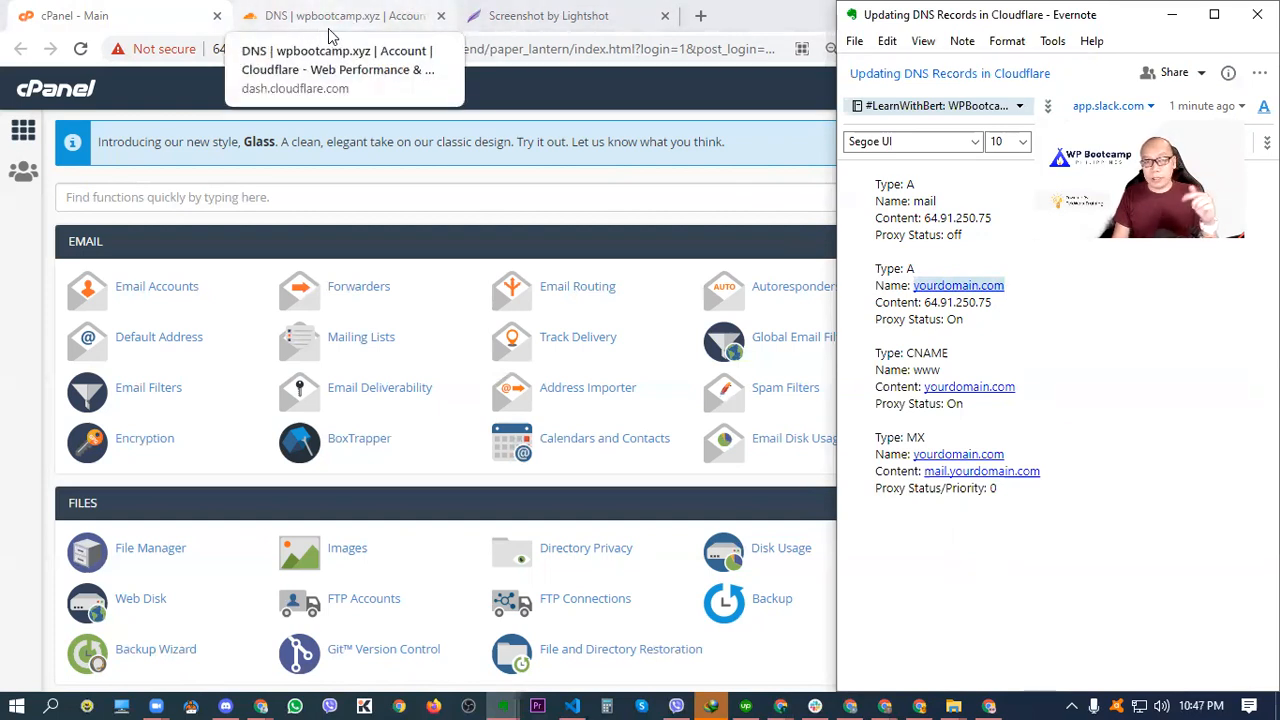
double_click(957, 285)
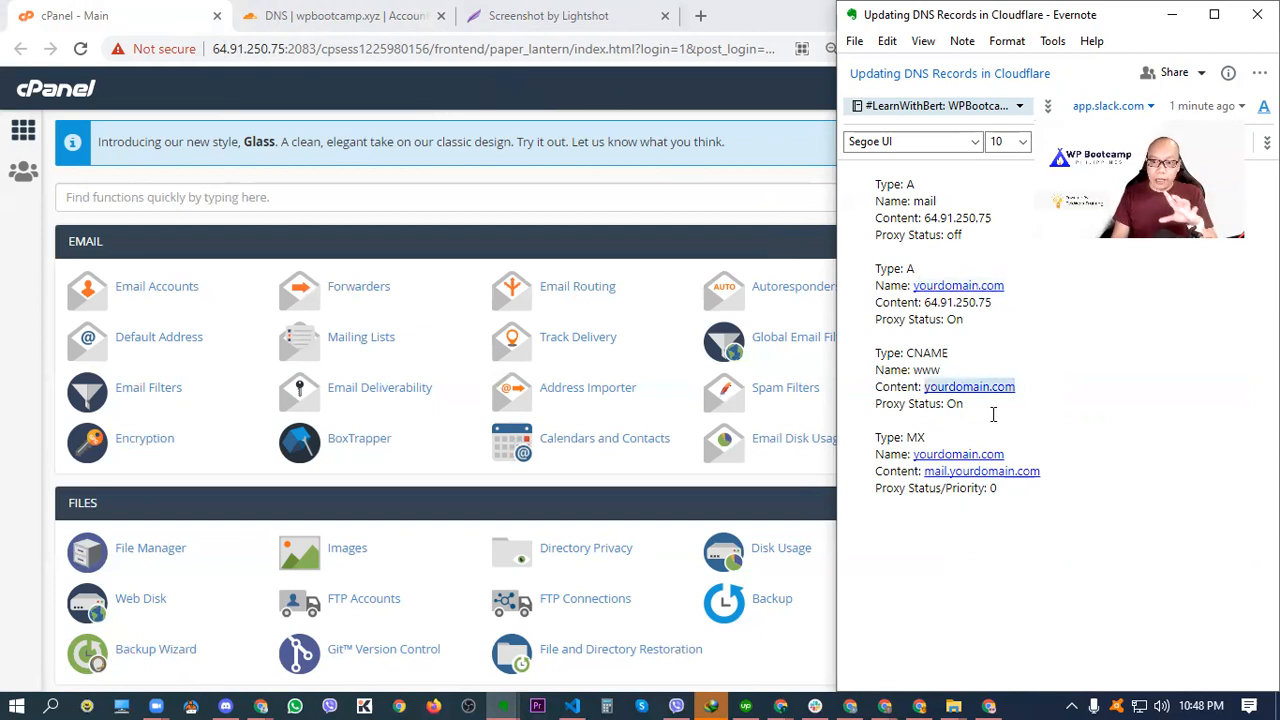
click(958, 285)
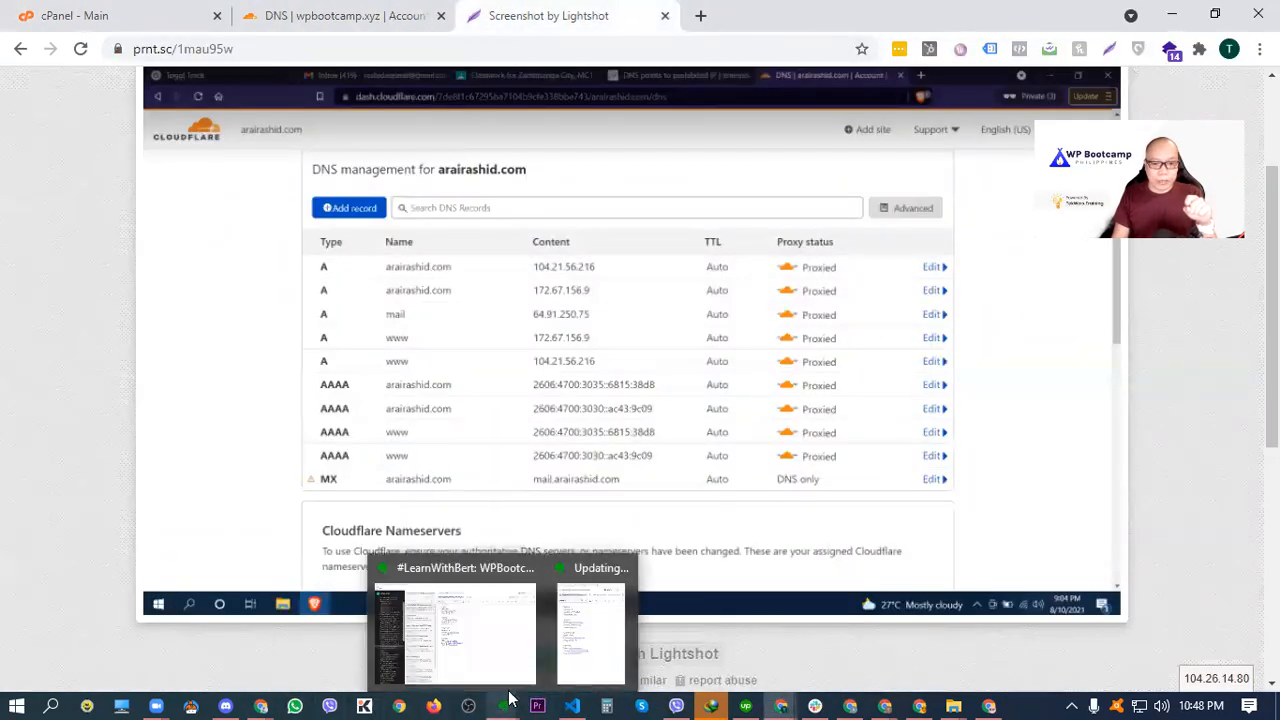
Step: Bring the Evernote DNS records note back into view beside cPanel
click(590, 635)
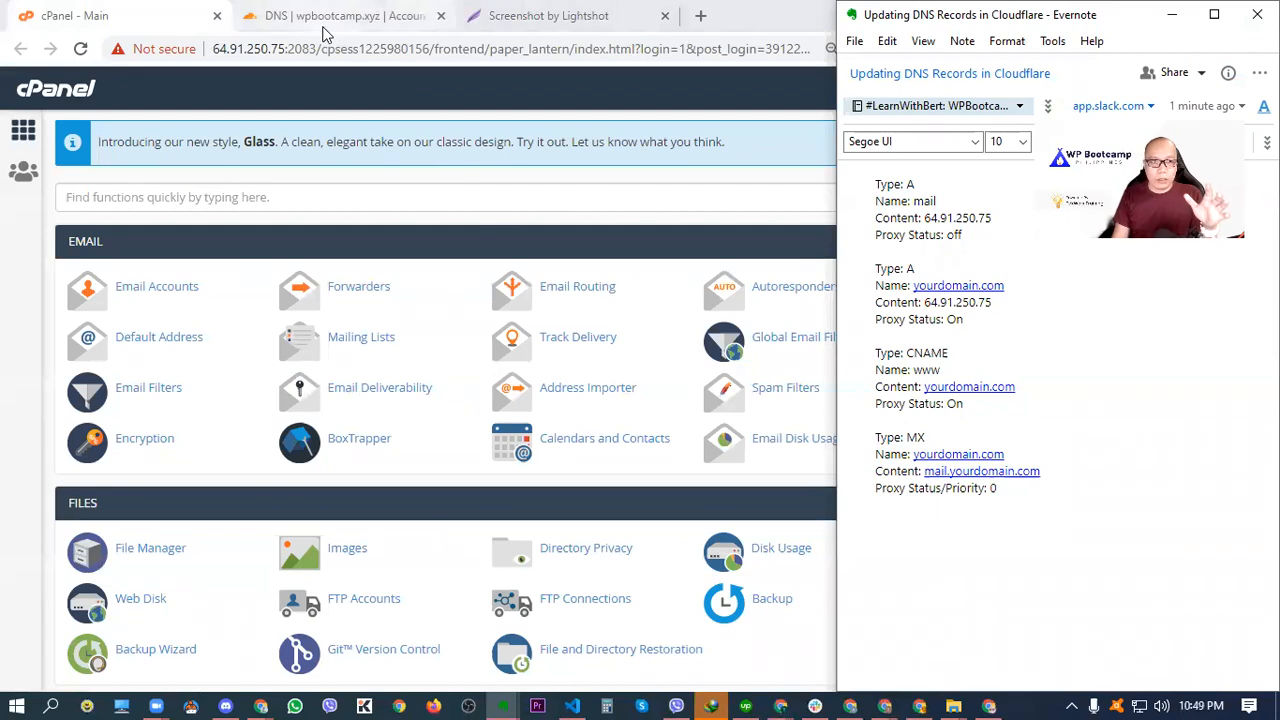
Step: Return to the wpbootcamp.xyz DNS records page in Cloudflare
click(335, 15)
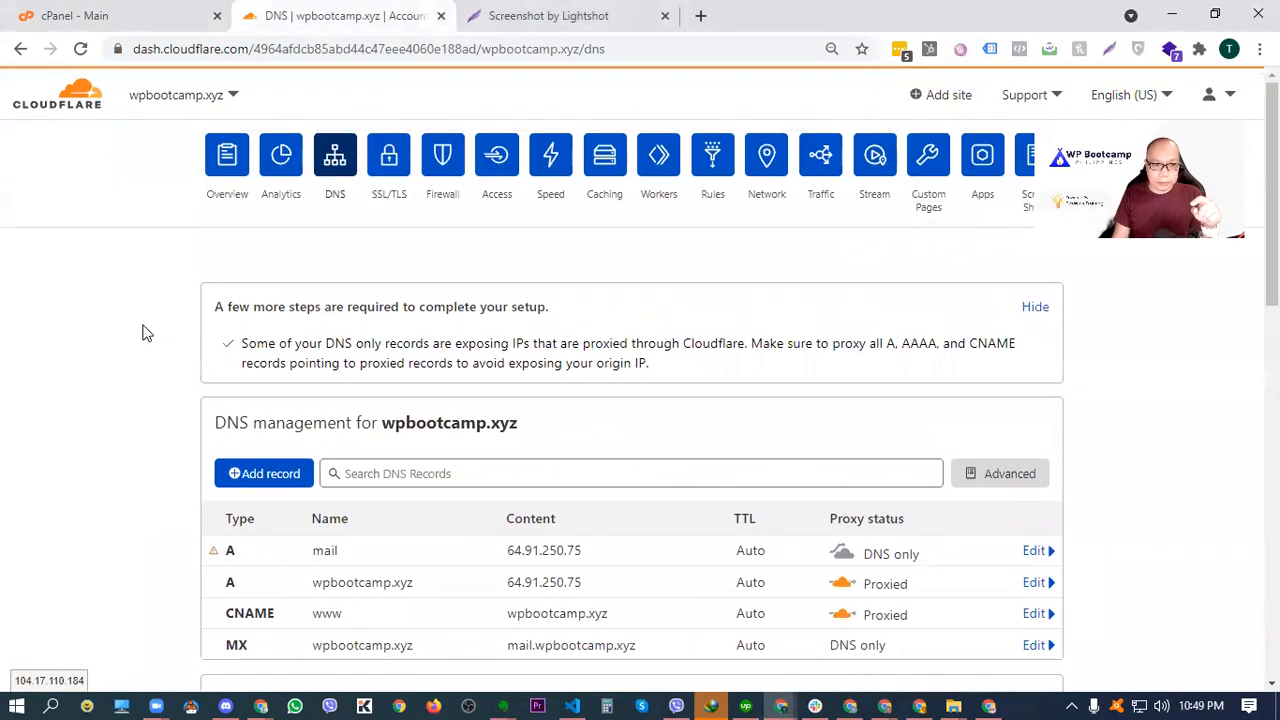
click(226, 155)
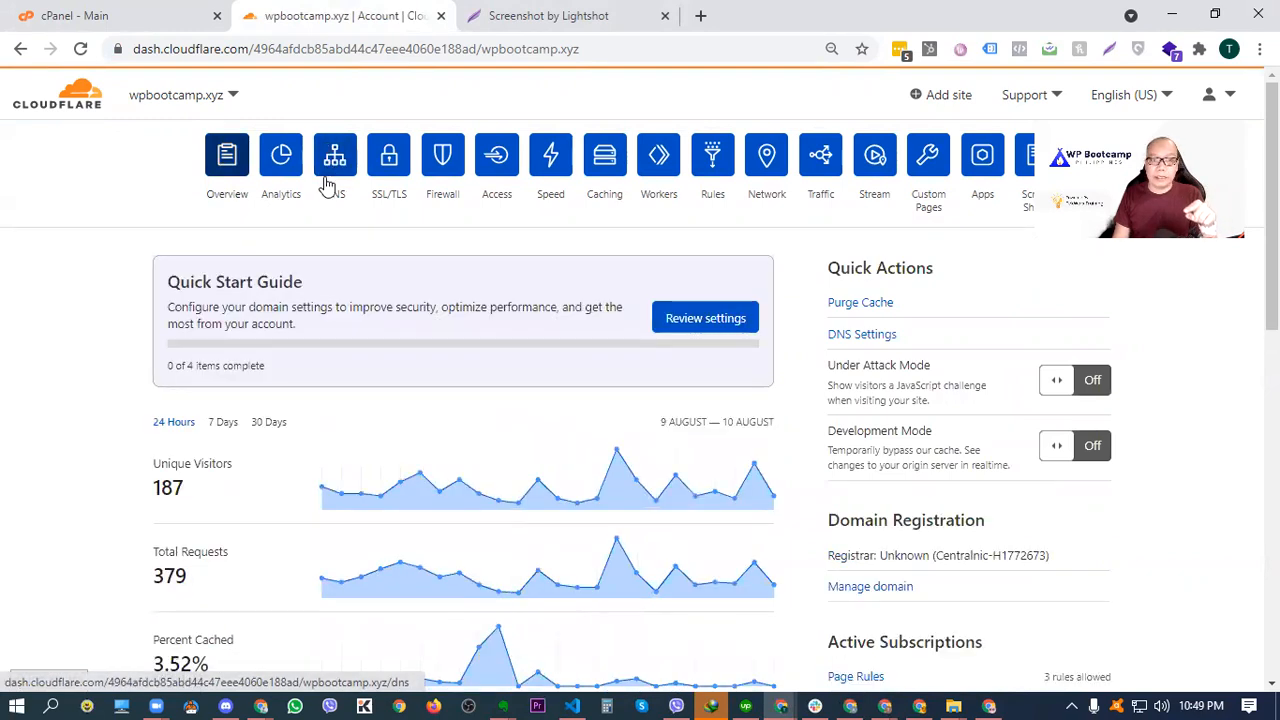
click(335, 160)
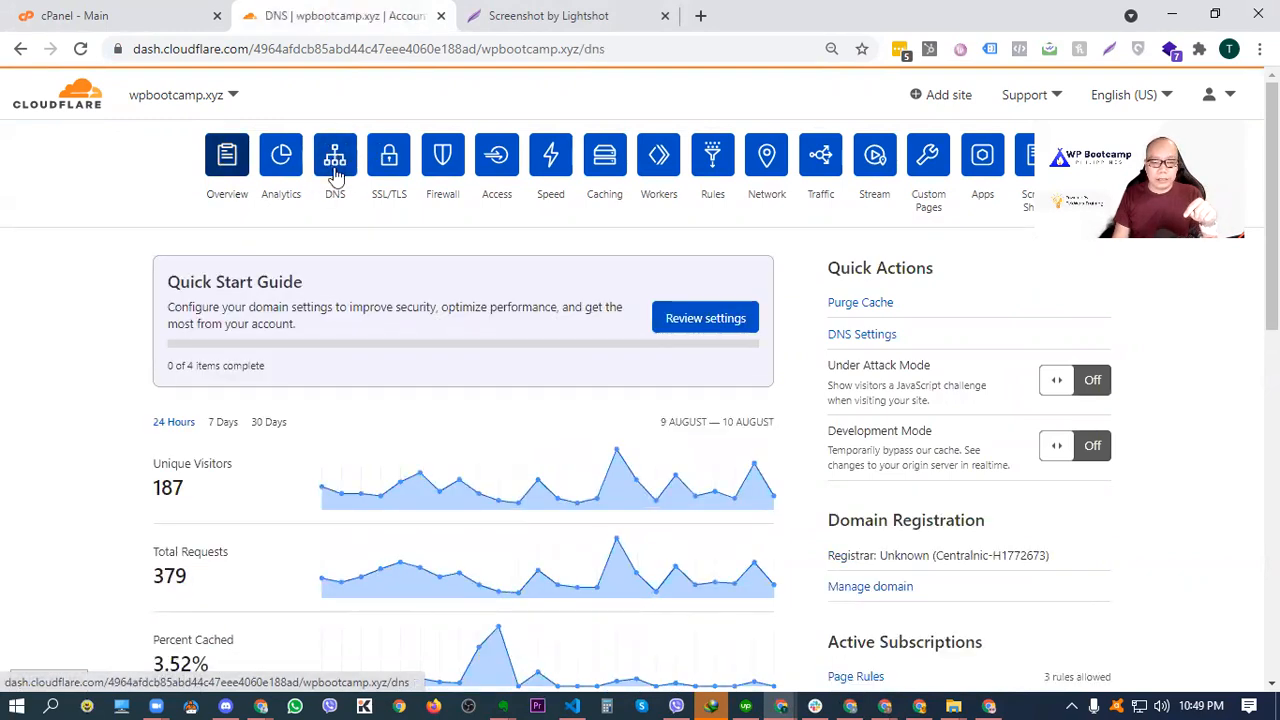
click(335, 160)
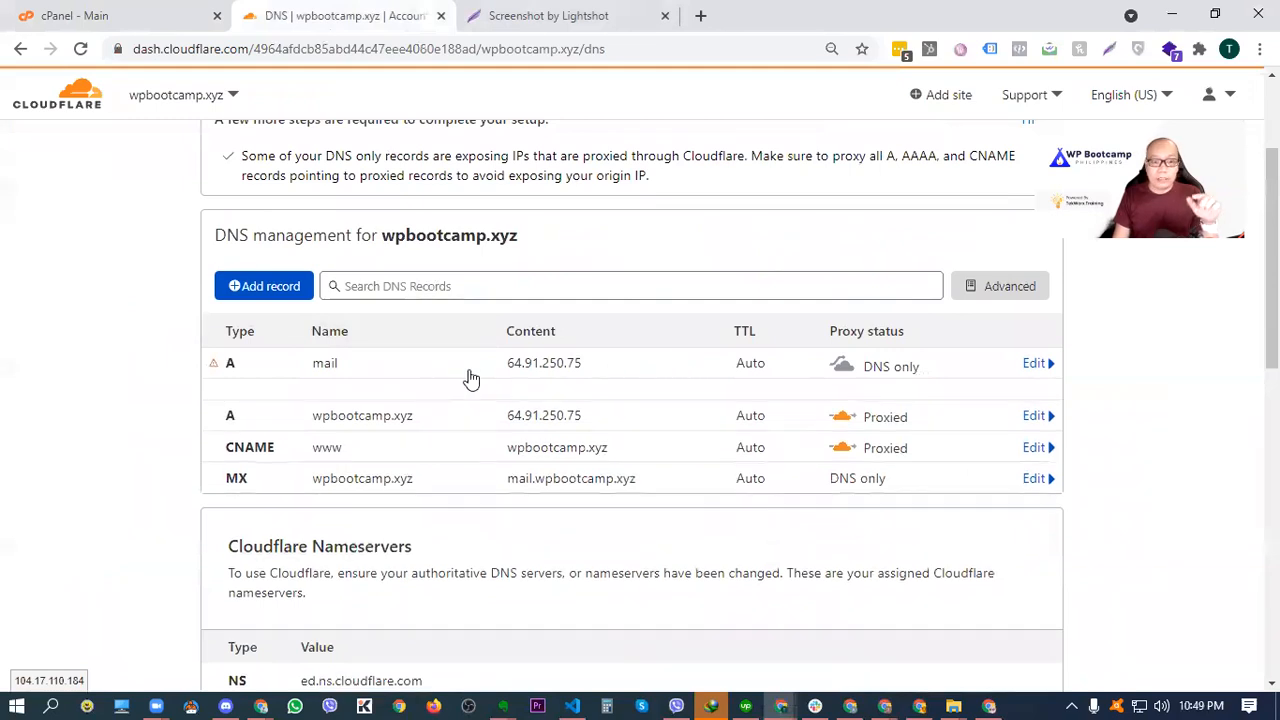
Step: Delete the mail A, root A, www CNAME and MX records
click(1033, 362)
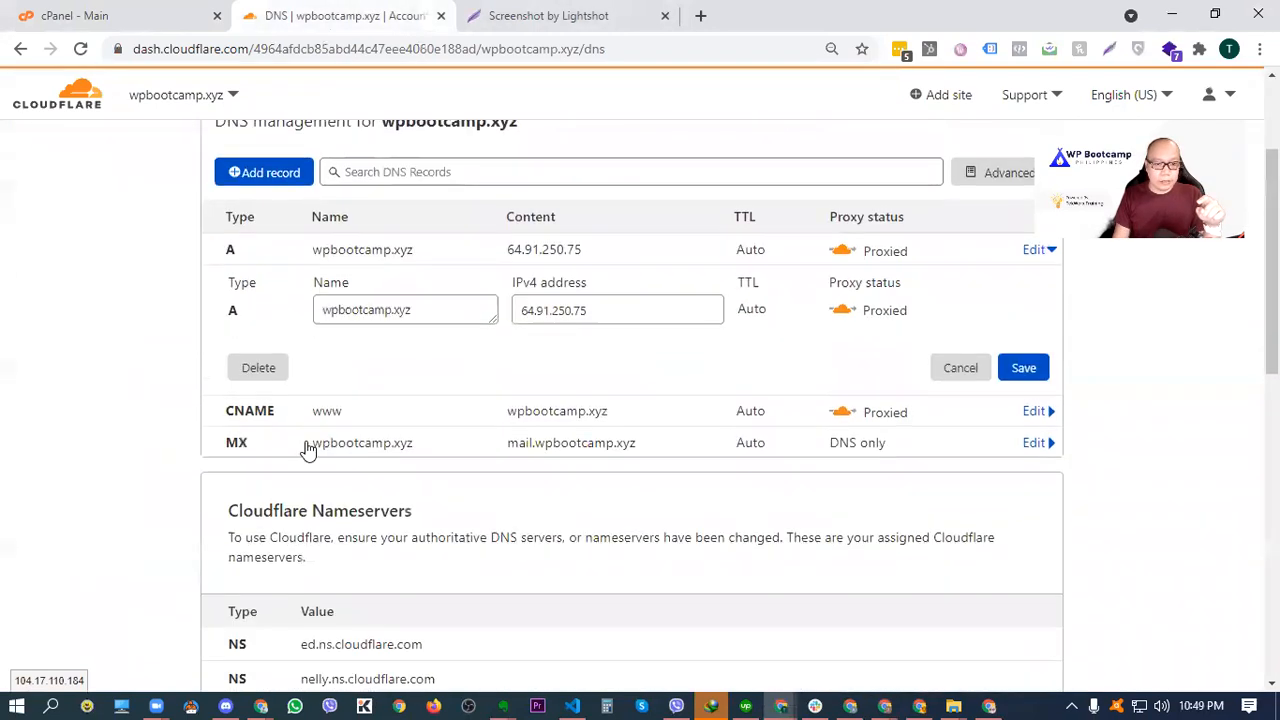
click(258, 367)
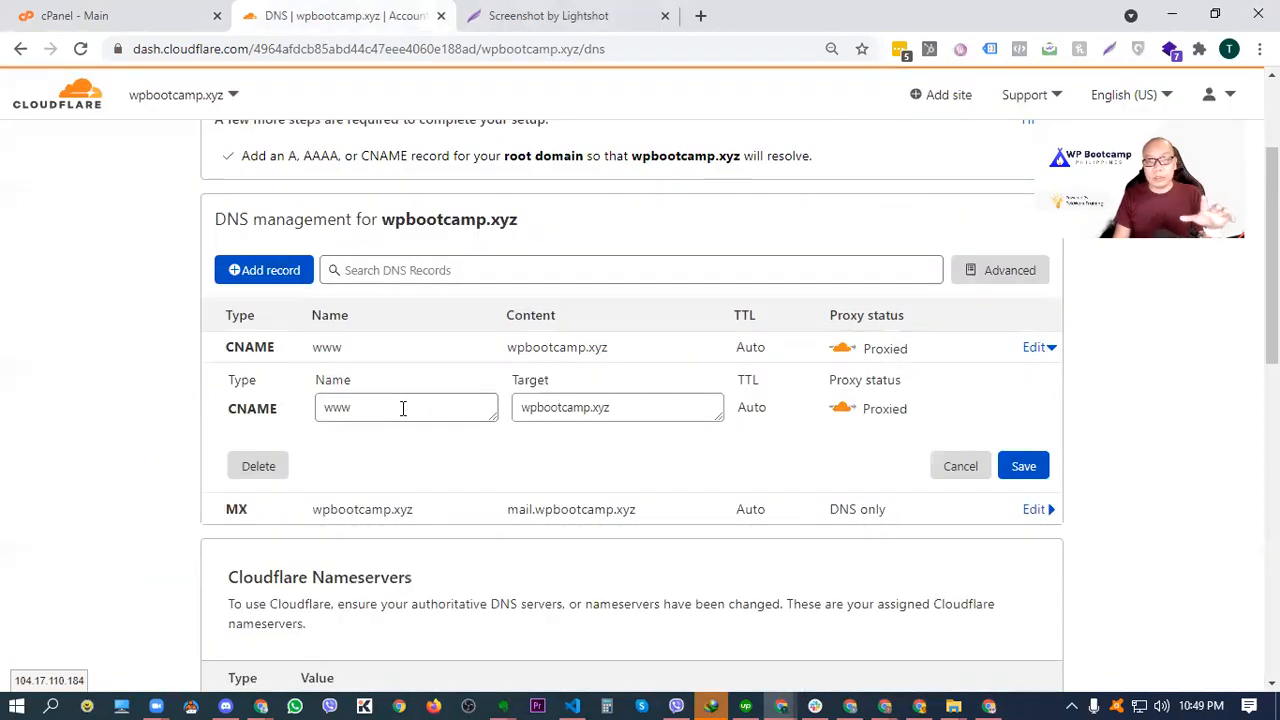
click(258, 466)
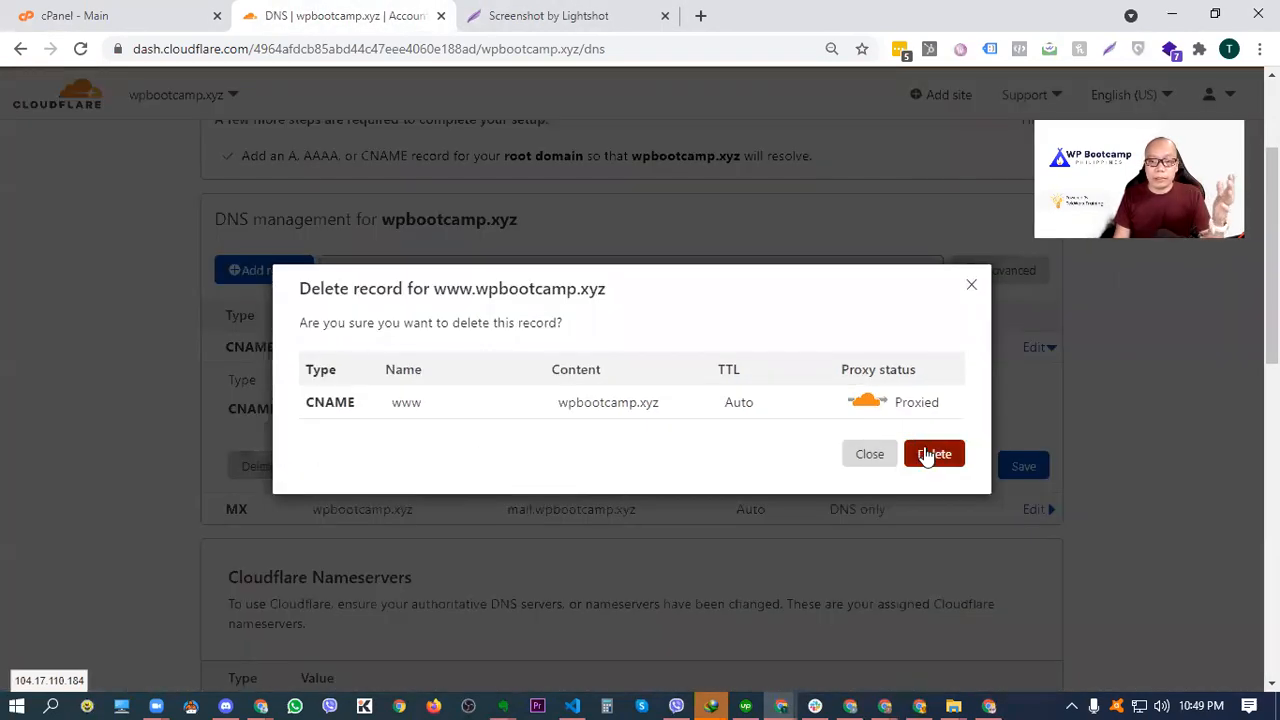
click(934, 453)
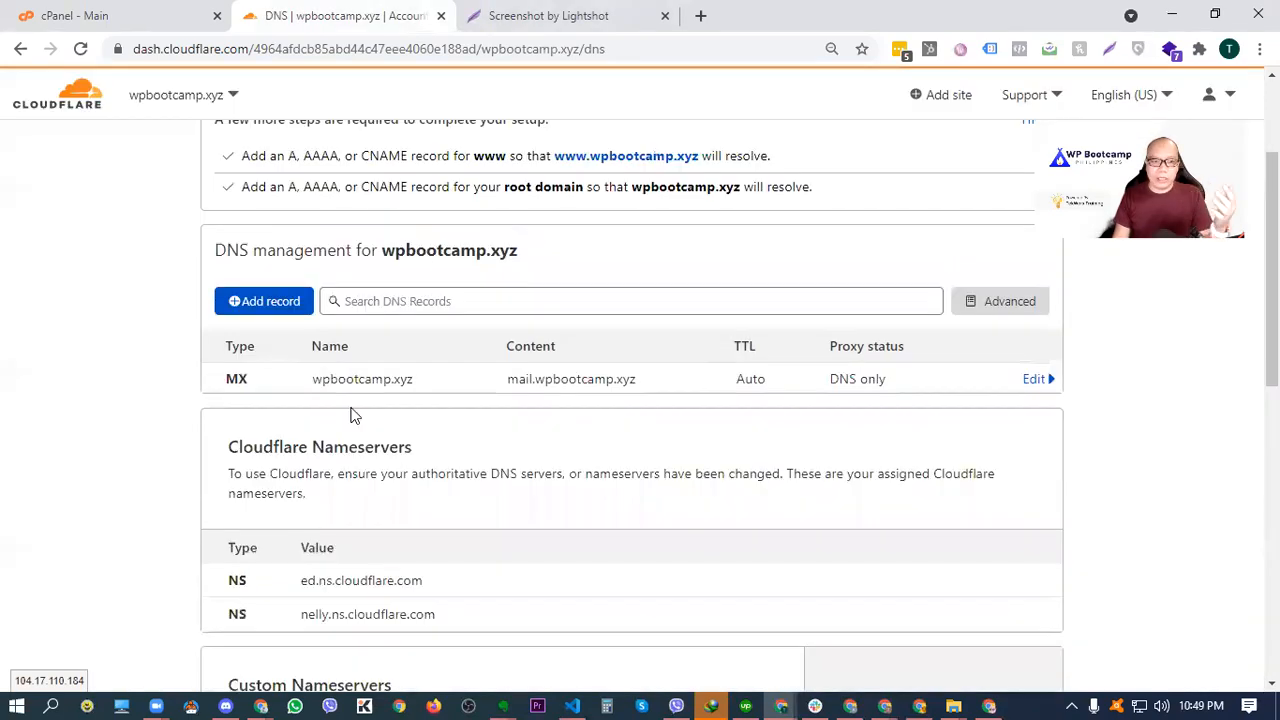
click(1035, 378)
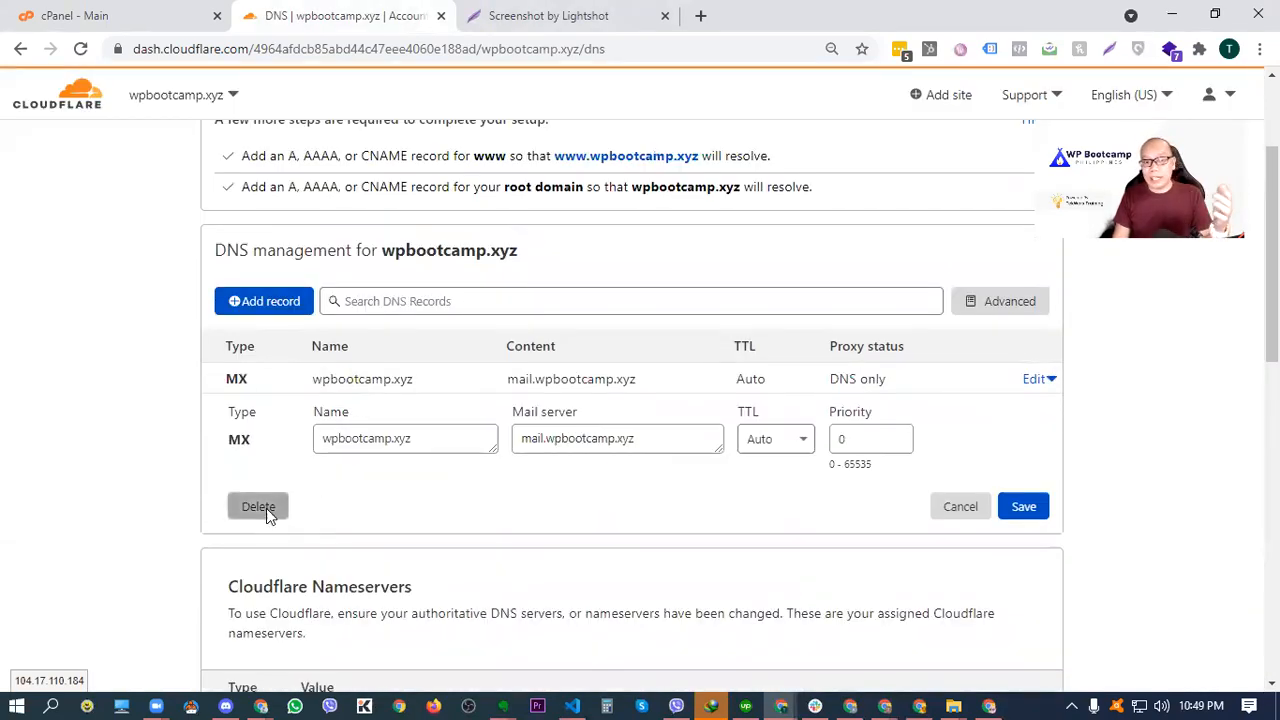
click(258, 506)
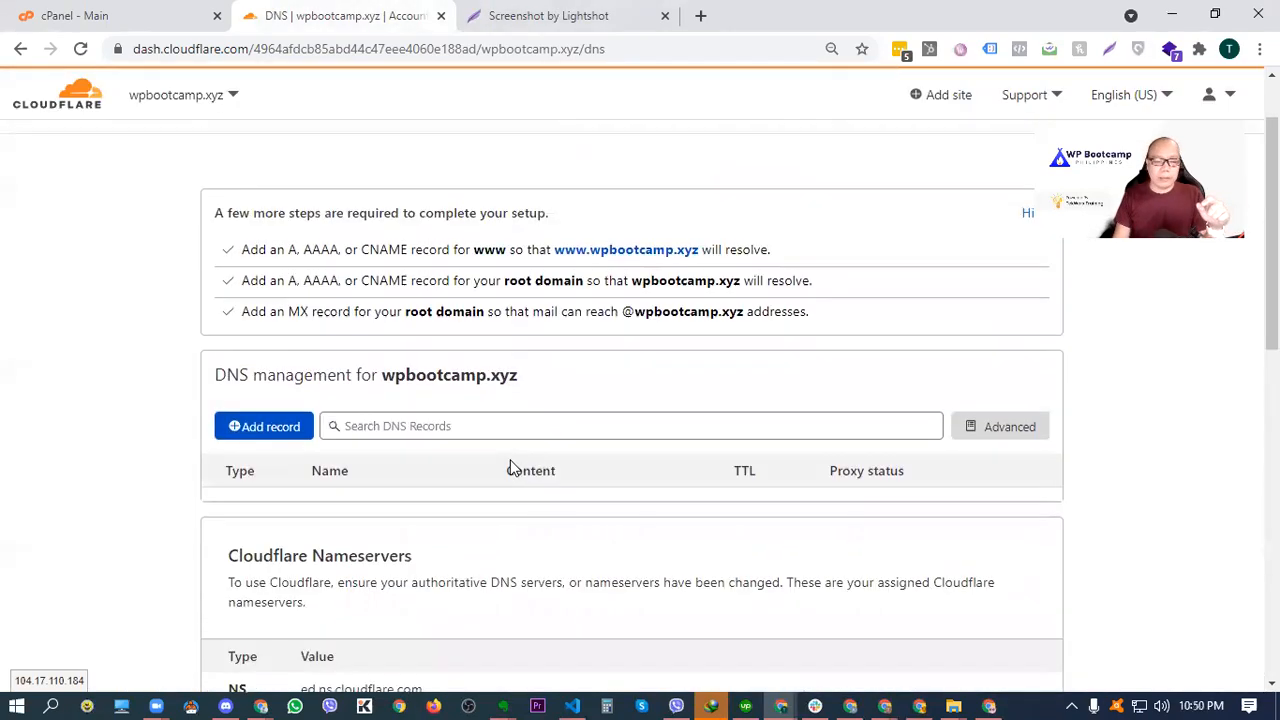
Step: Add a DNS-only A record named mail pointing to 64.91.250.75
scroll(down, 3)
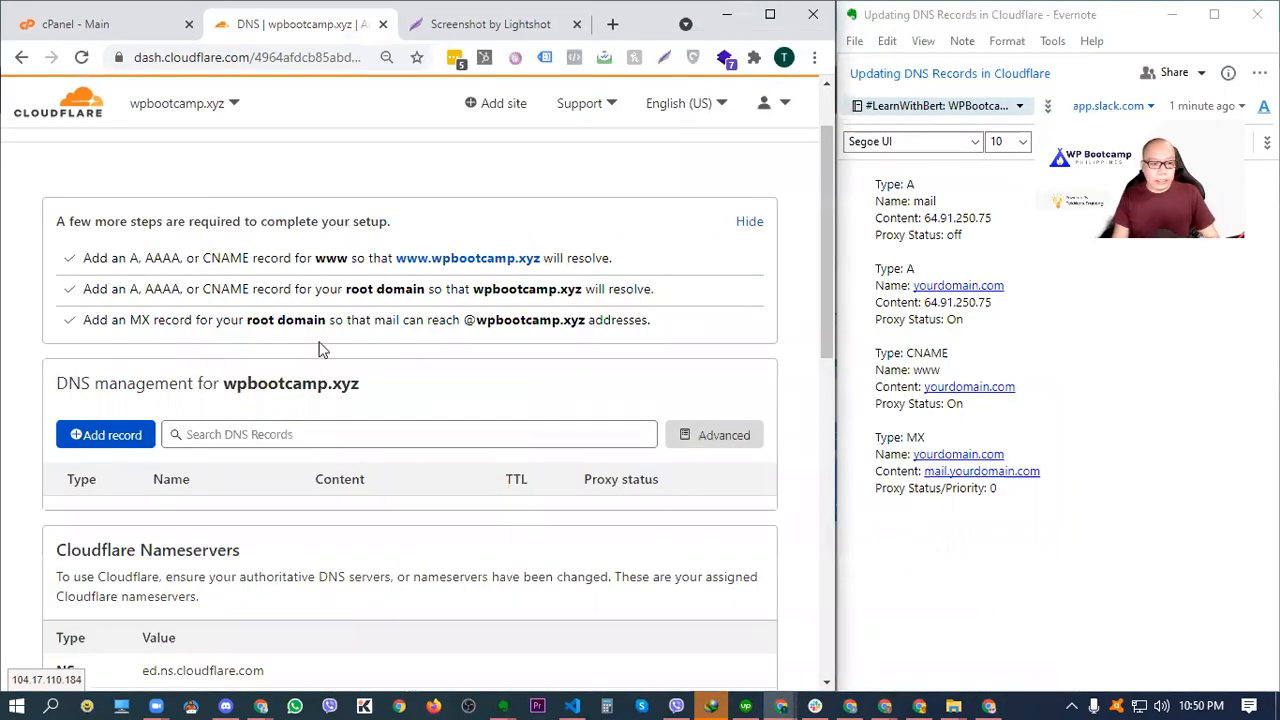
click(105, 434)
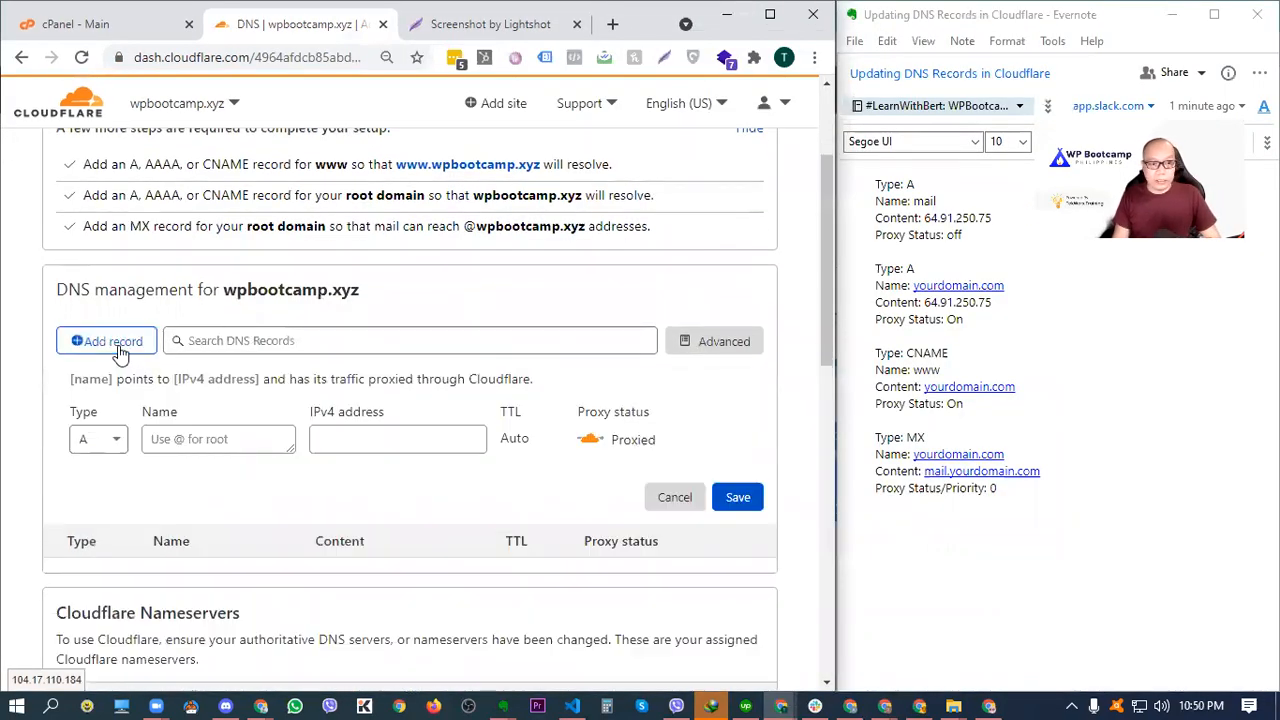
scroll(down, 3)
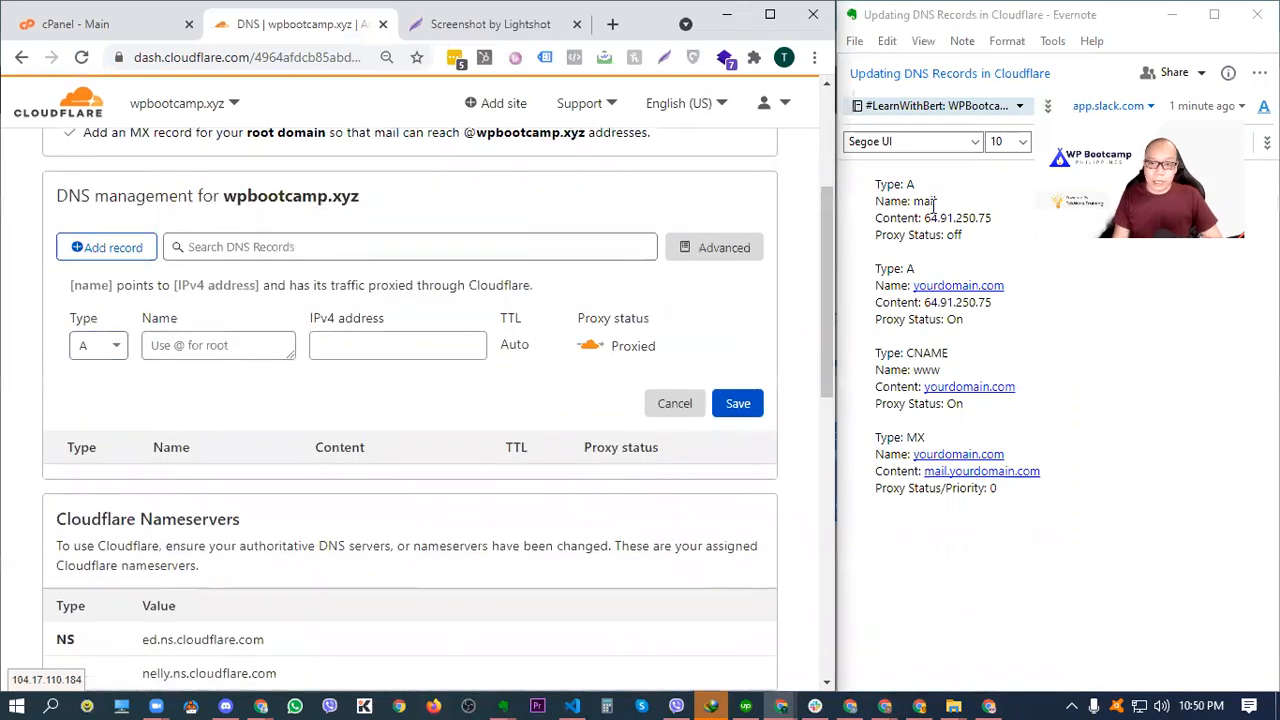
click(913, 184)
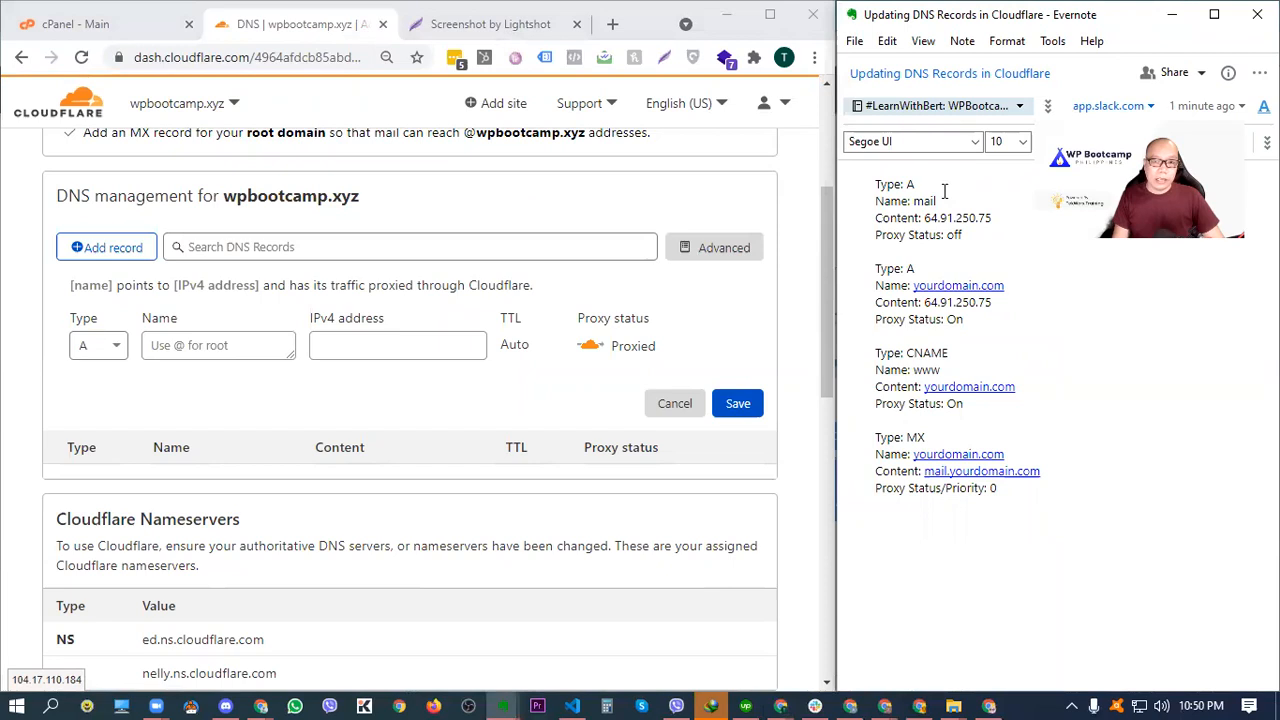
click(97, 345)
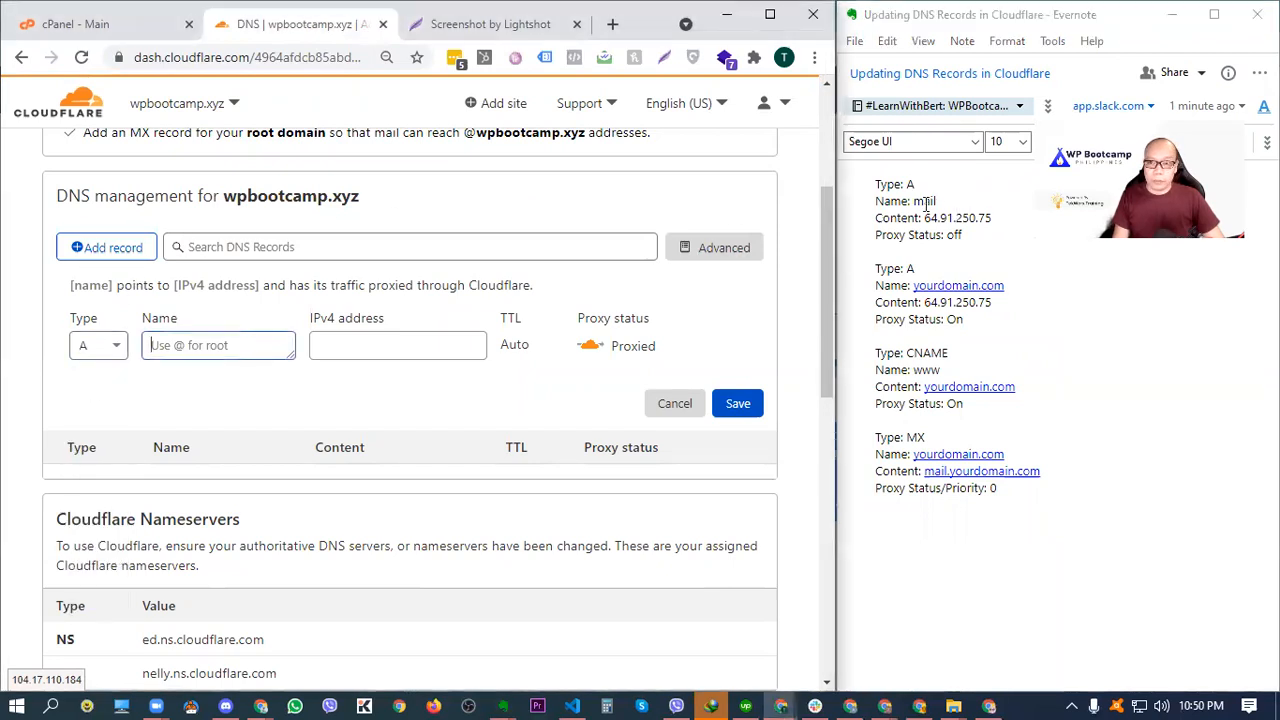
right_click(918, 201)
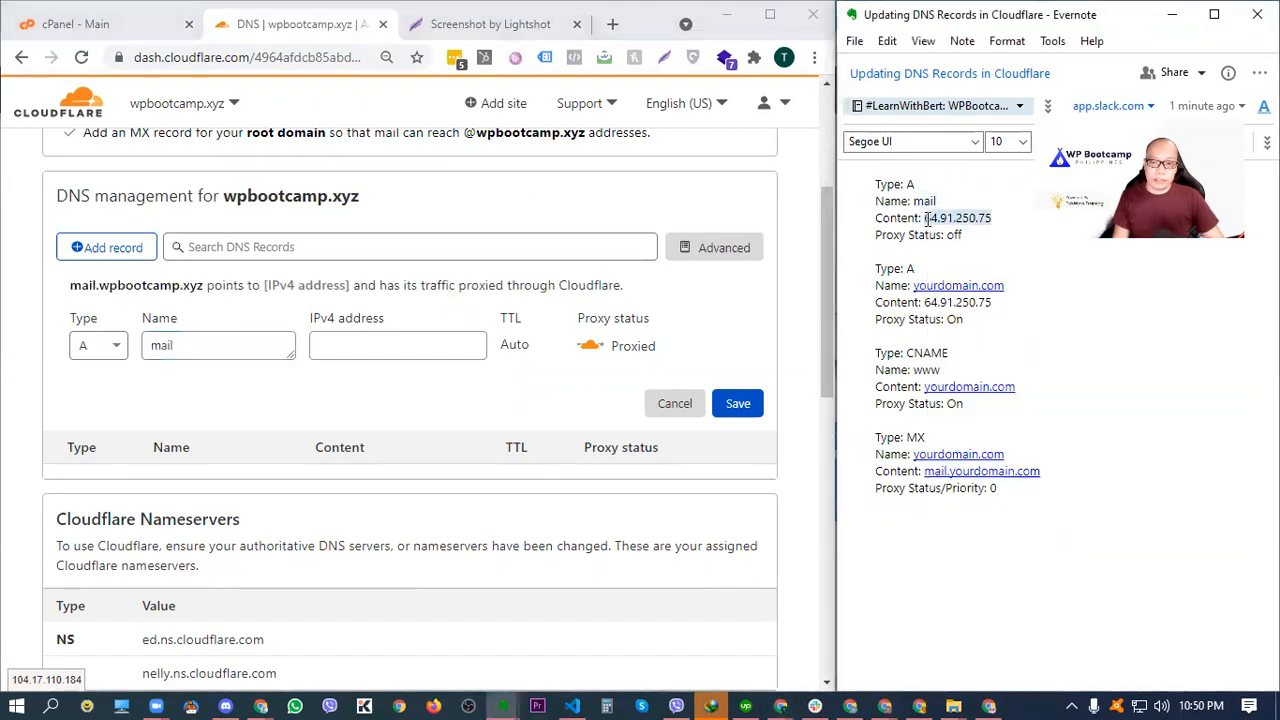
click(397, 345)
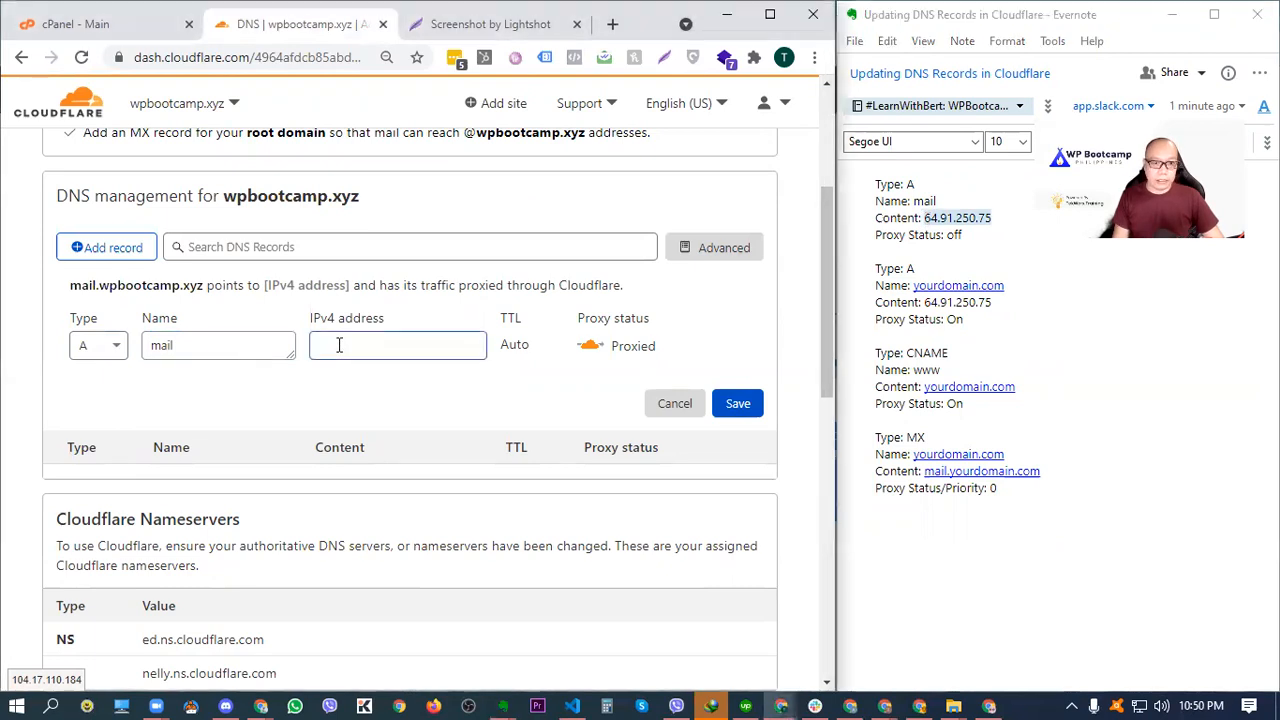
text(64.91.250.75)
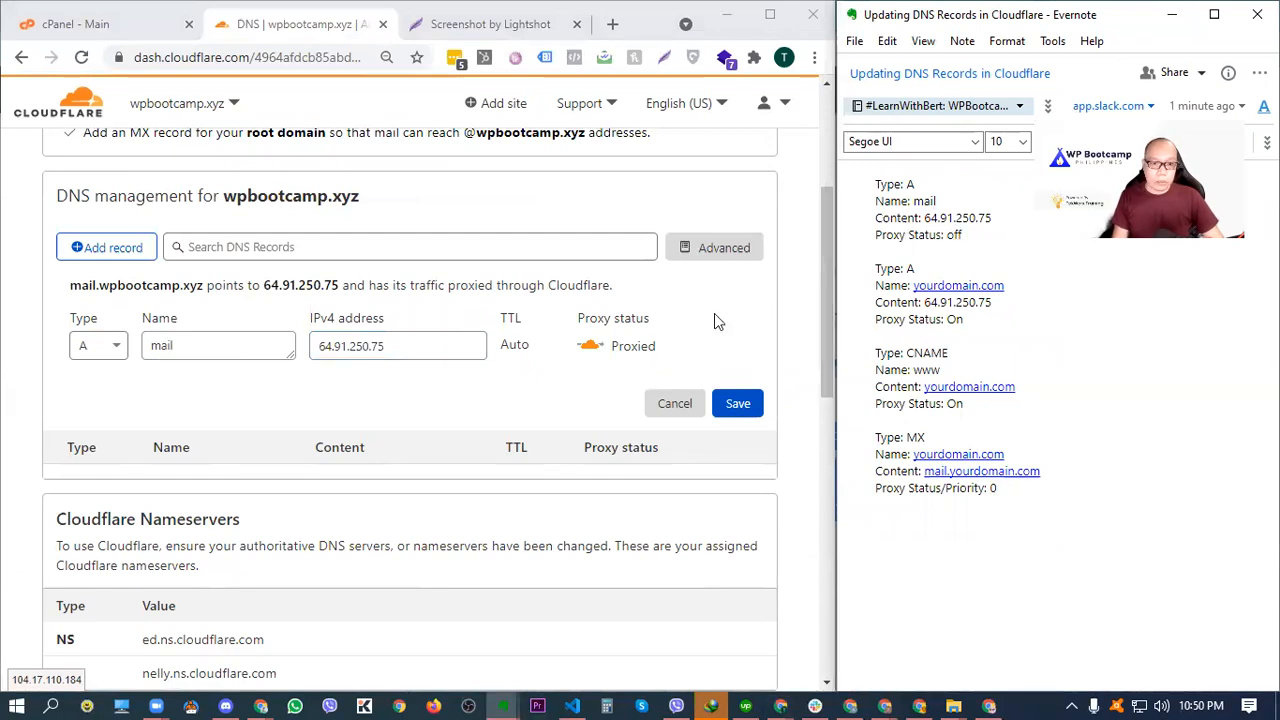
click(589, 346)
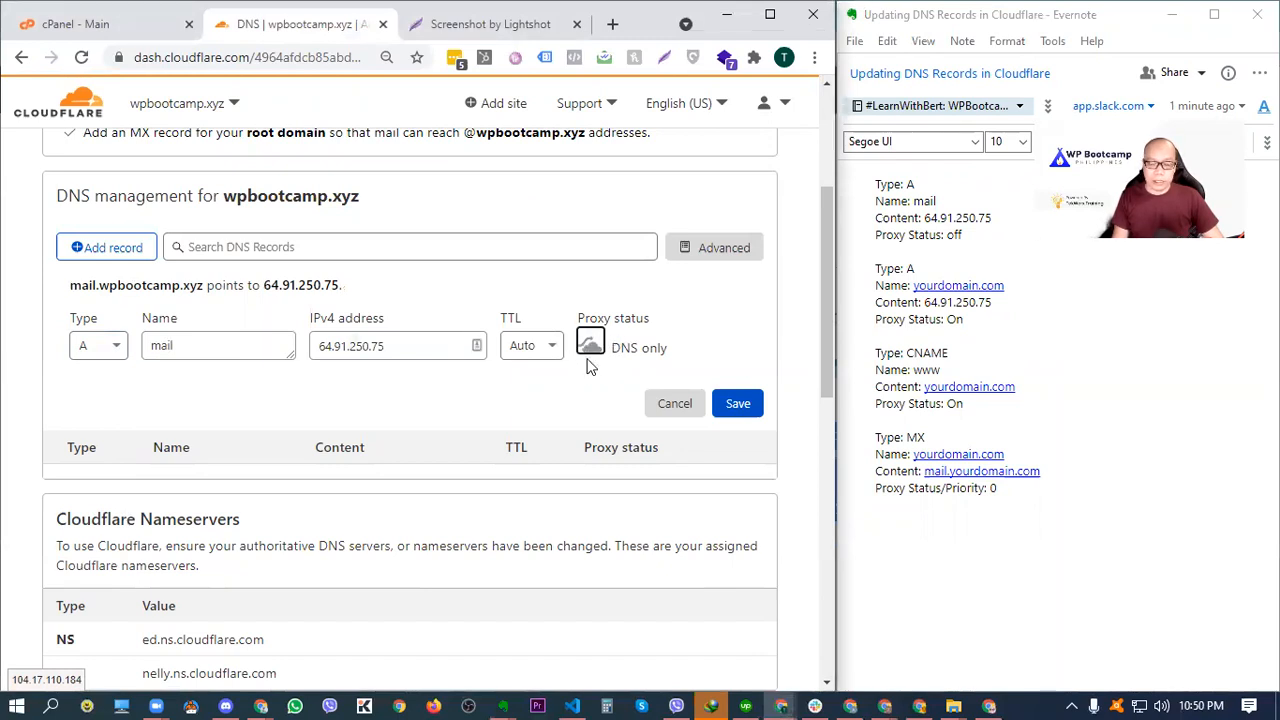
mouse_move(560, 373)
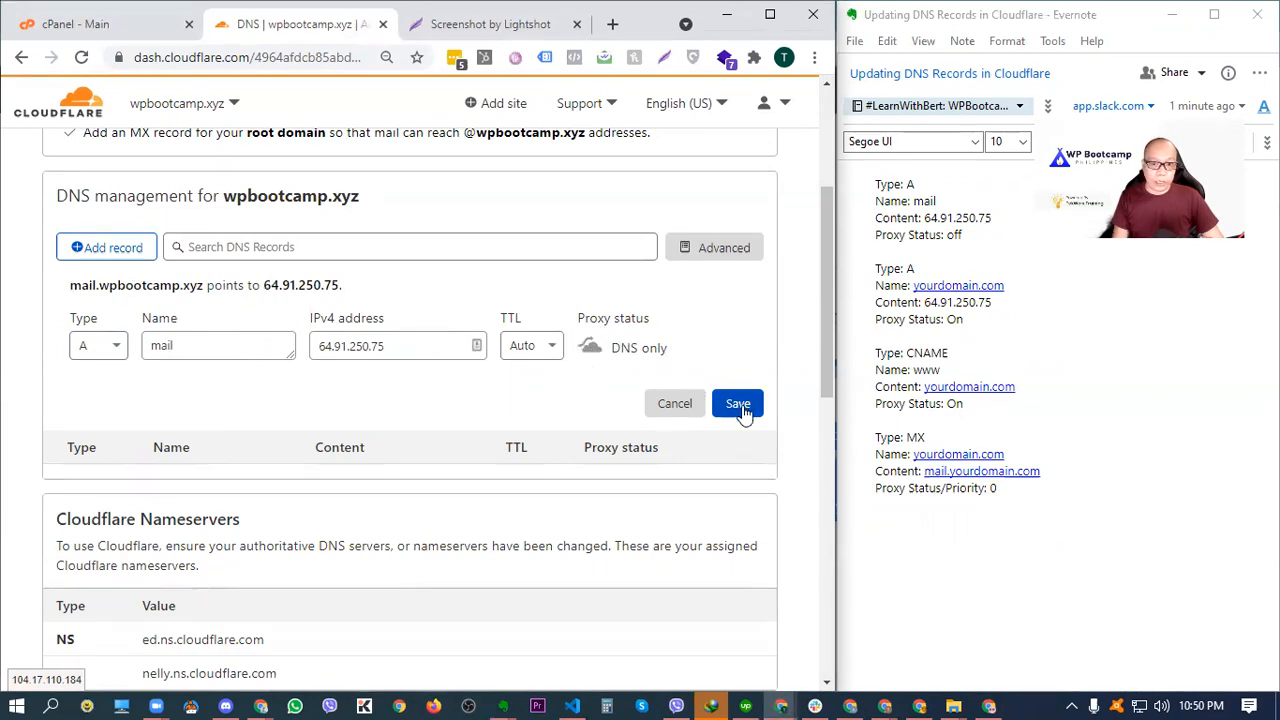
click(738, 403)
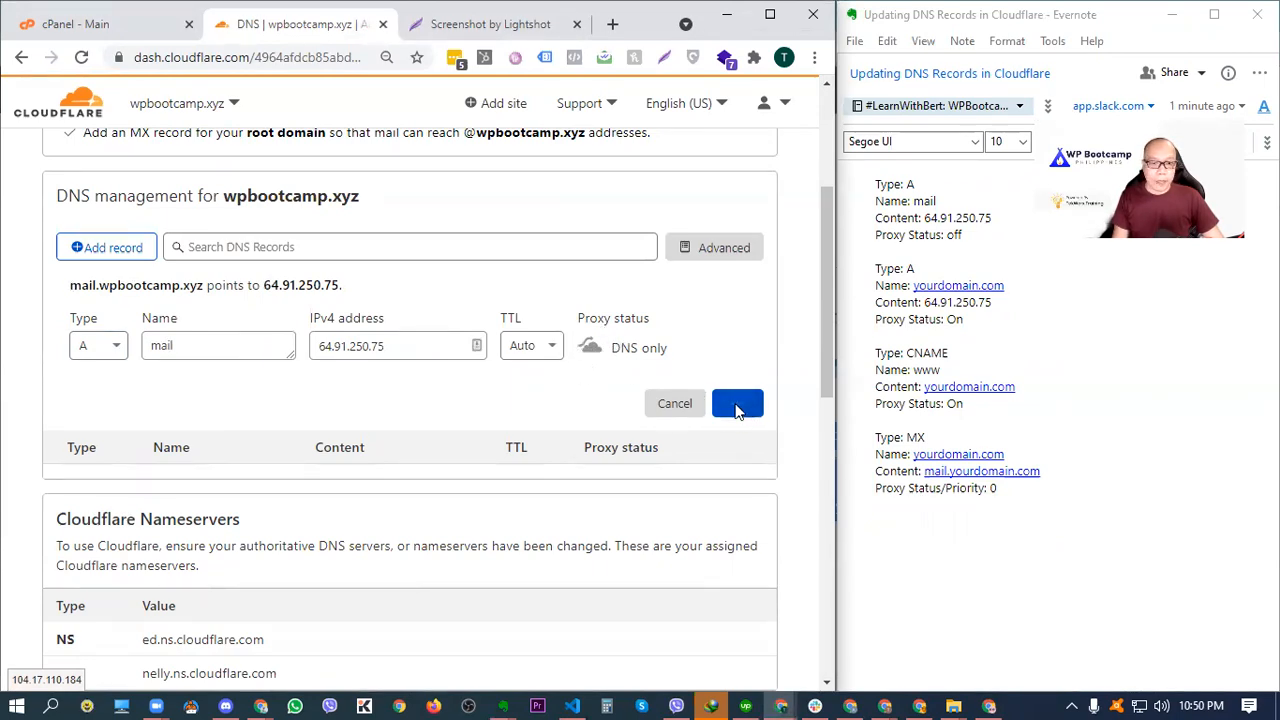
click(737, 403)
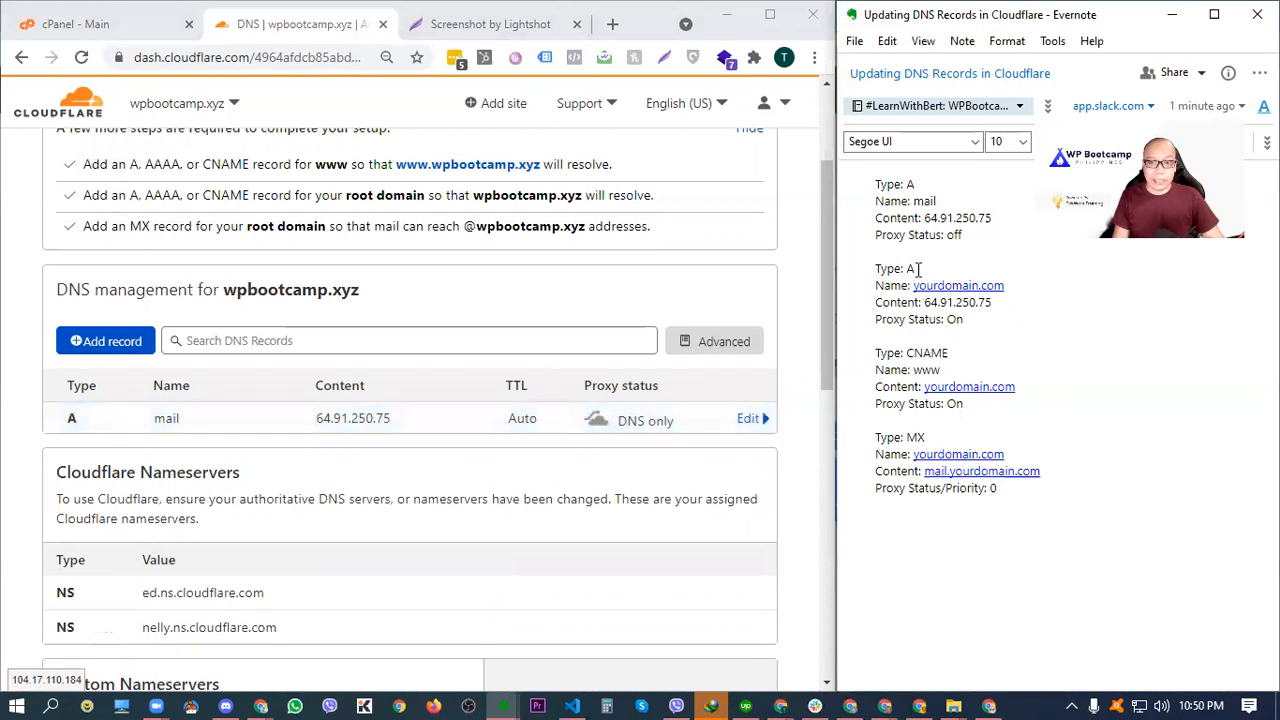
Step: Add a proxied A record for wpbootcamp.xyz pointing to 64.91.250.75
click(105, 341)
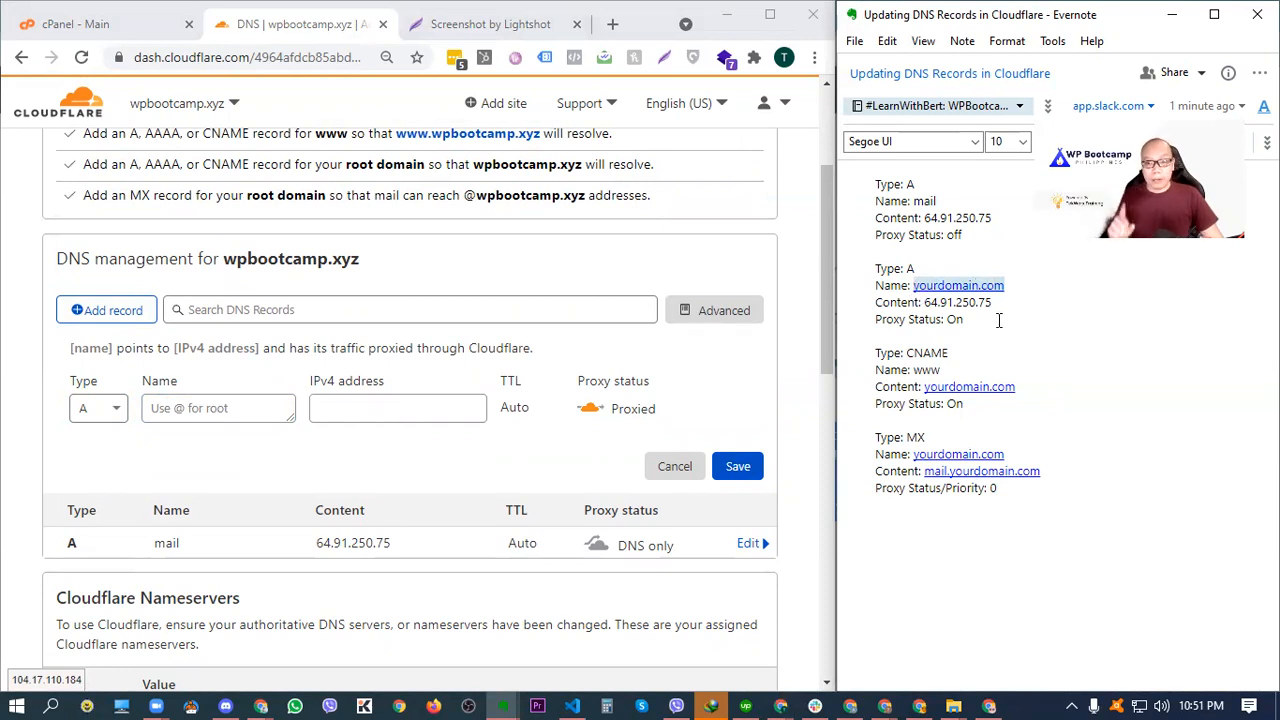
mouse_move(527, 267)
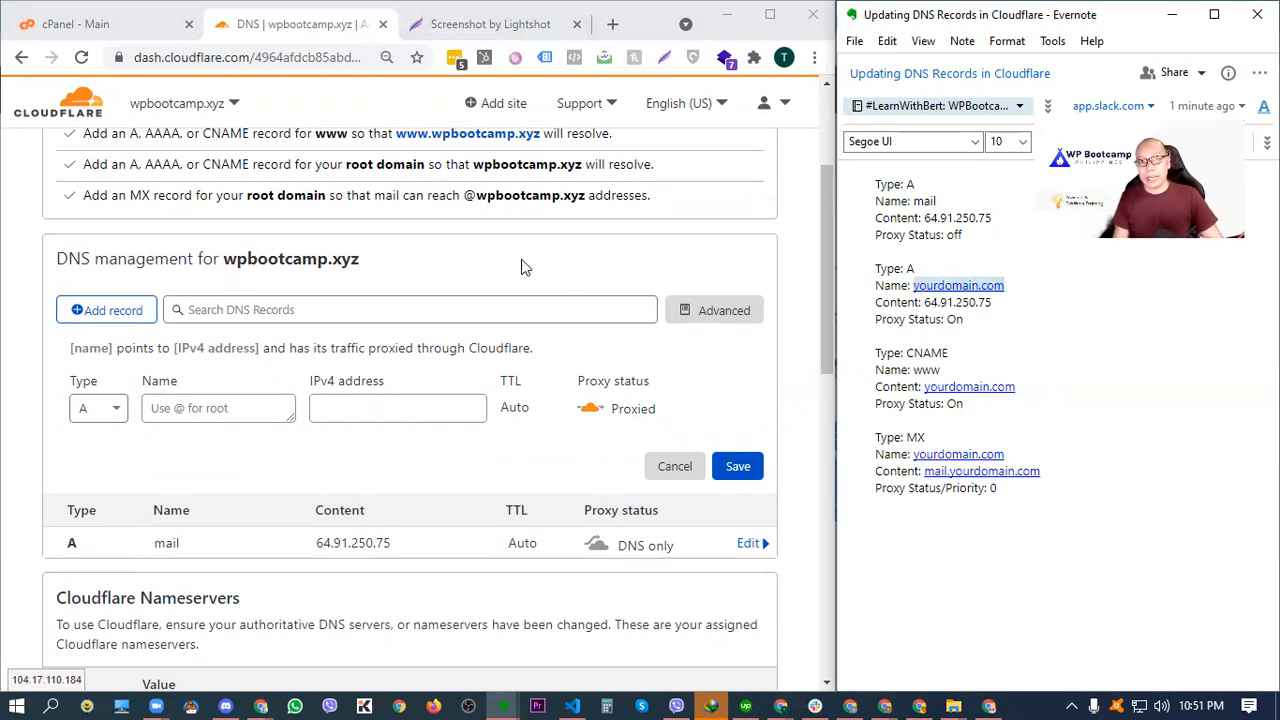
mouse_move(177, 120)
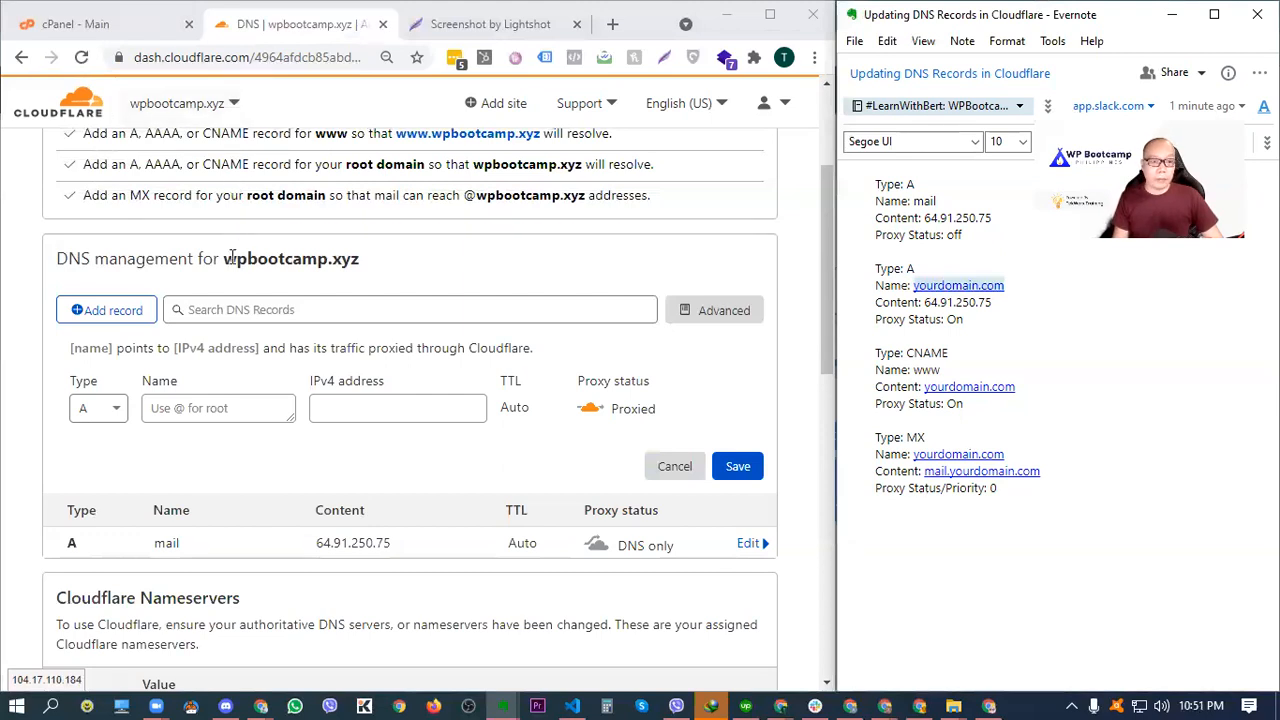
right_click(291, 258)
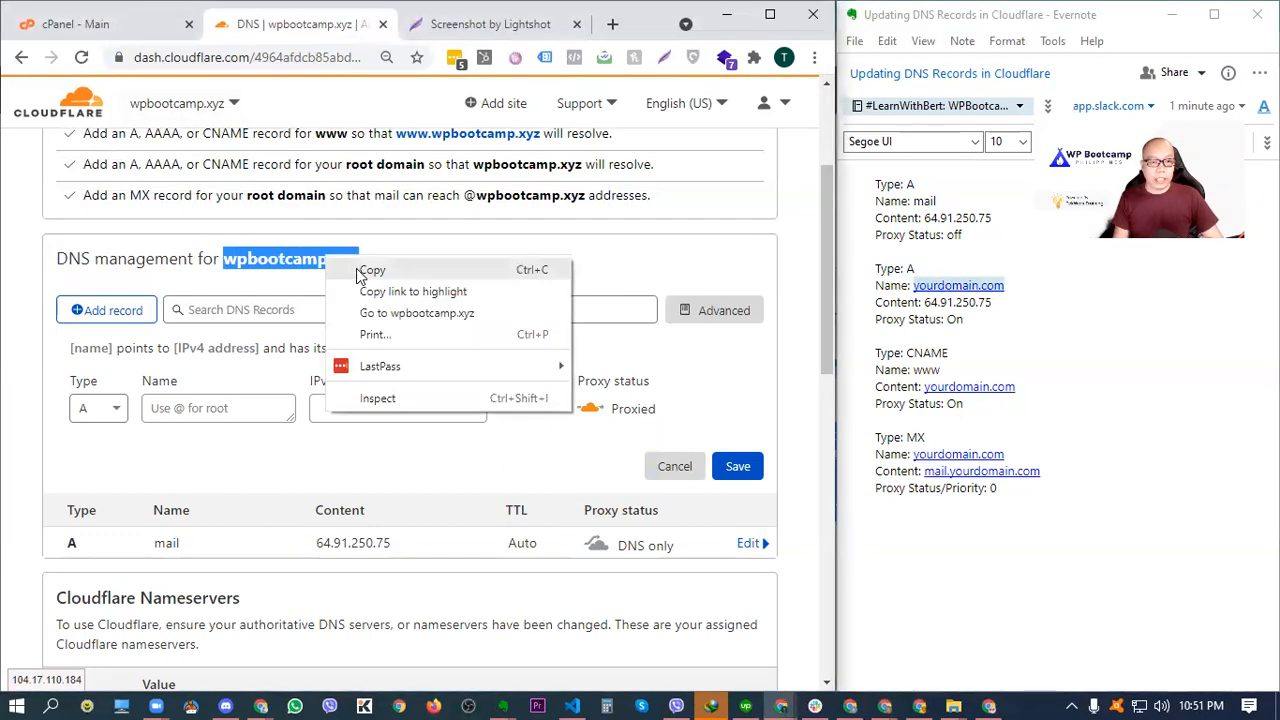
click(218, 408)
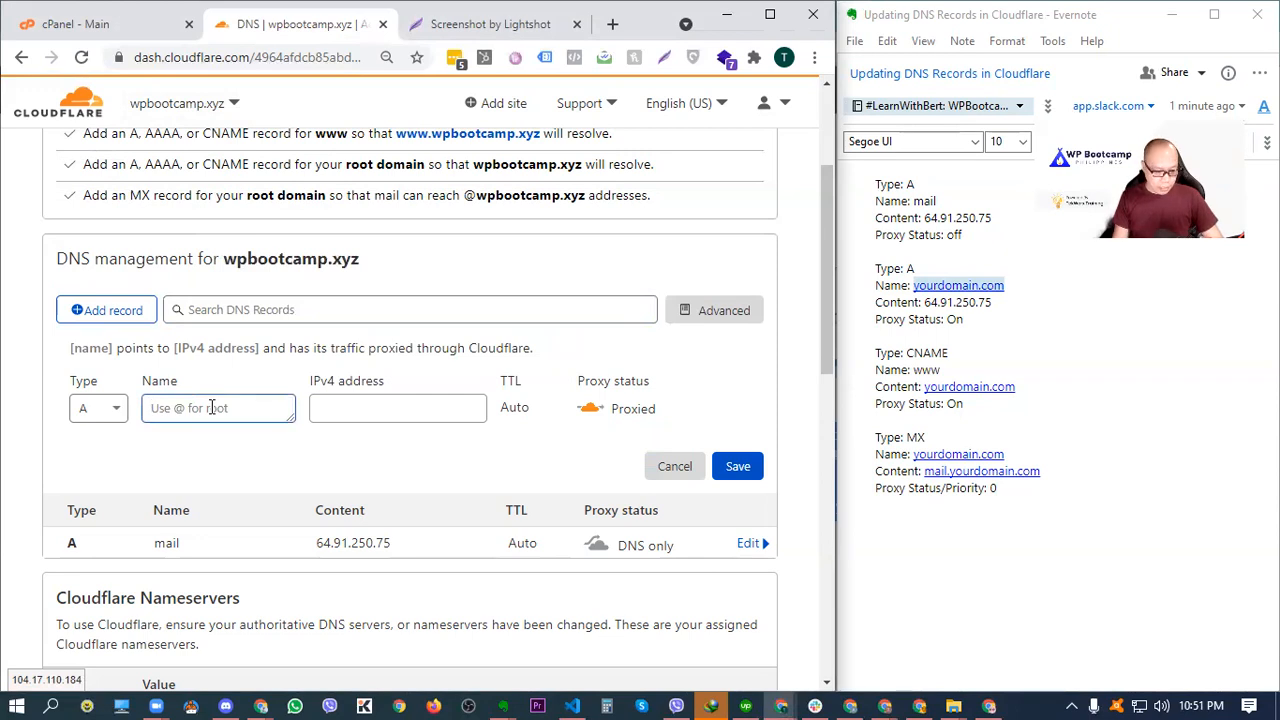
text(wpbootcamp.xyz)
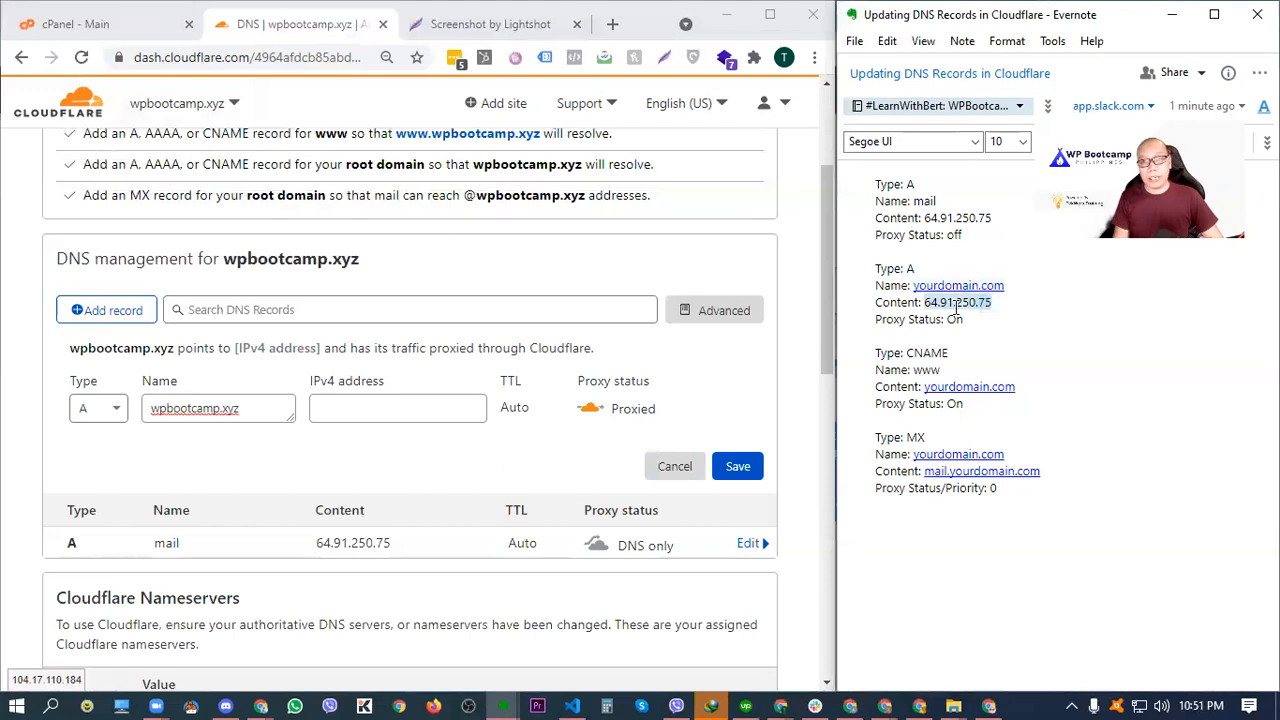
text(64.91.250.75)
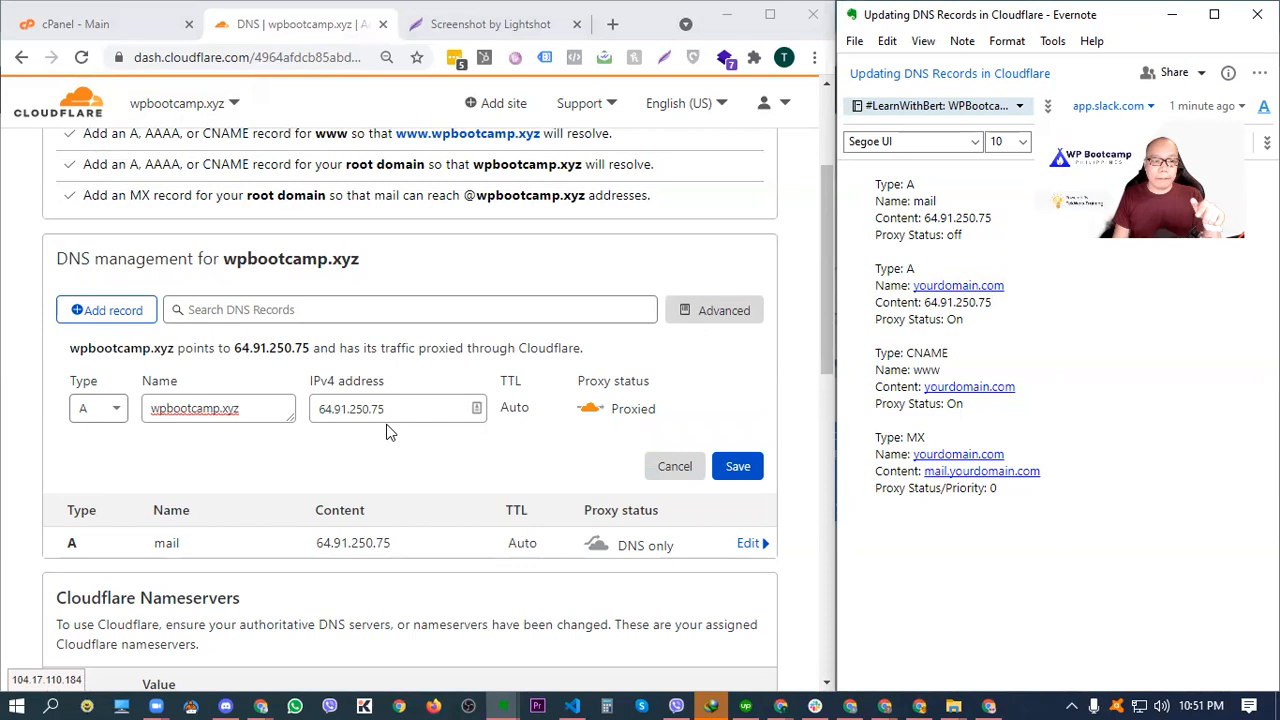
mouse_move(385, 441)
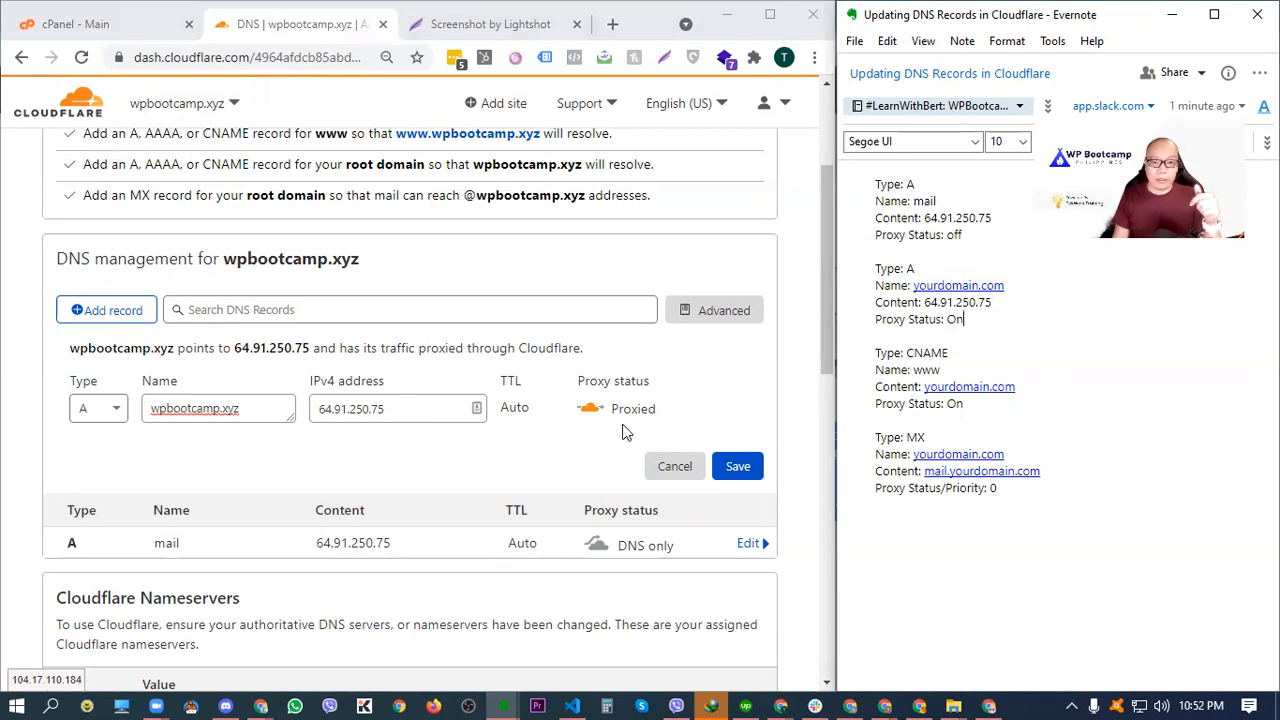
click(738, 466)
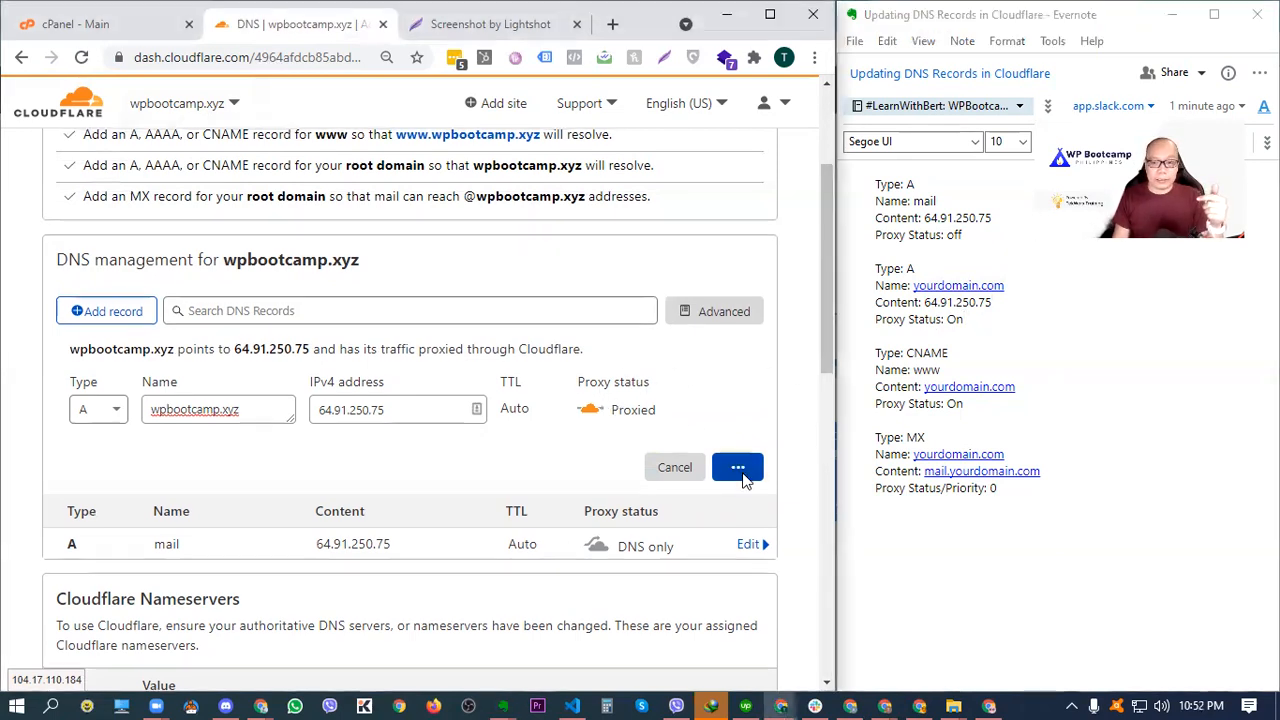
click(738, 467)
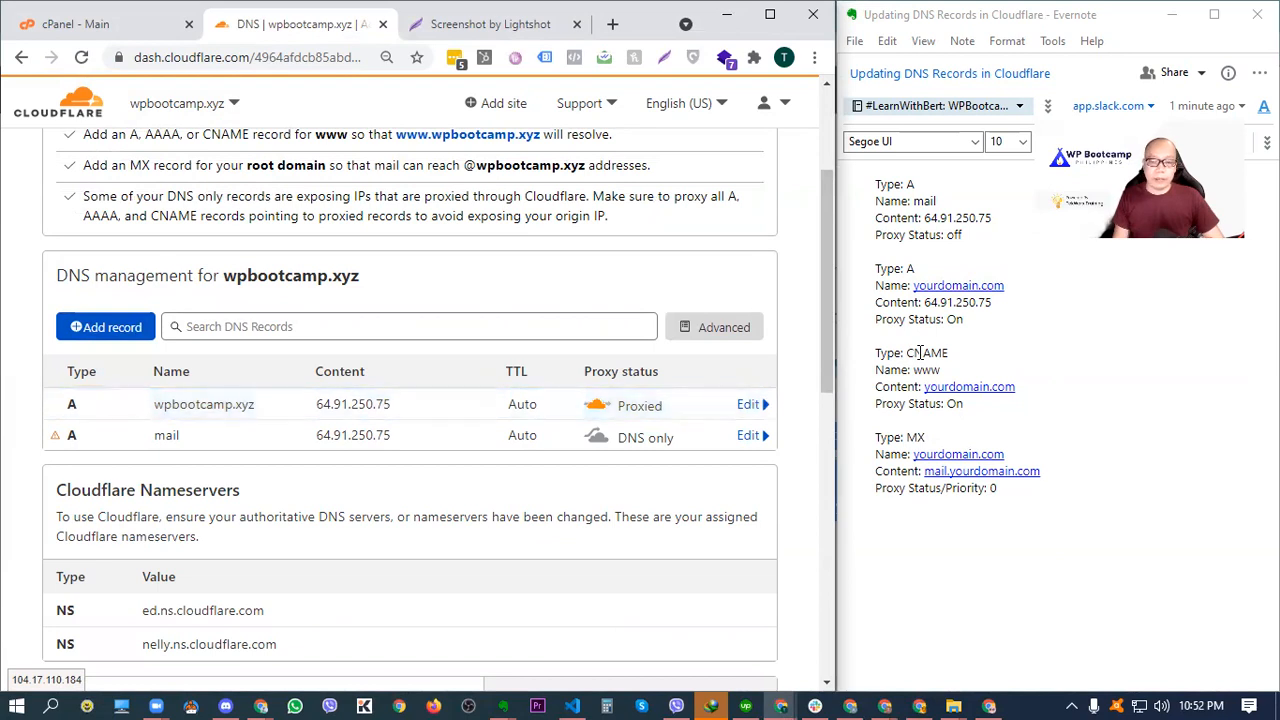
Step: Add a proxied CNAME record named www with target wpbootcamp.xyz
click(105, 327)
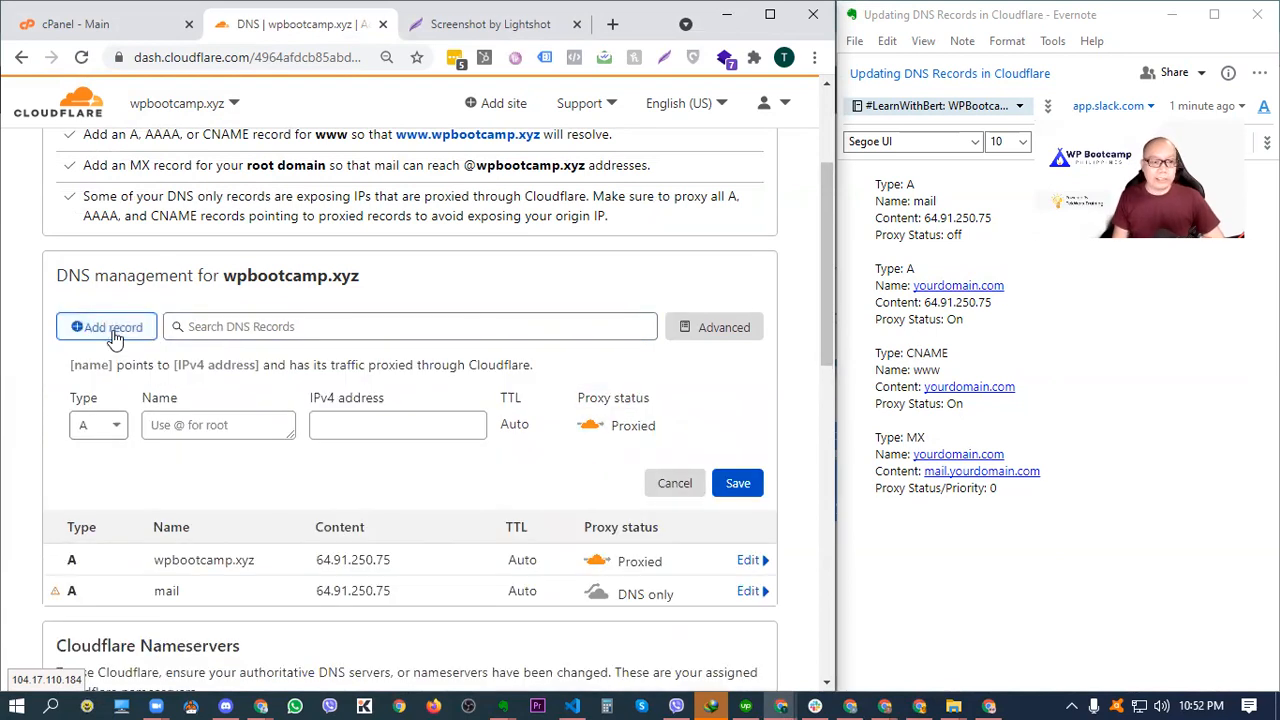
click(98, 408)
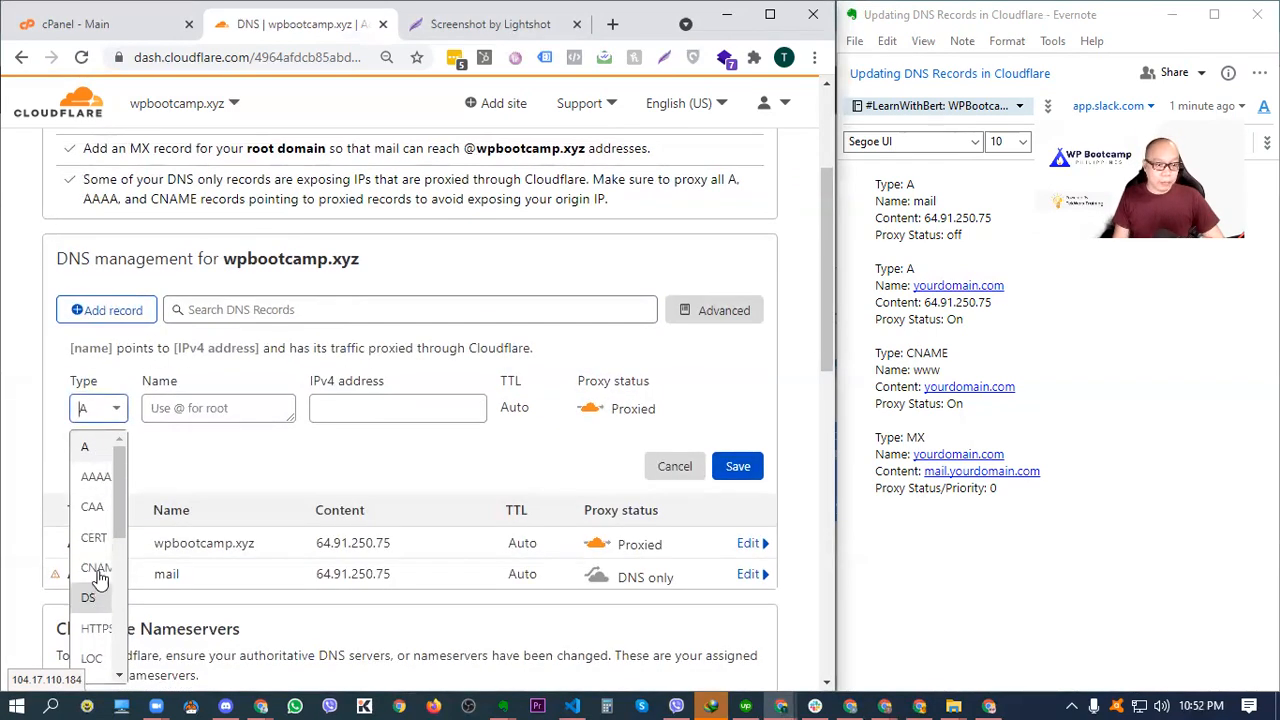
click(97, 568)
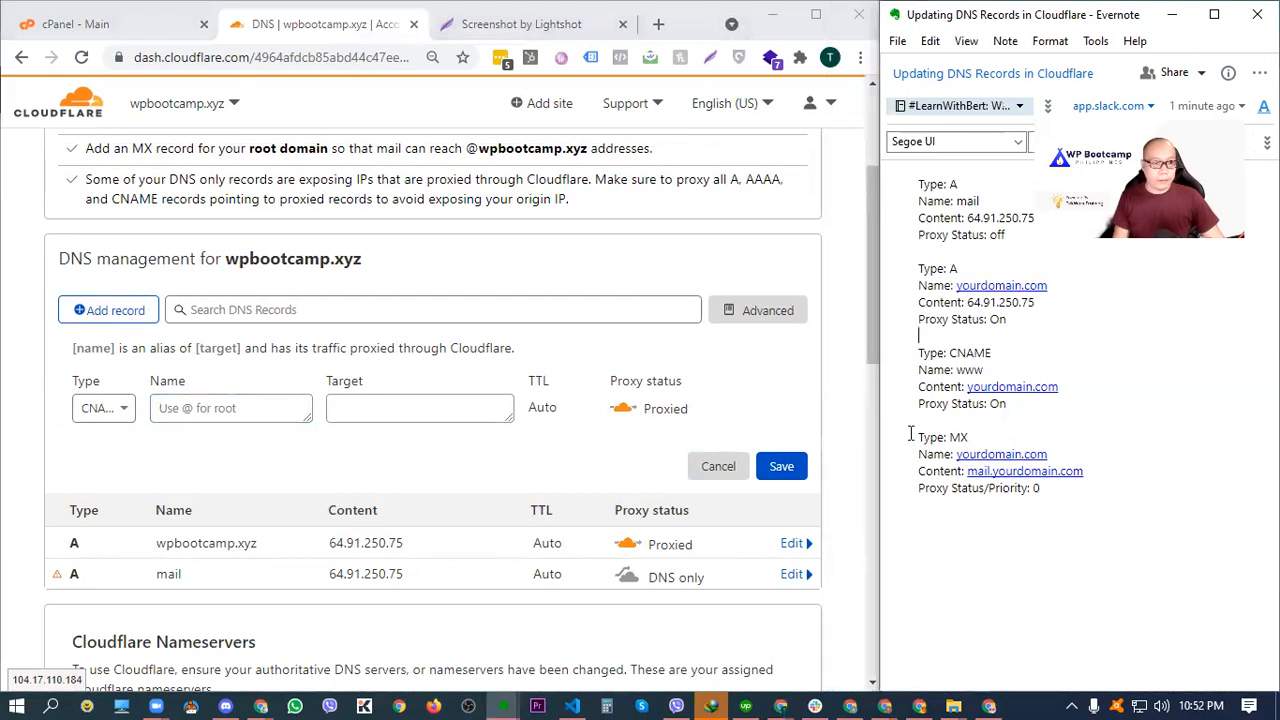
click(103, 408)
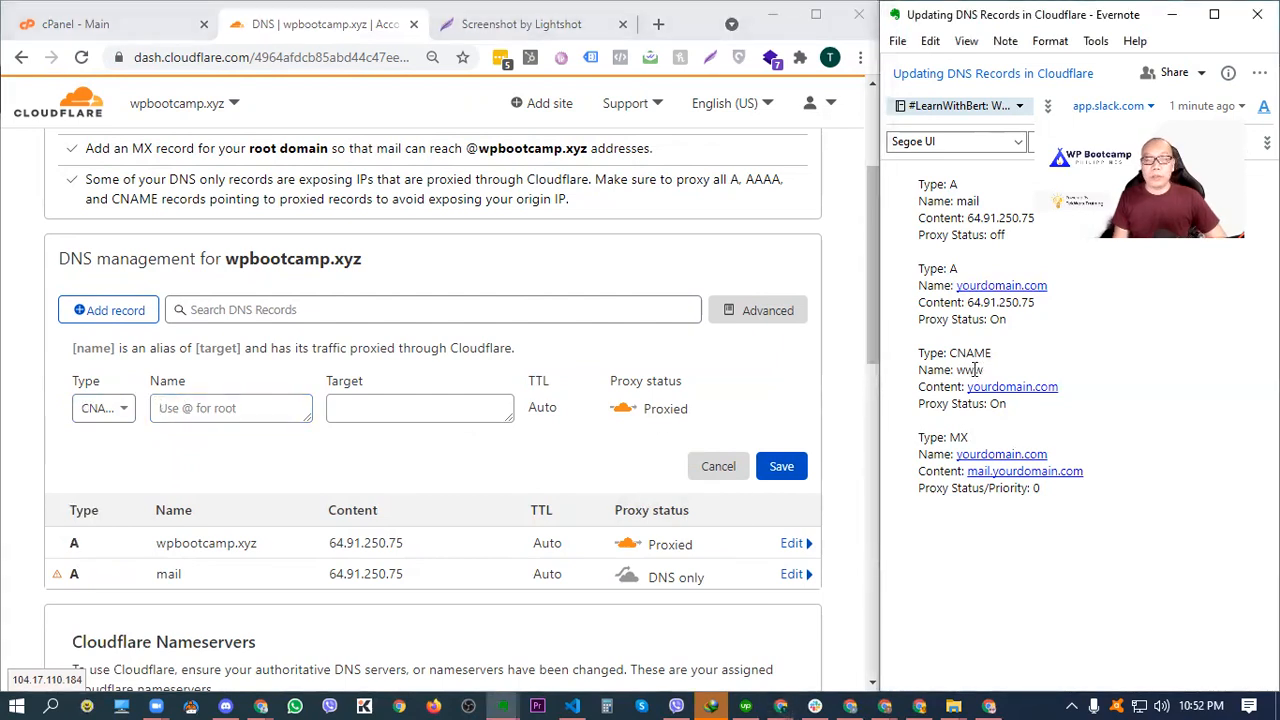
text(www)
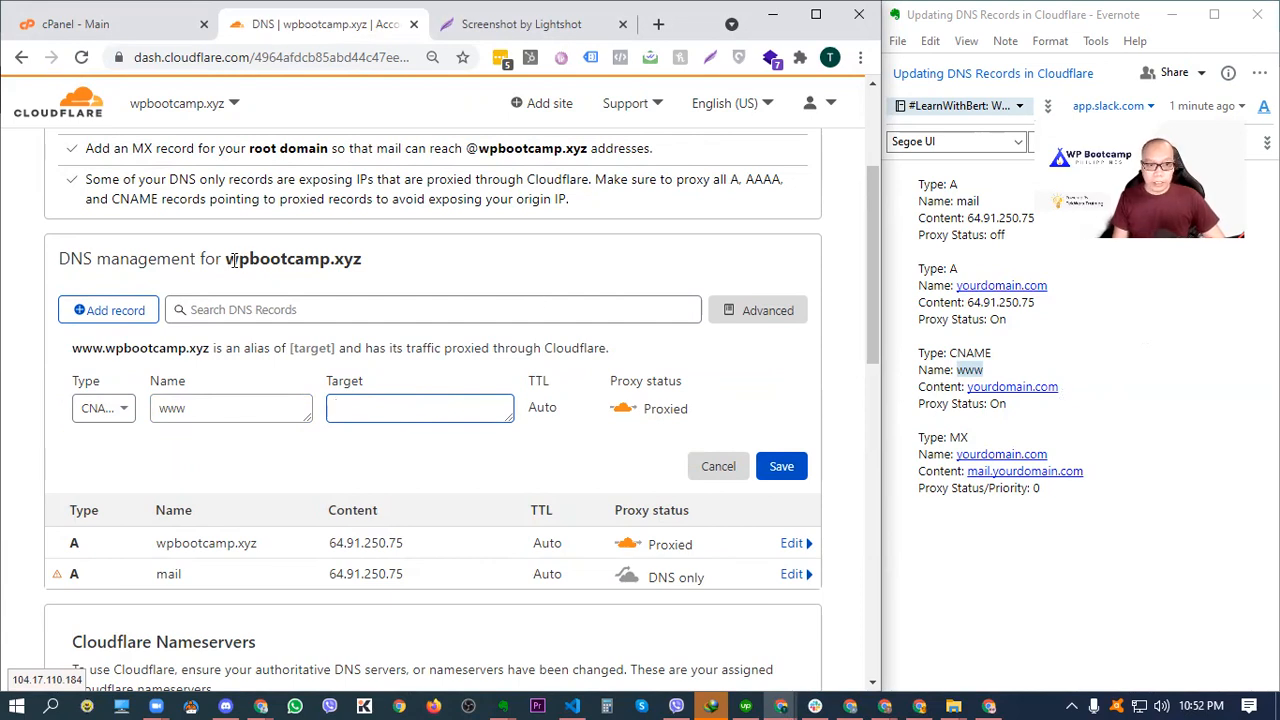
right_click(293, 258)
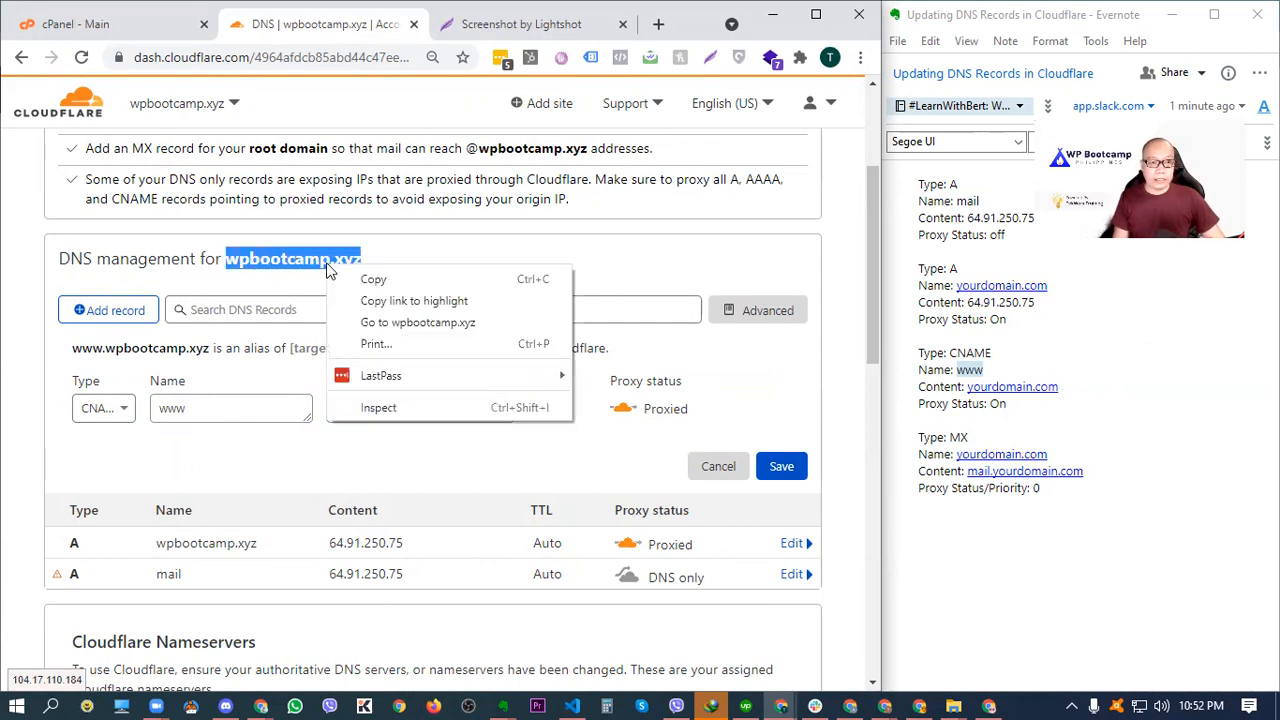
click(419, 408)
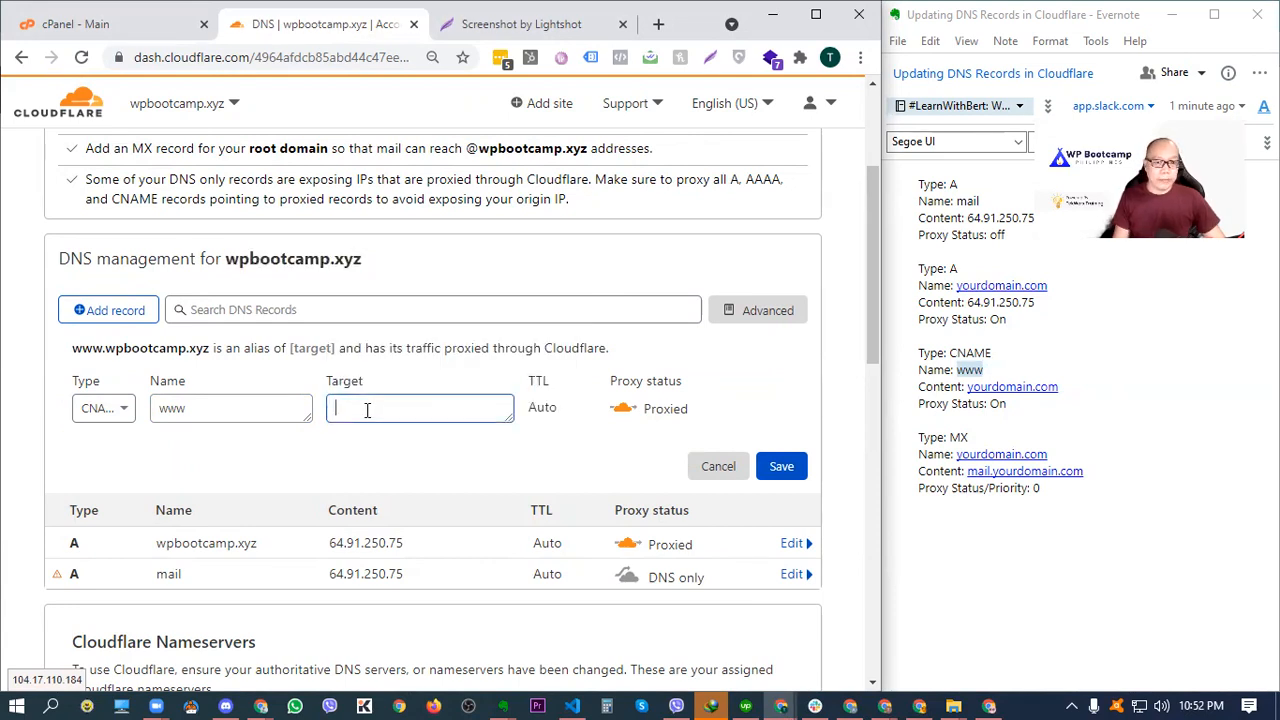
text(wpbootcamp.xyz)
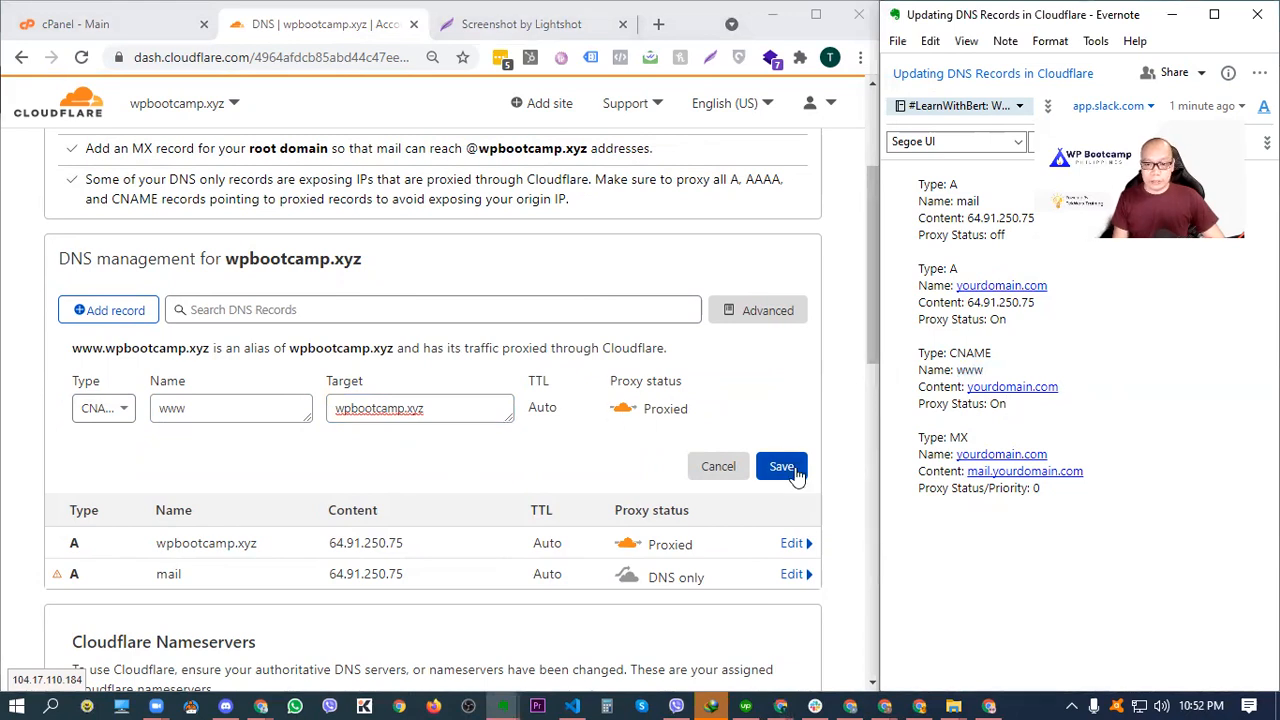
click(781, 466)
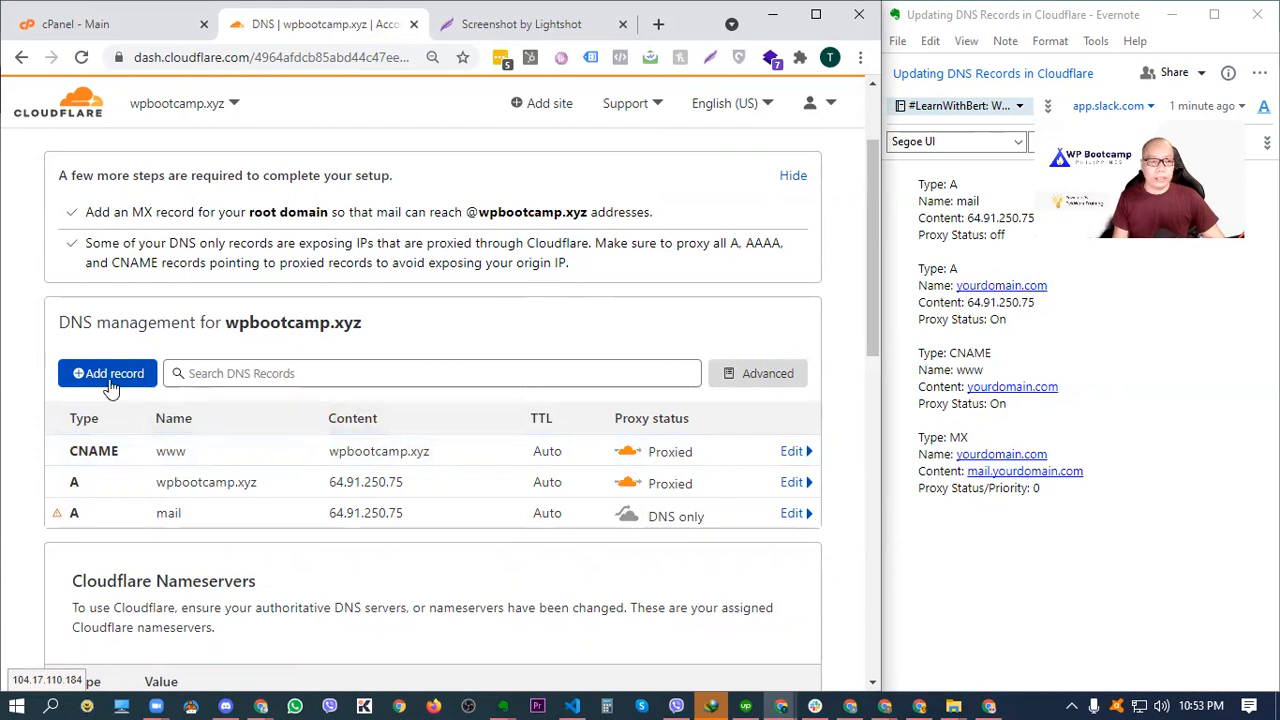
Step: Add an MX record for wpbootcamp.xyz using mail server mail.wpbootcamp.xyz, priority 0
click(107, 373)
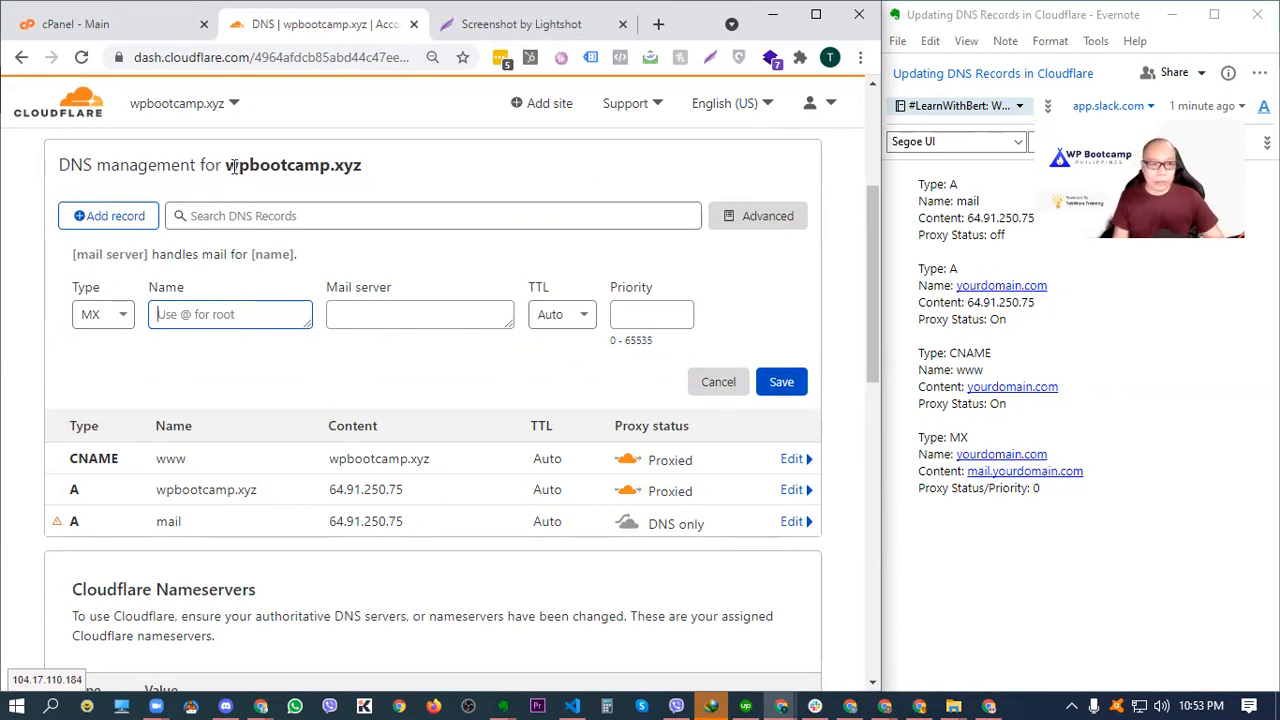
right_click(290, 165)
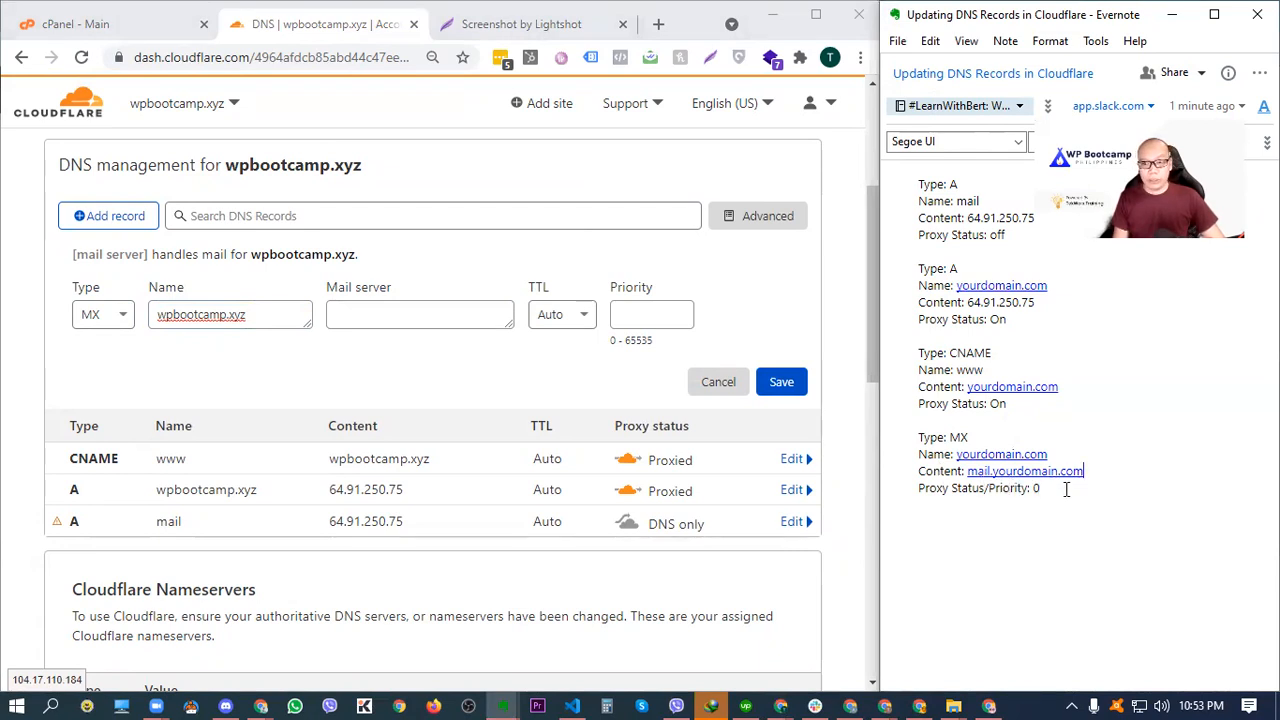
click(419, 314)
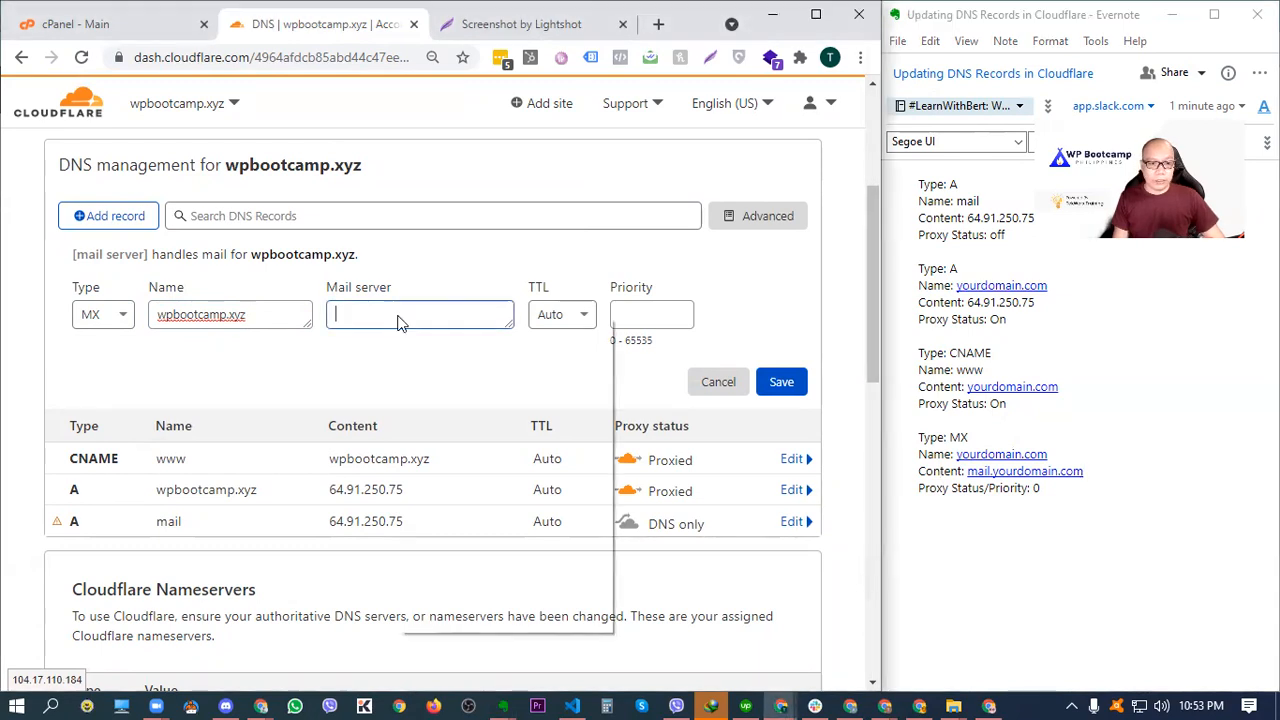
text(wpbootcamp.xyz)
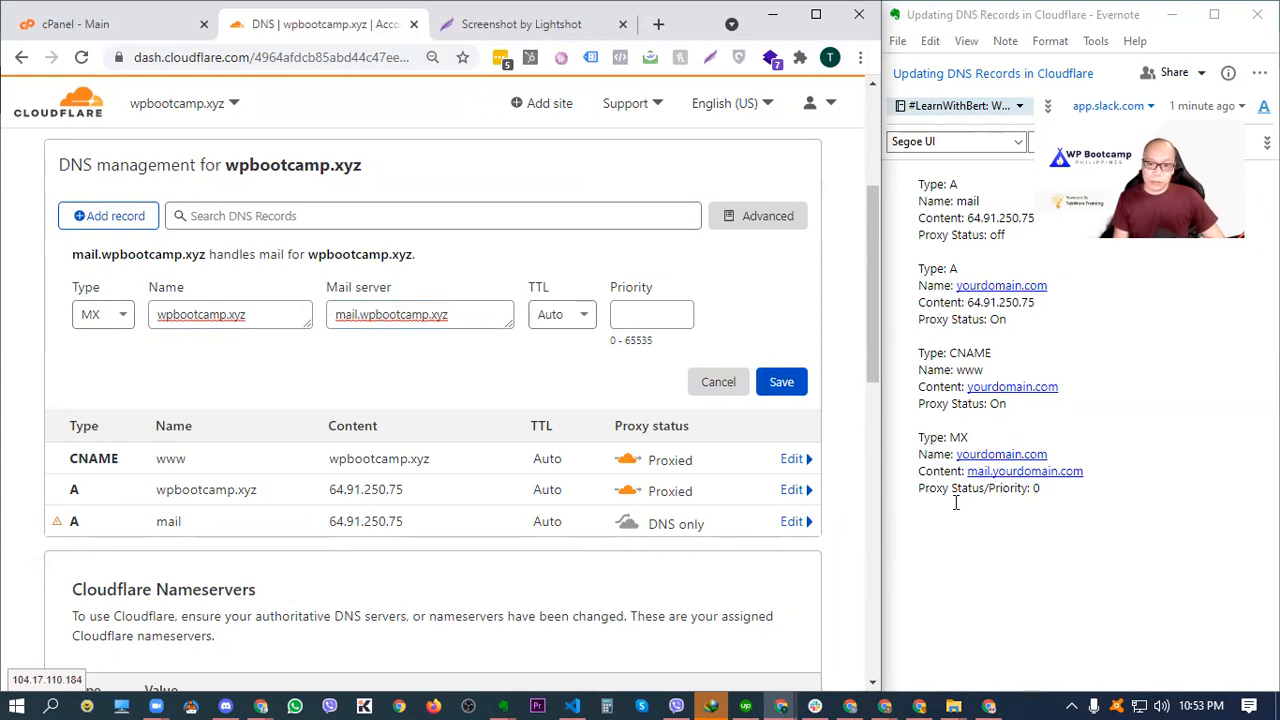
click(650, 314)
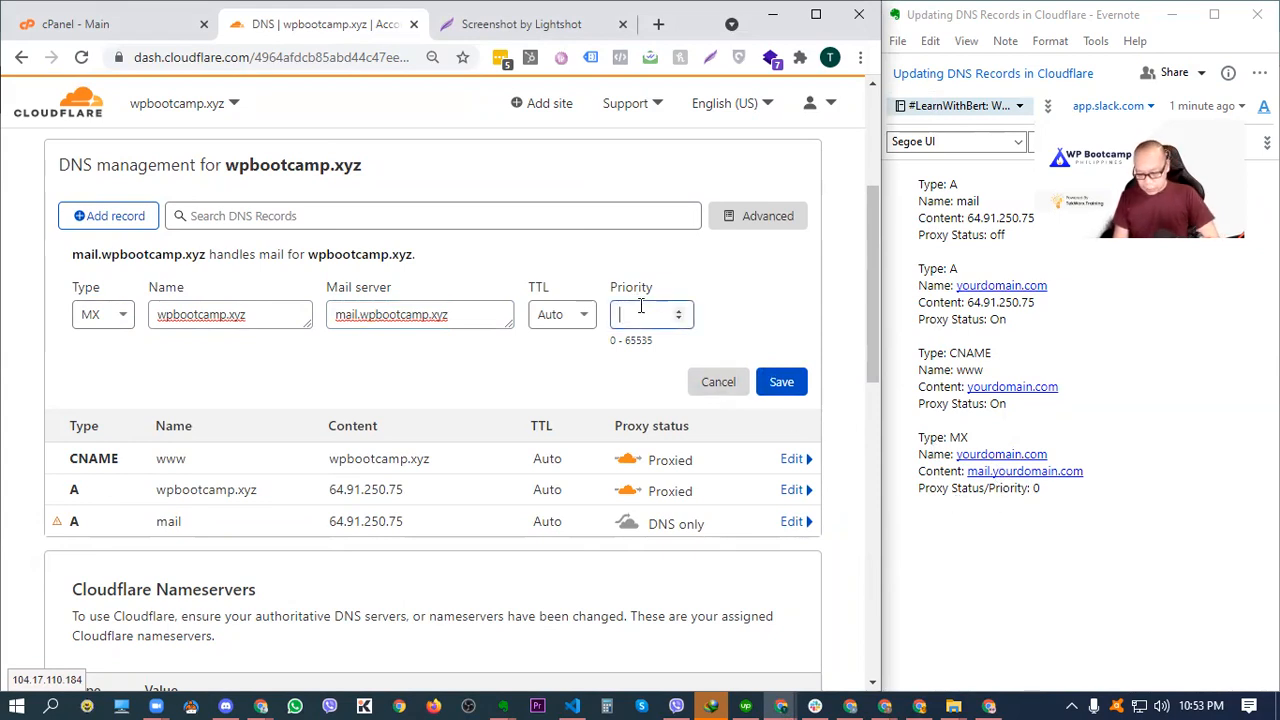
text(0)
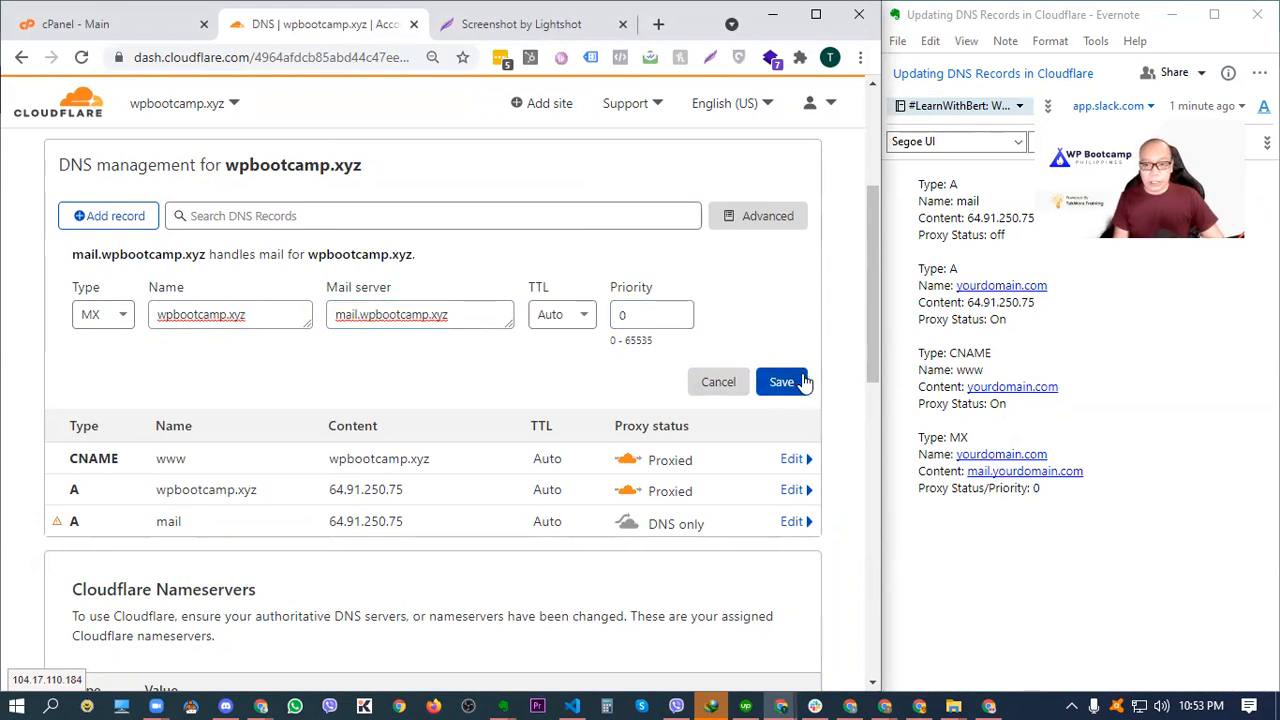
click(781, 382)
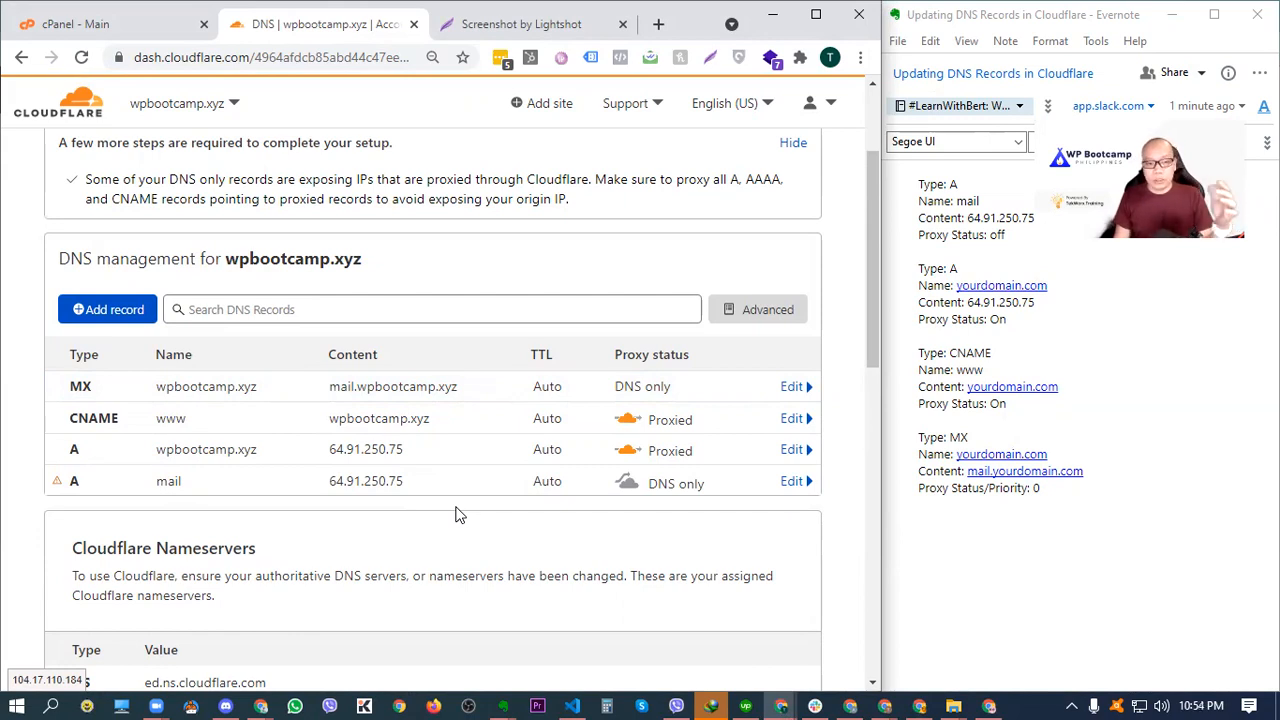
mouse_move(357, 526)
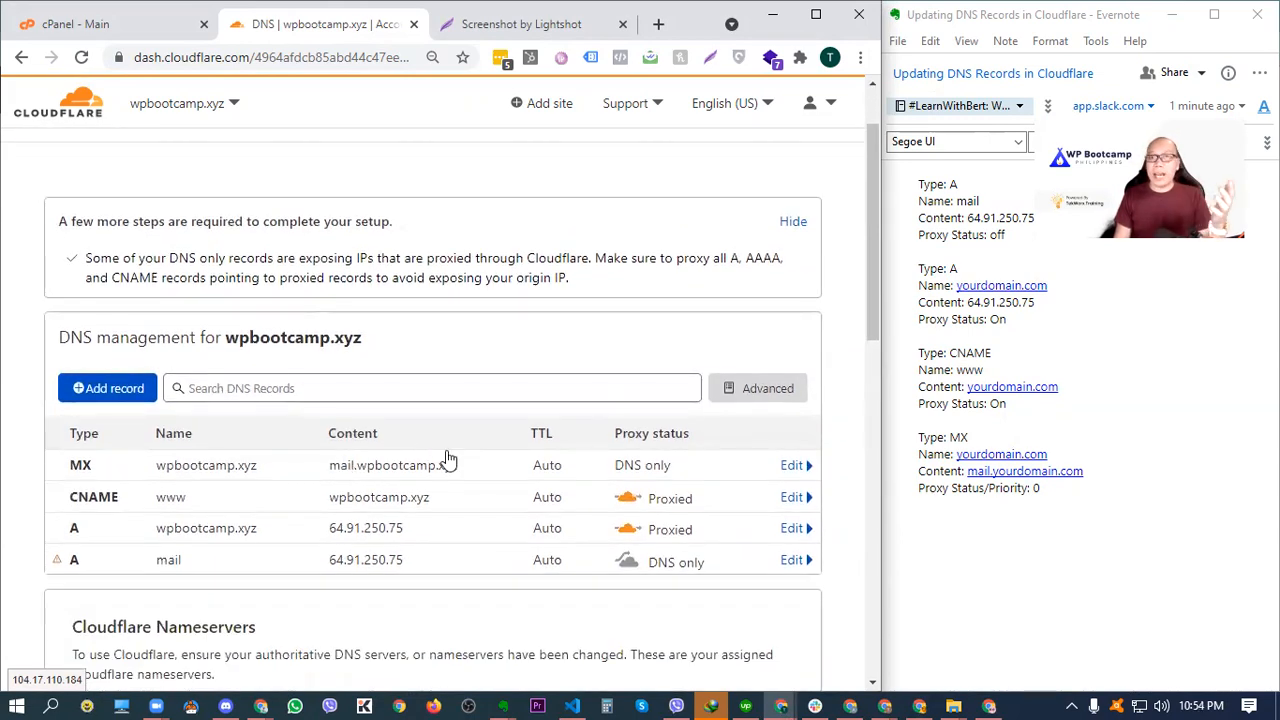
scroll(down, 3)
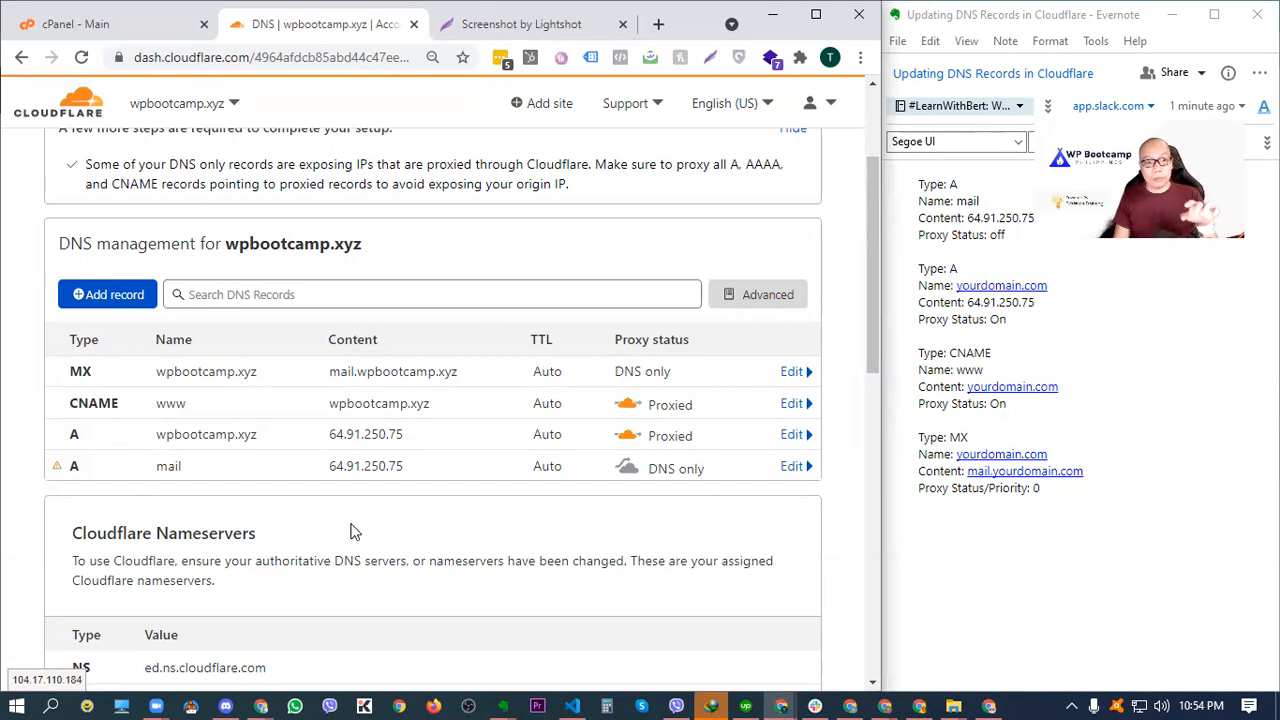
mouse_move(263, 515)
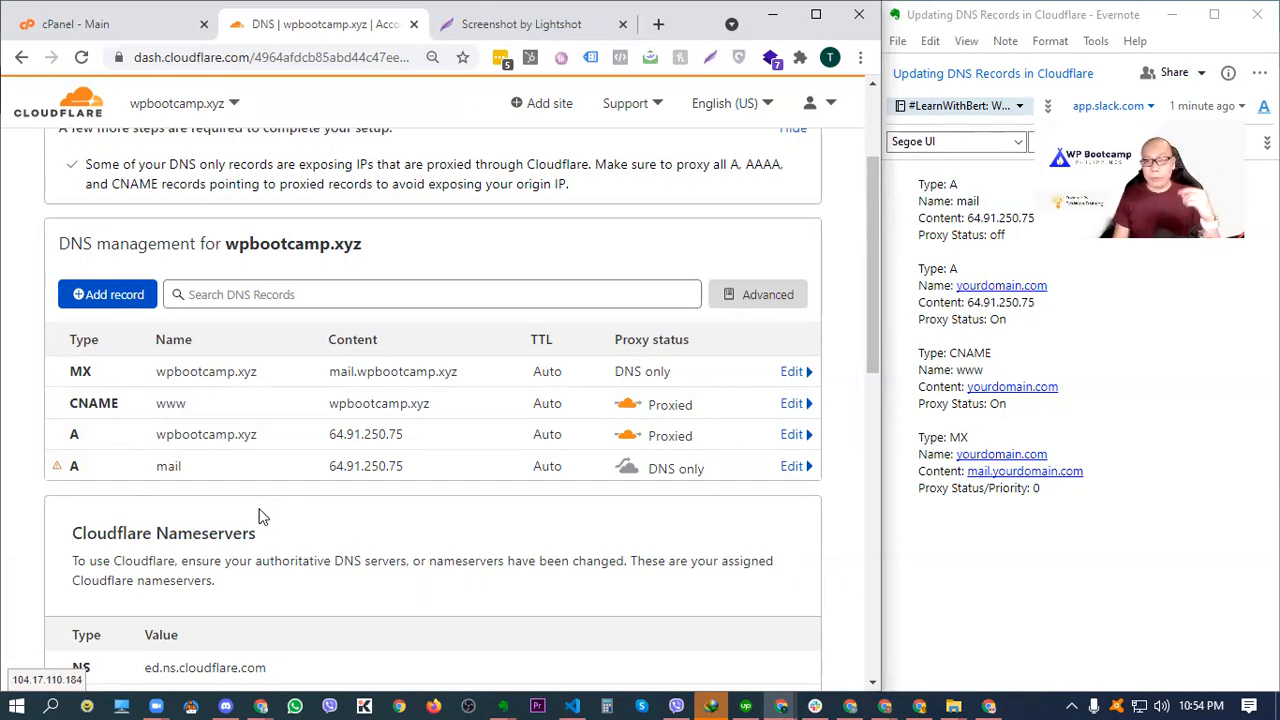
mouse_move(84, 371)
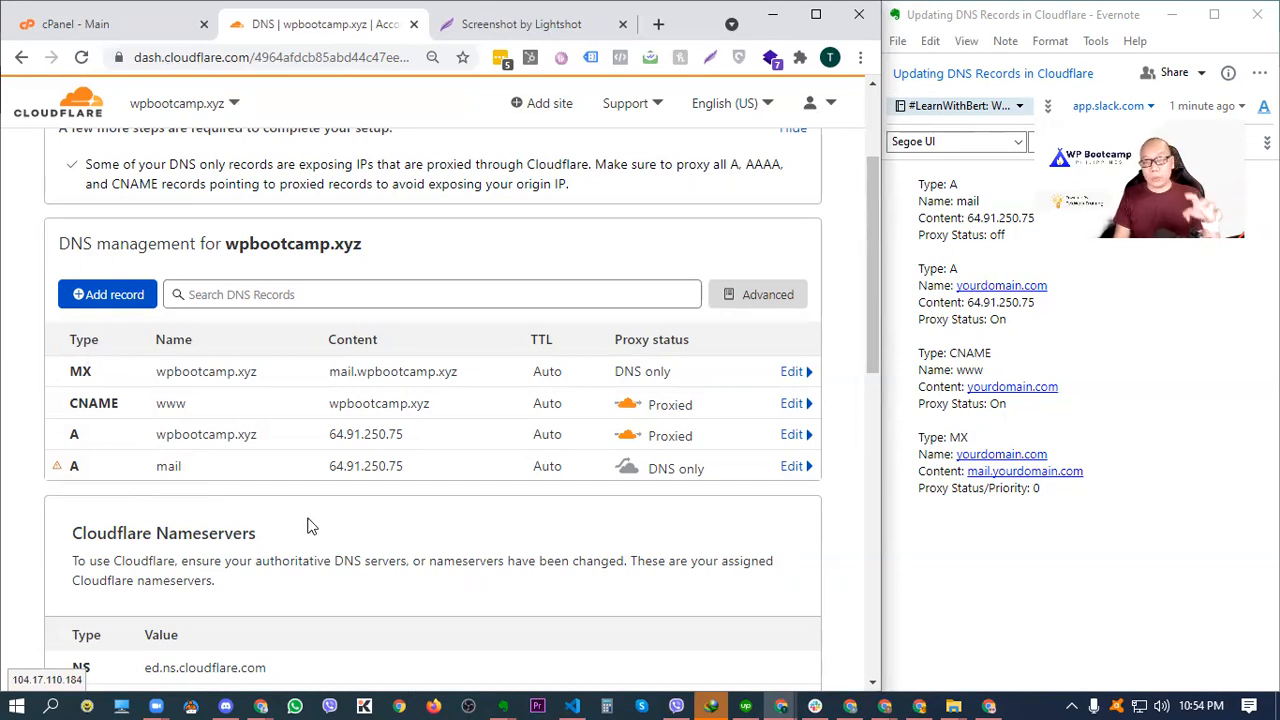
mouse_move(405, 480)
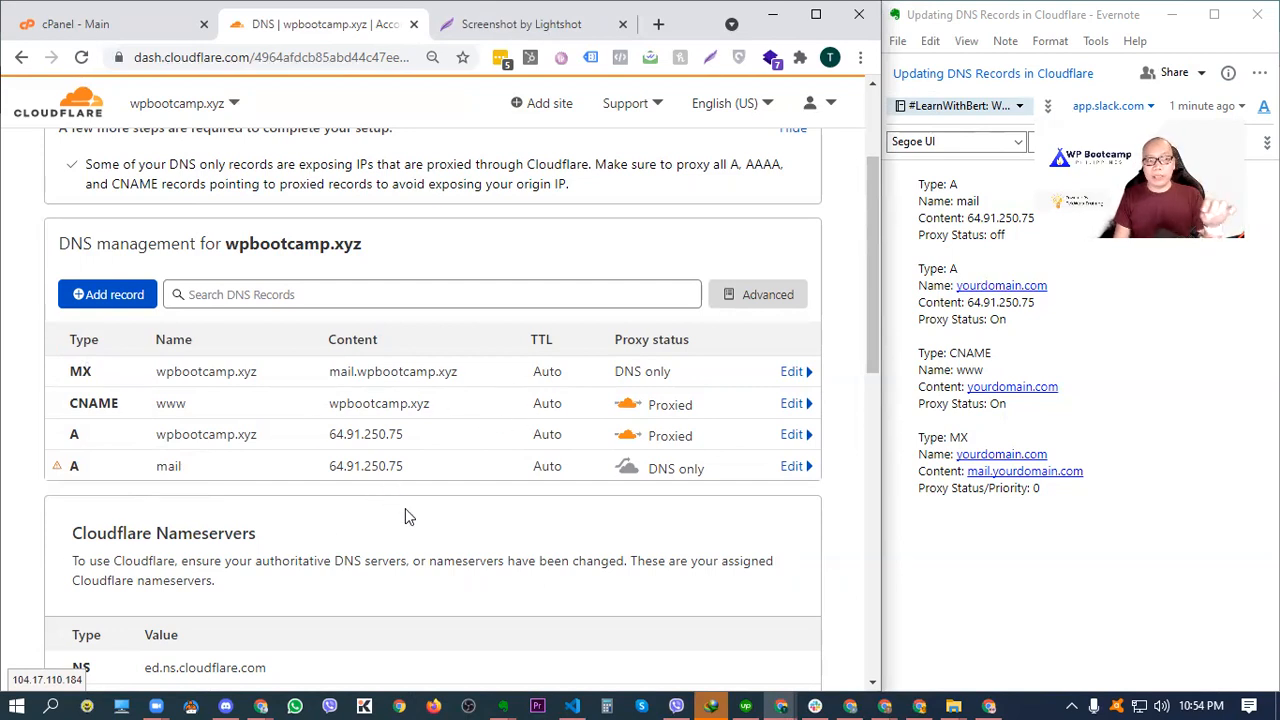
mouse_move(418, 537)
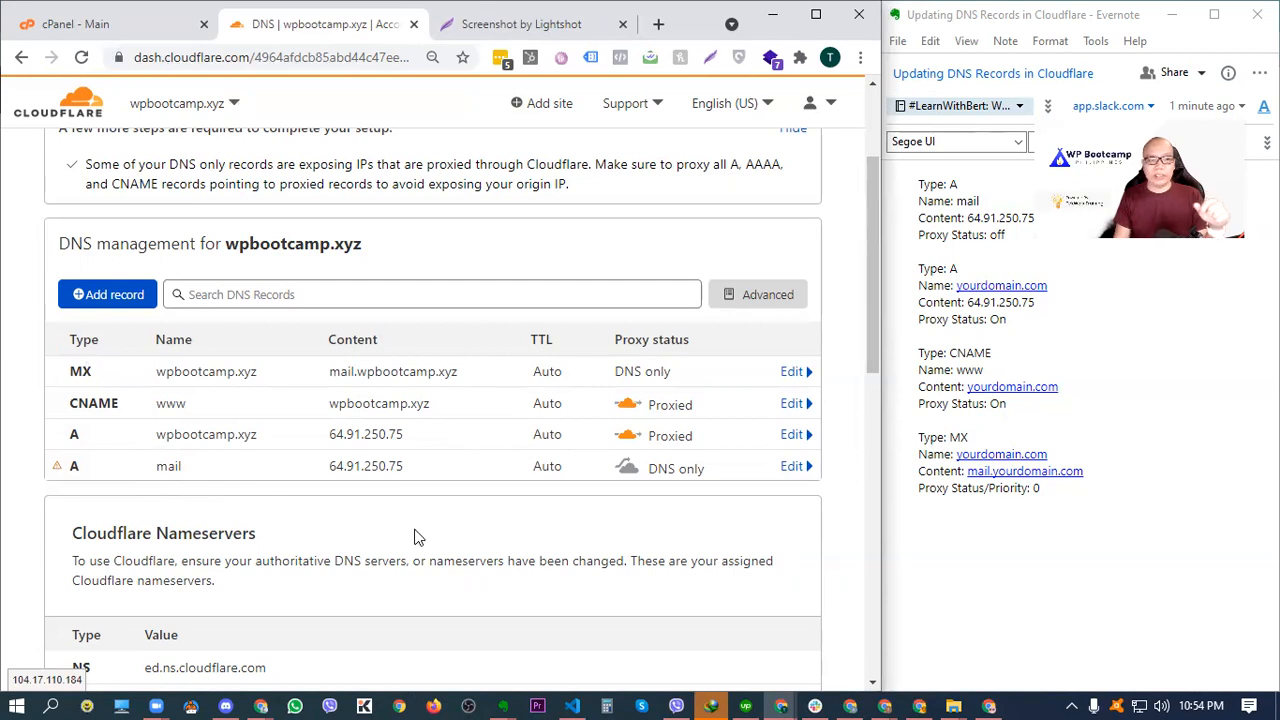
scroll(down, 3)
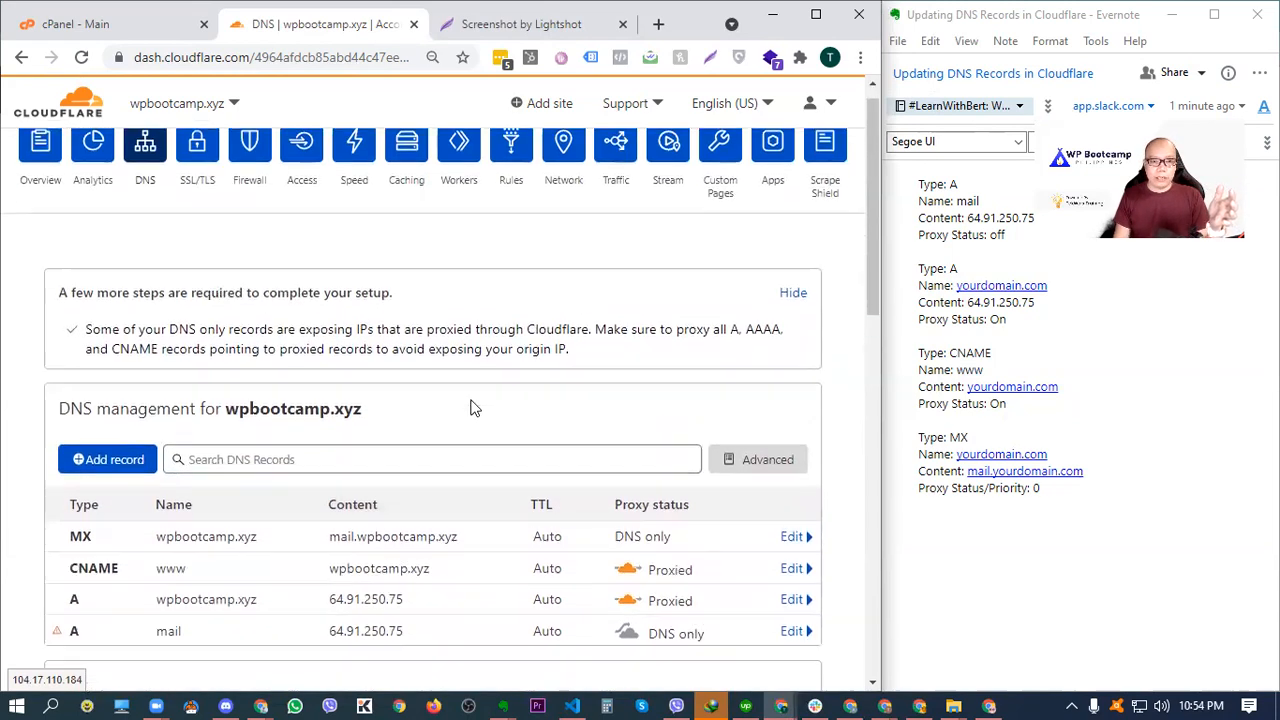
scroll(down, 3)
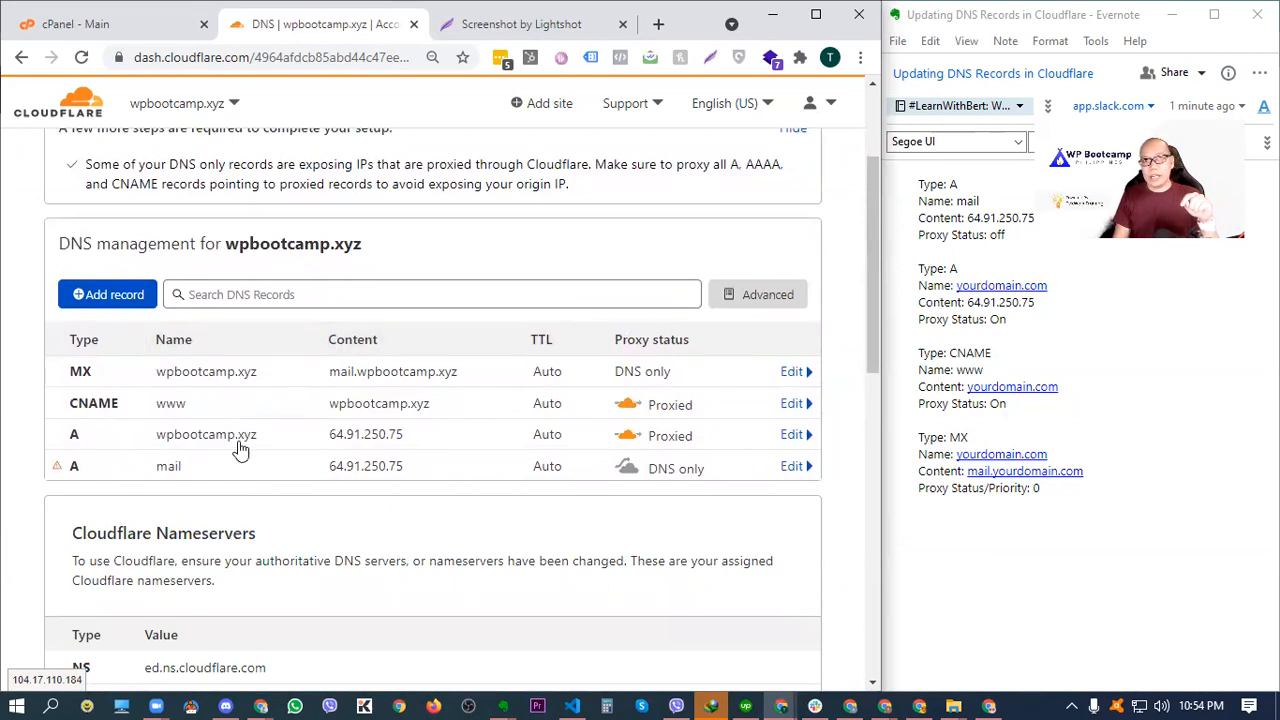
mouse_move(370, 515)
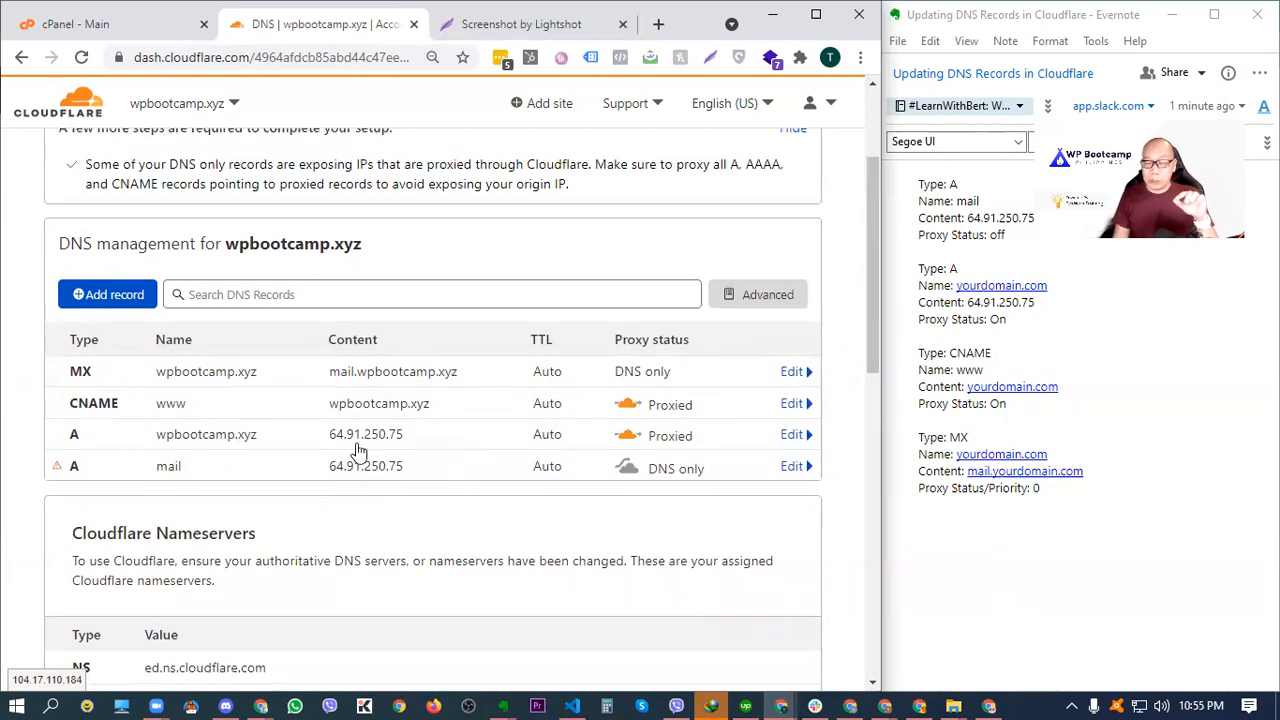
mouse_move(408, 498)
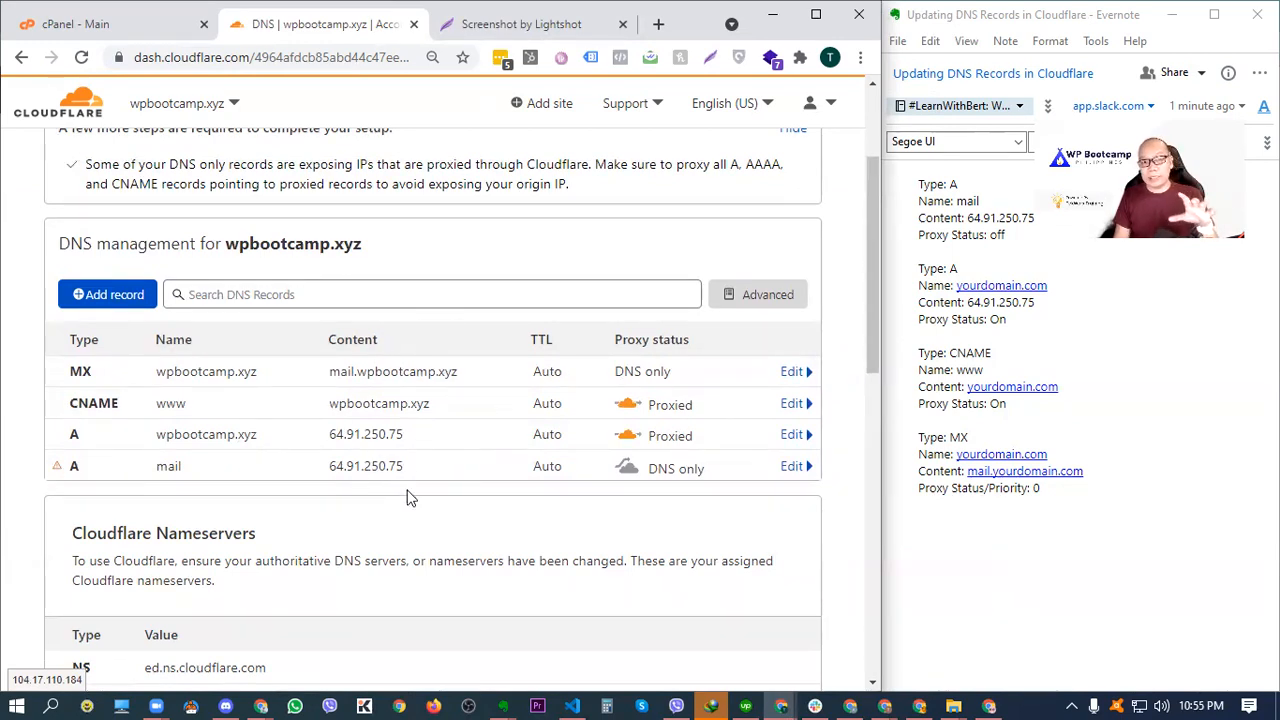
mouse_move(370, 435)
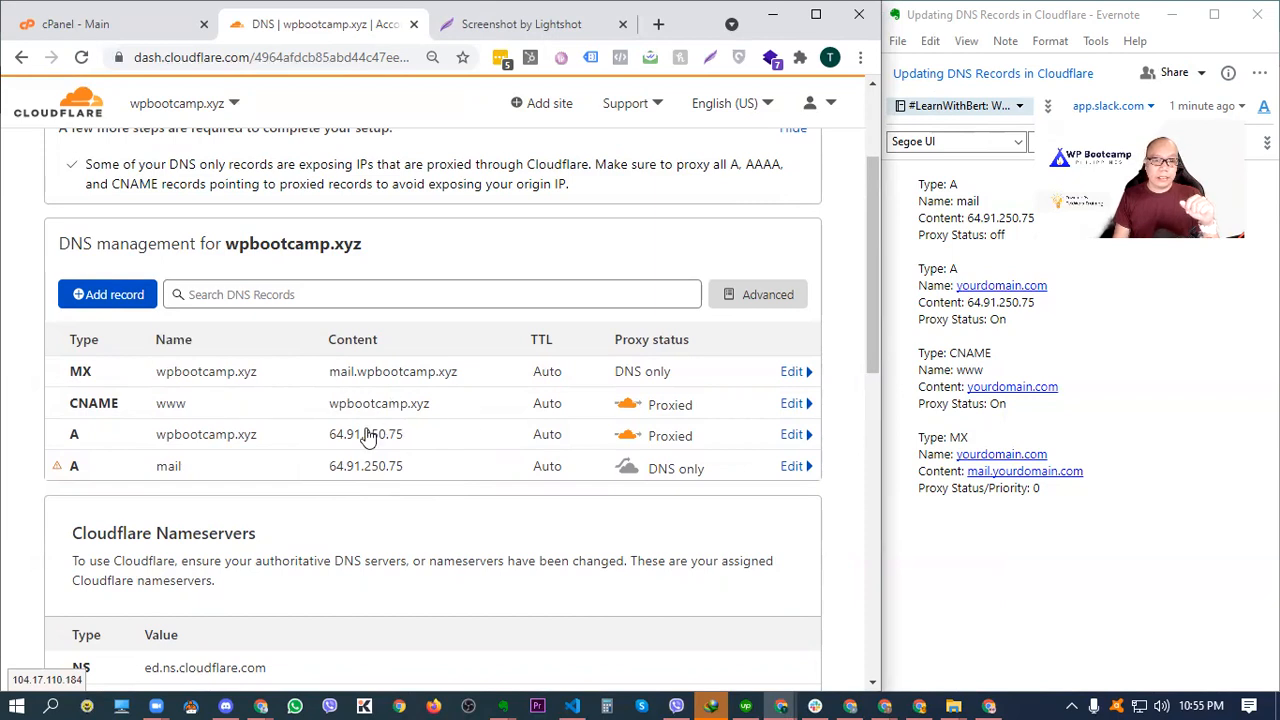
mouse_move(192, 397)
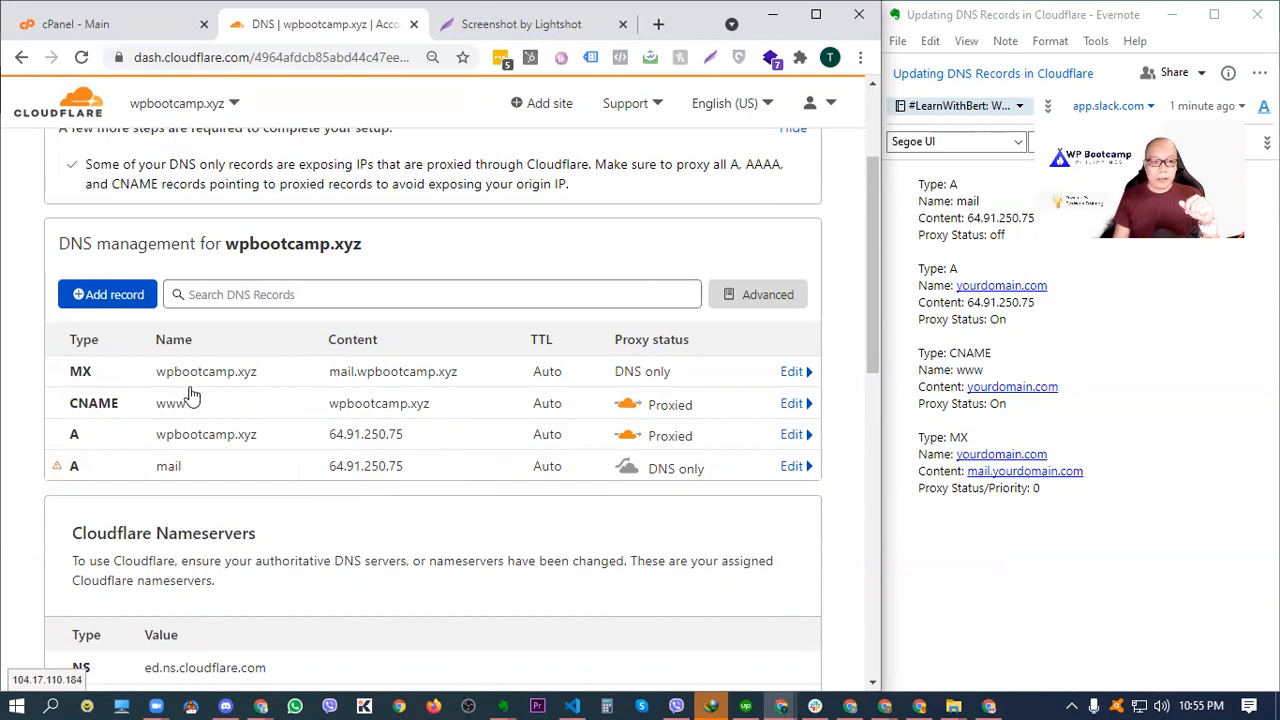
mouse_move(550, 381)
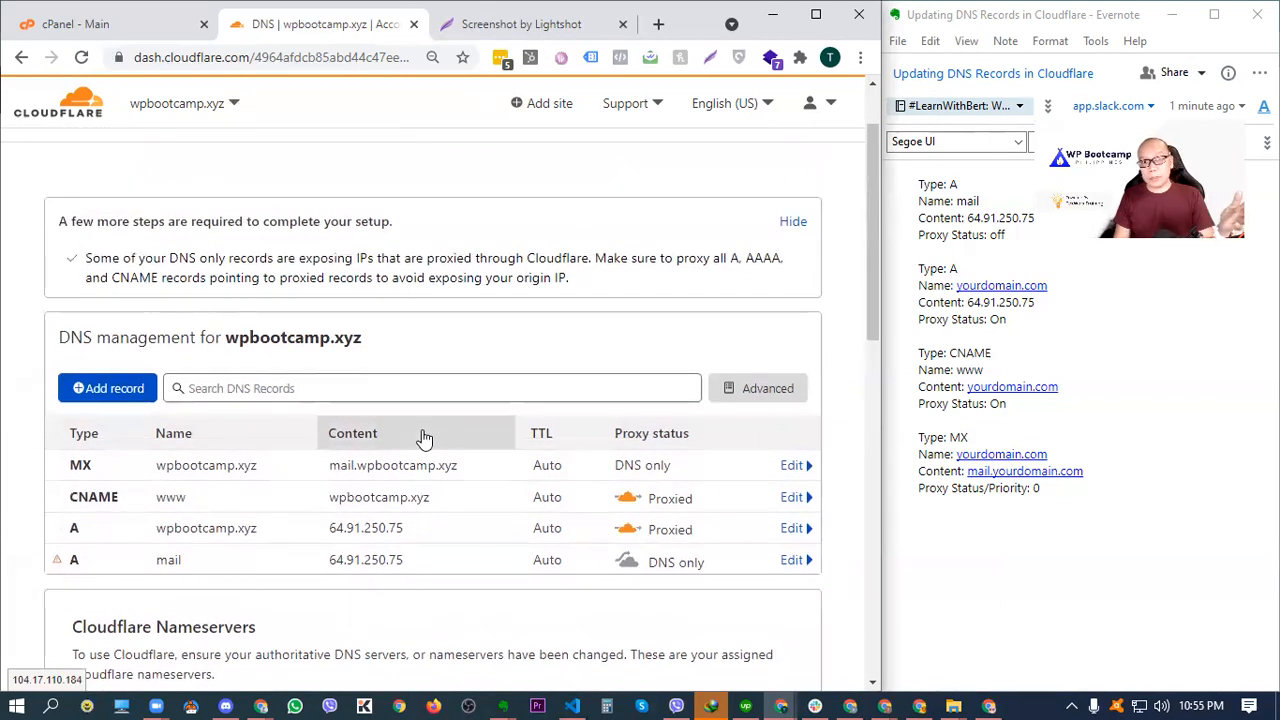
scroll(down, 3)
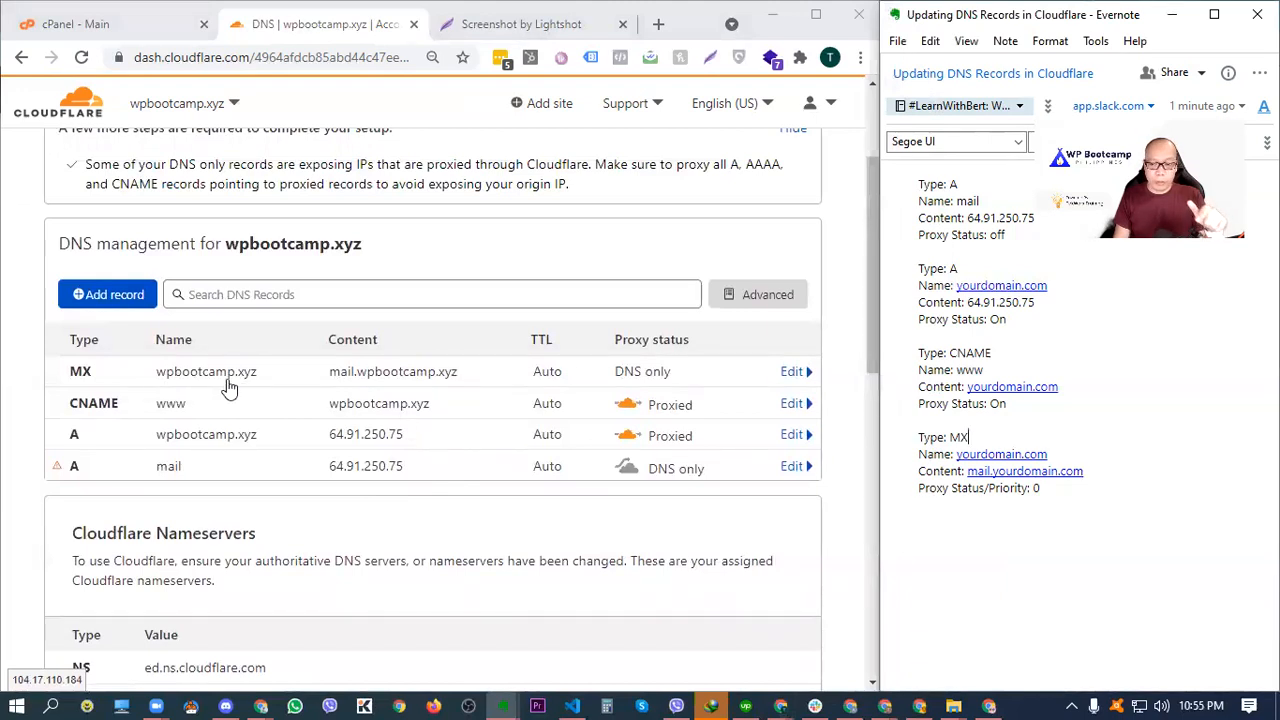
mouse_move(338, 336)
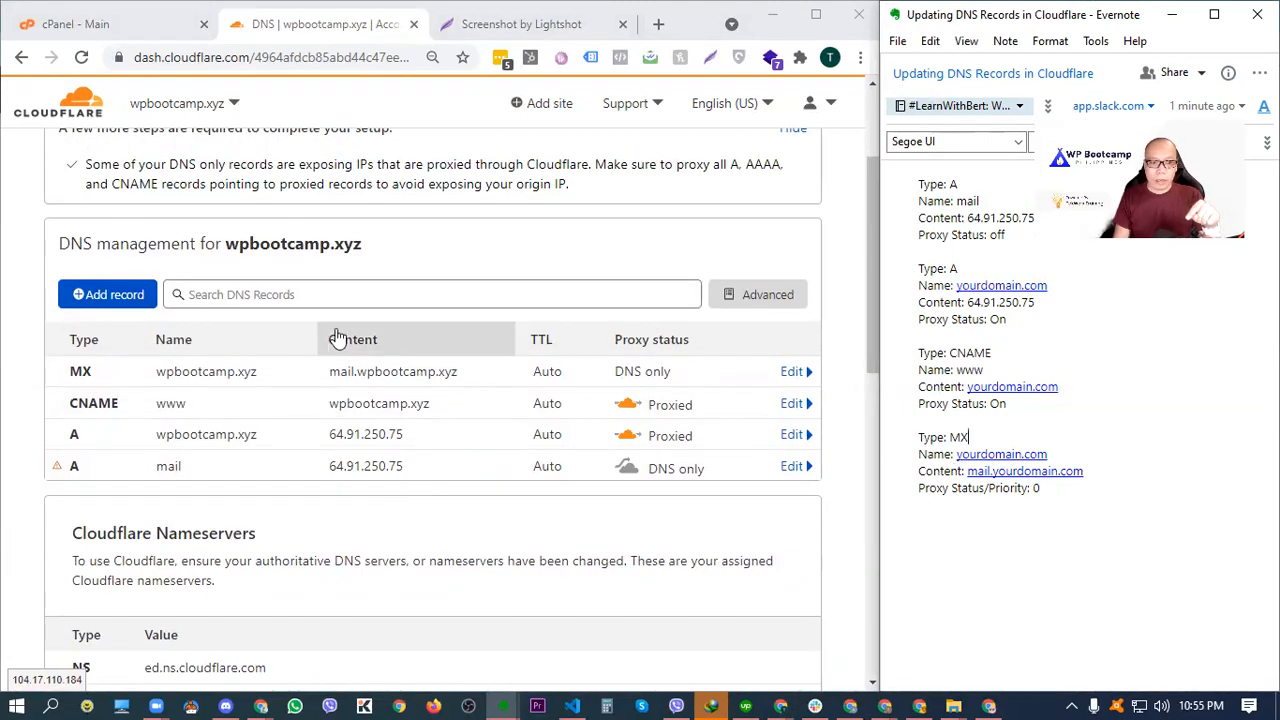
mouse_move(385, 387)
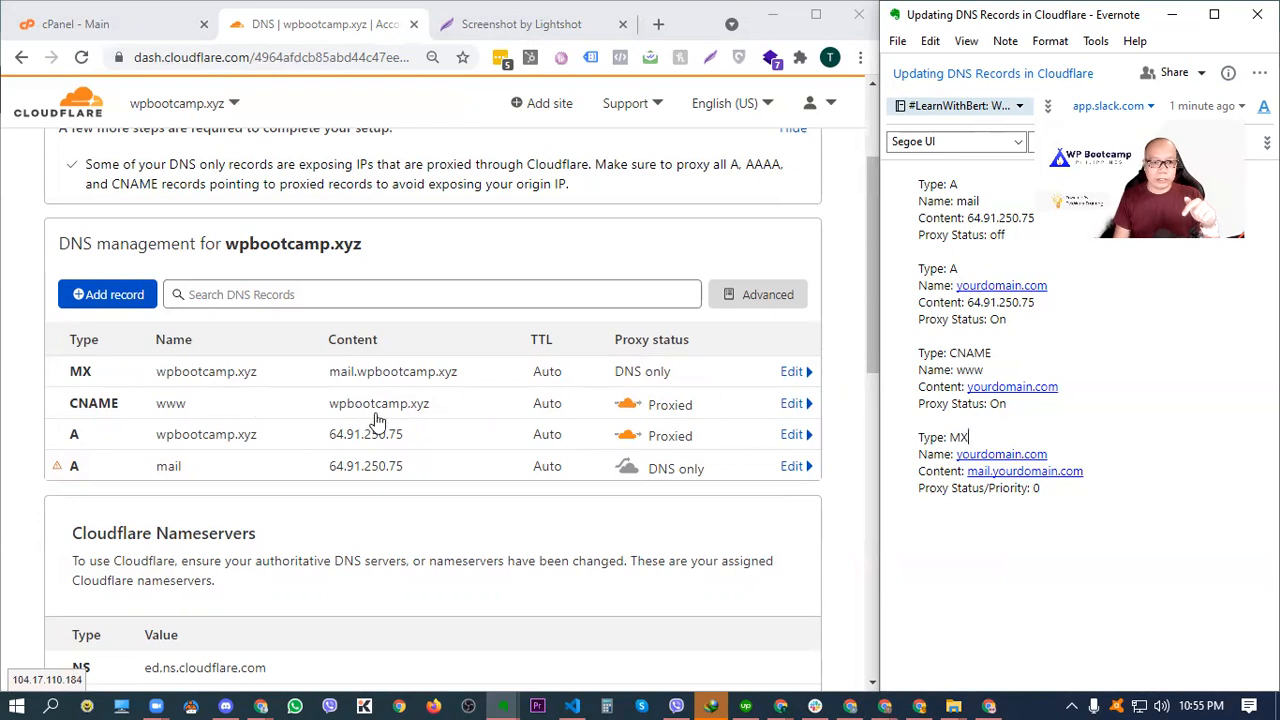
mouse_move(651, 404)
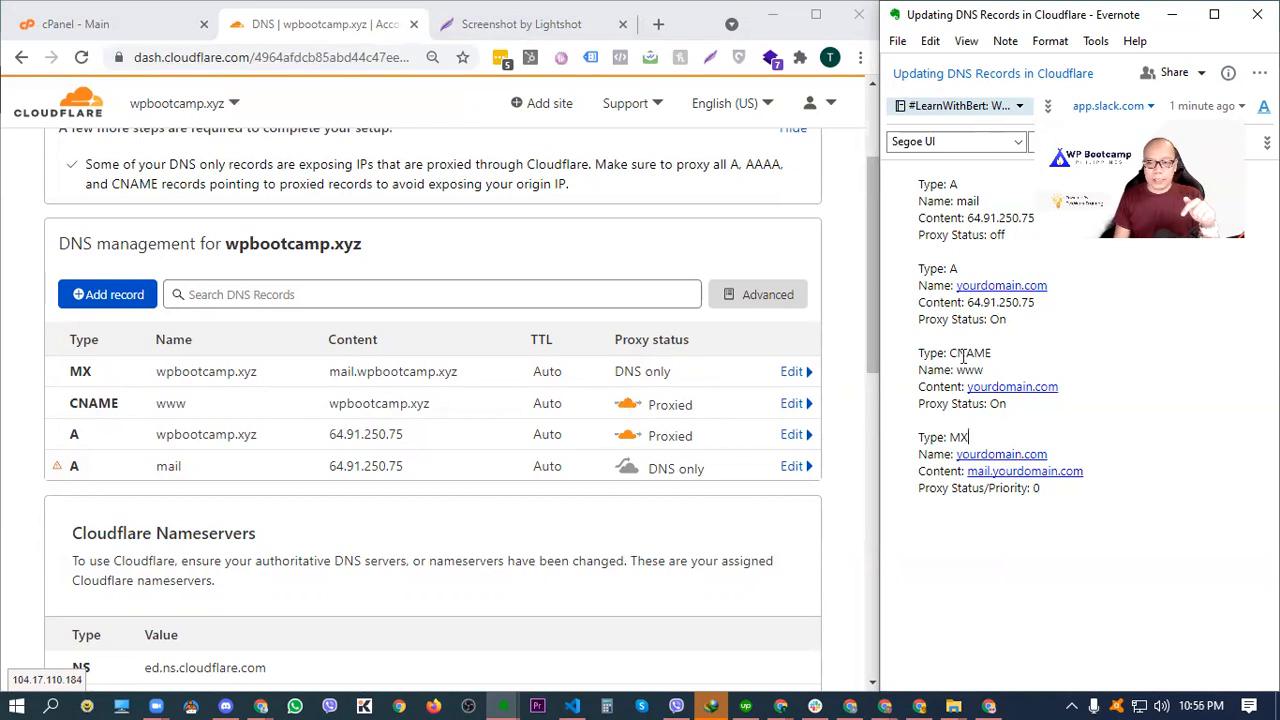
mouse_move(269, 382)
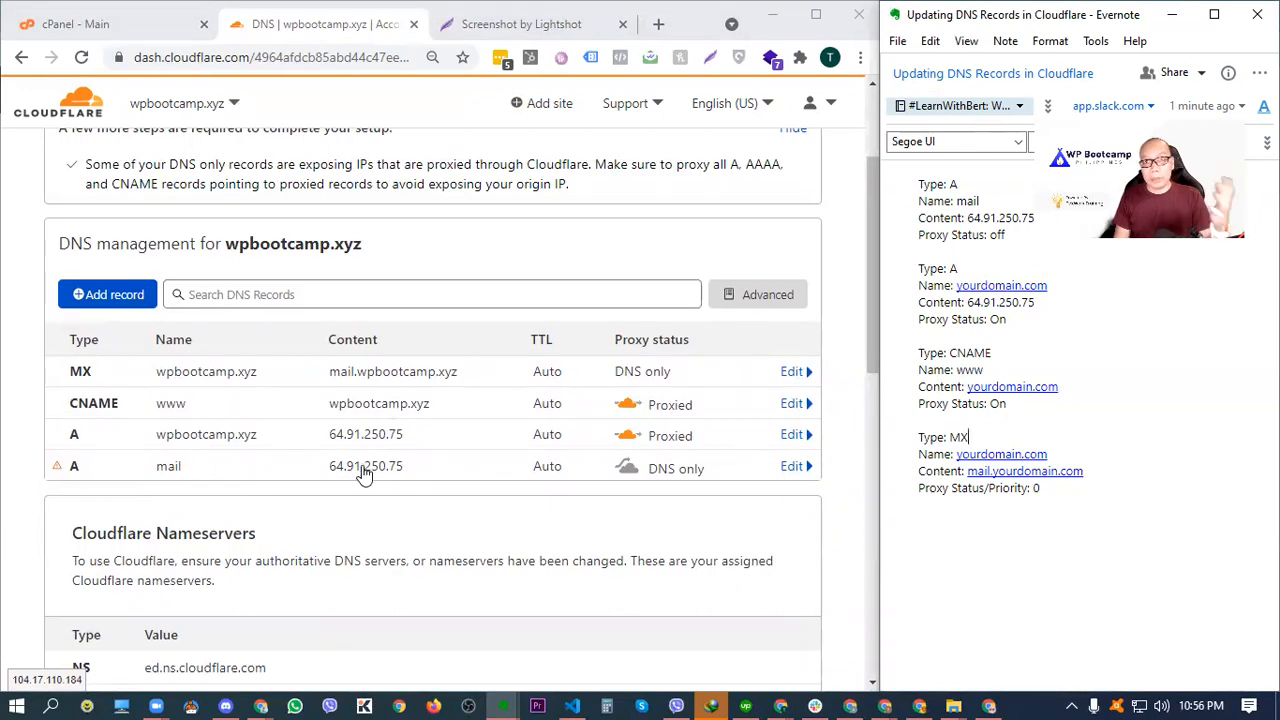
mouse_move(408, 468)
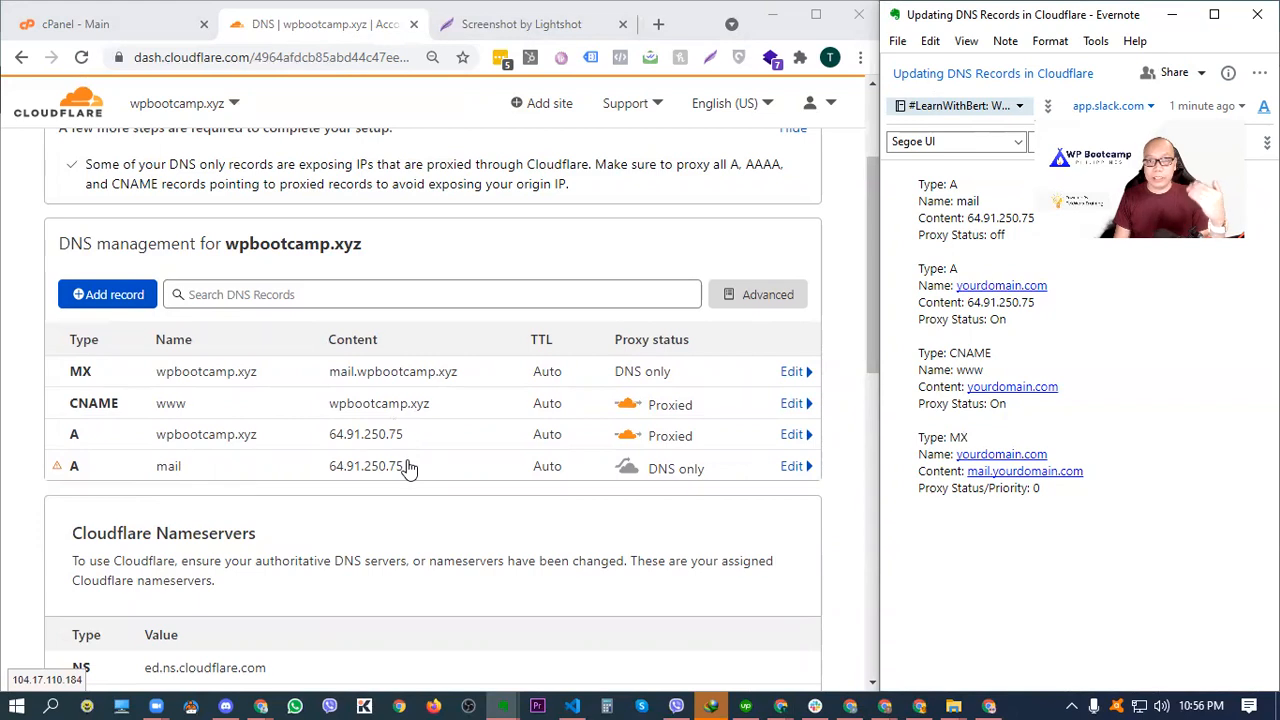